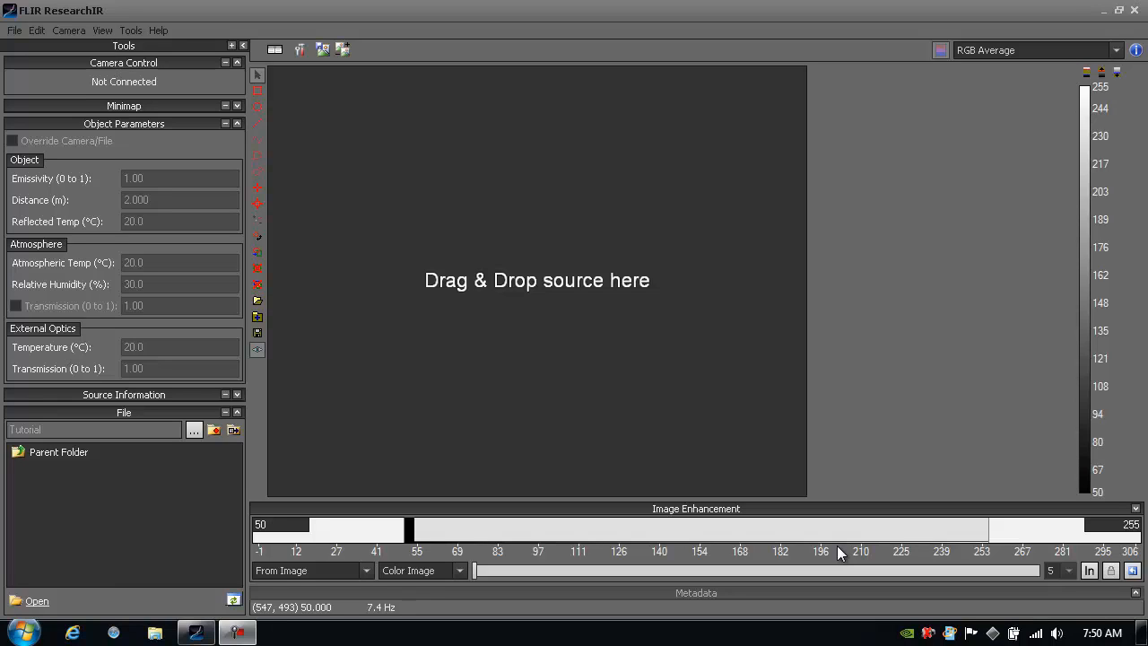
mouse_move(800, 509)
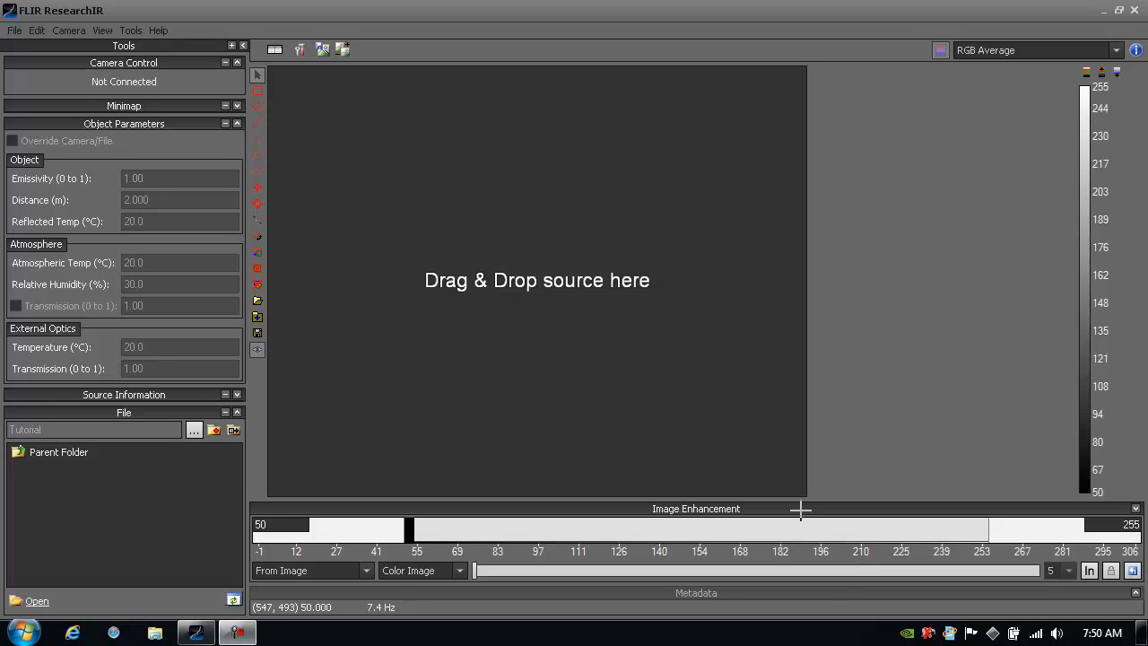
Step: Connect to the FLIR AX5 camera under GigE from the Camera Selector
click(68, 29)
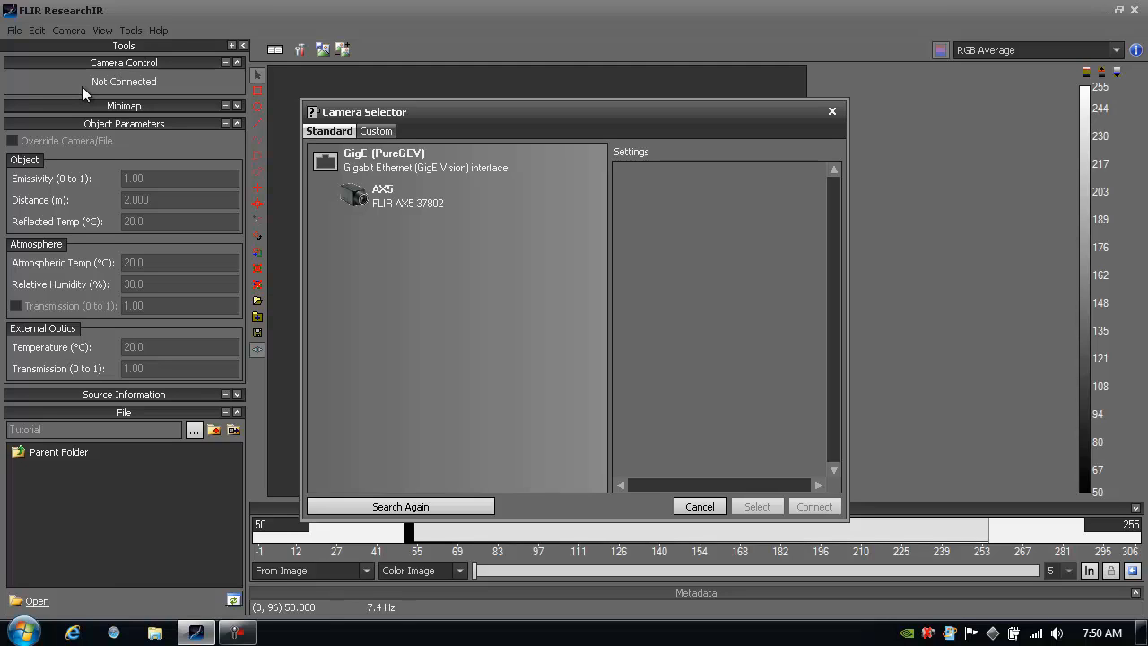
click(408, 196)
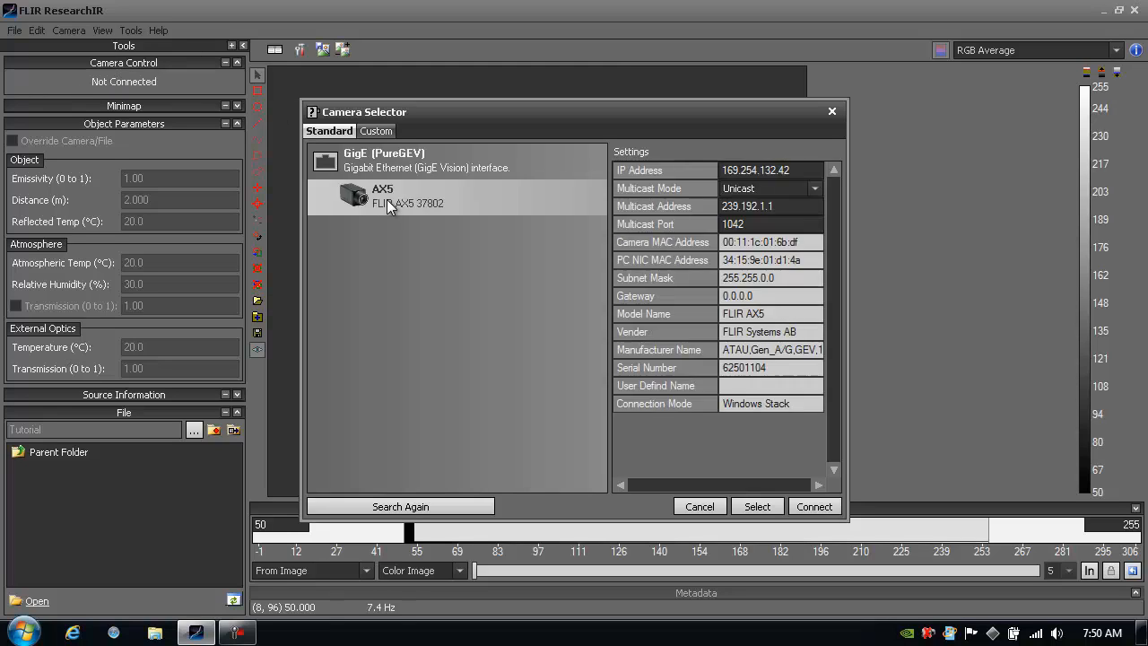
mouse_move(814, 506)
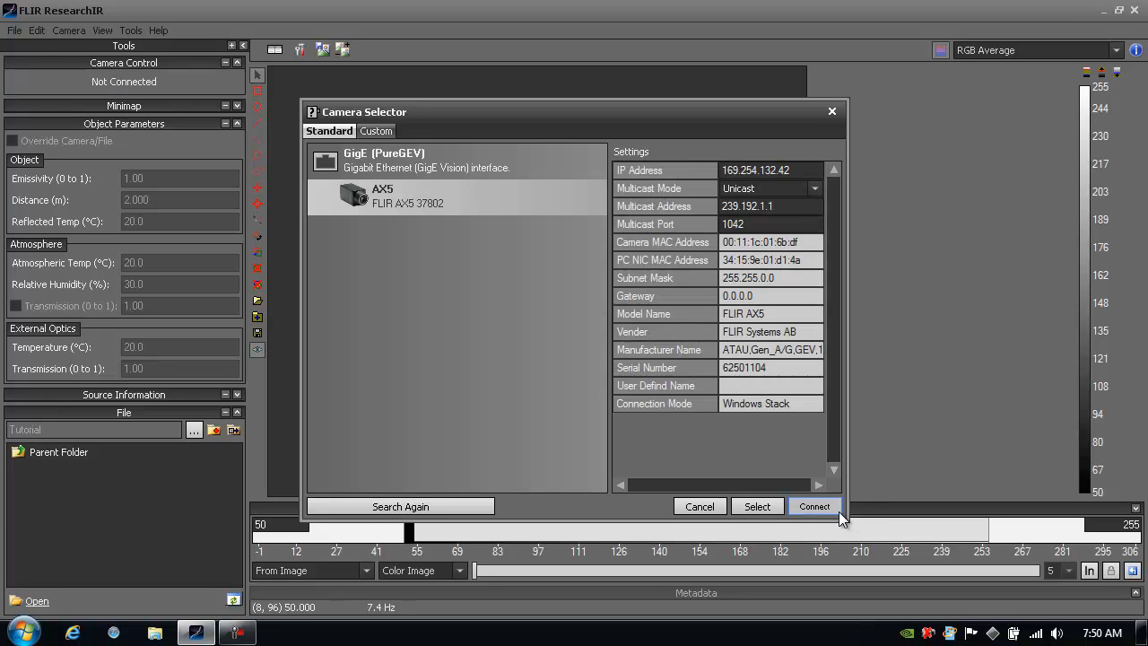
click(699, 506)
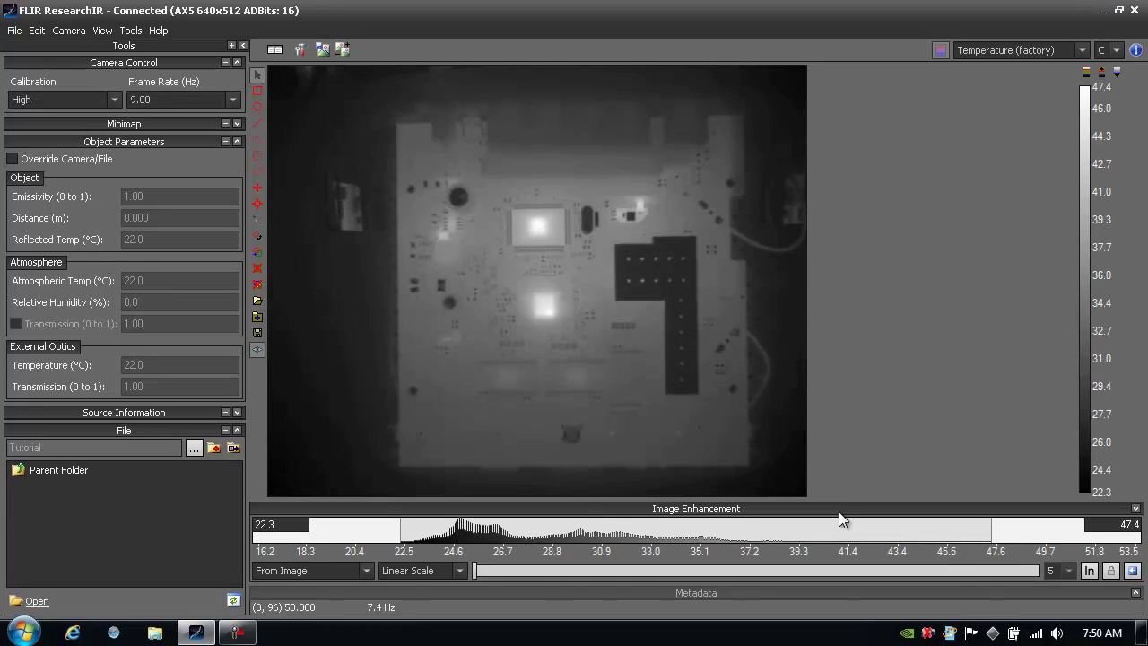
mouse_move(689, 411)
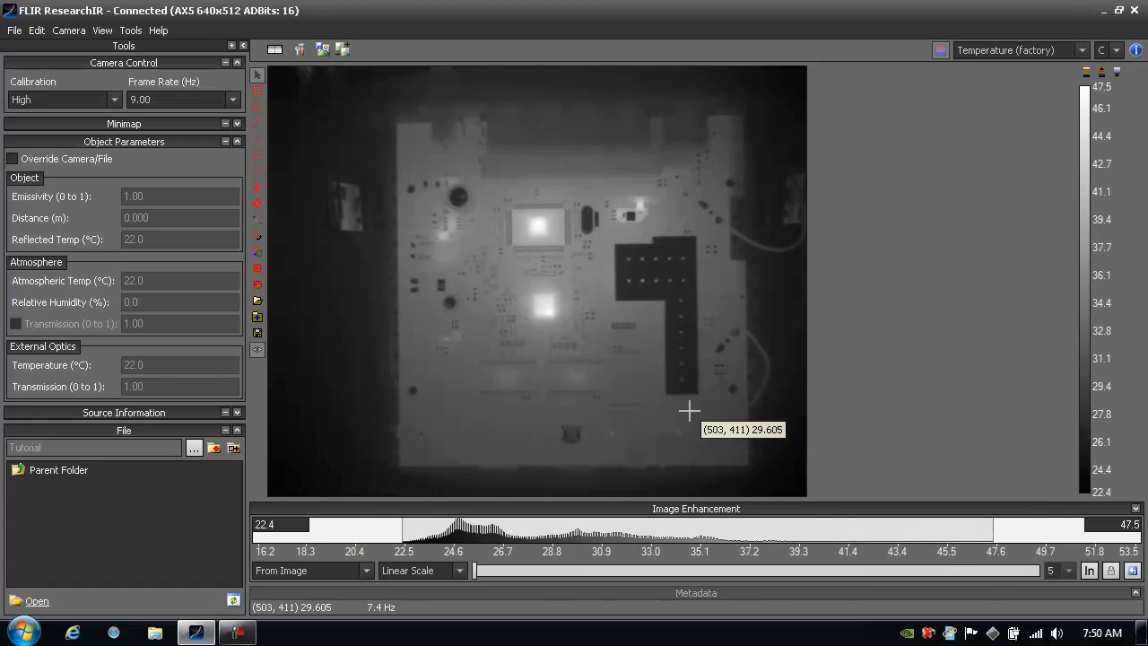
mouse_move(621, 339)
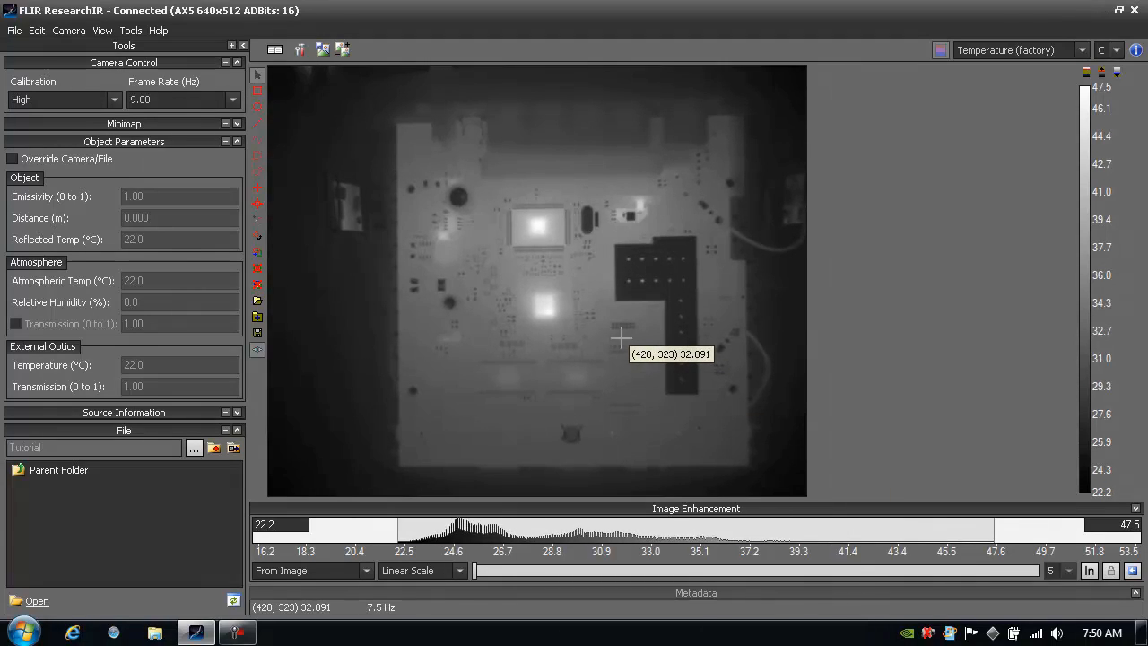
mouse_move(312, 151)
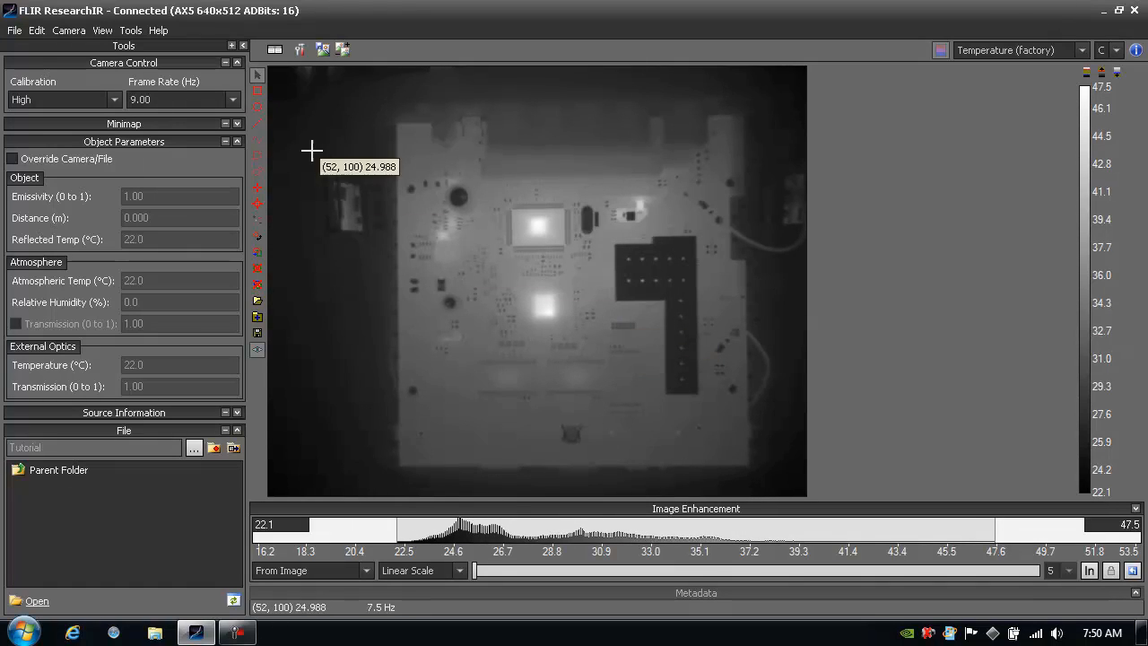
Step: Apply a colour palette from View > Palette to the live thermal image
click(102, 29)
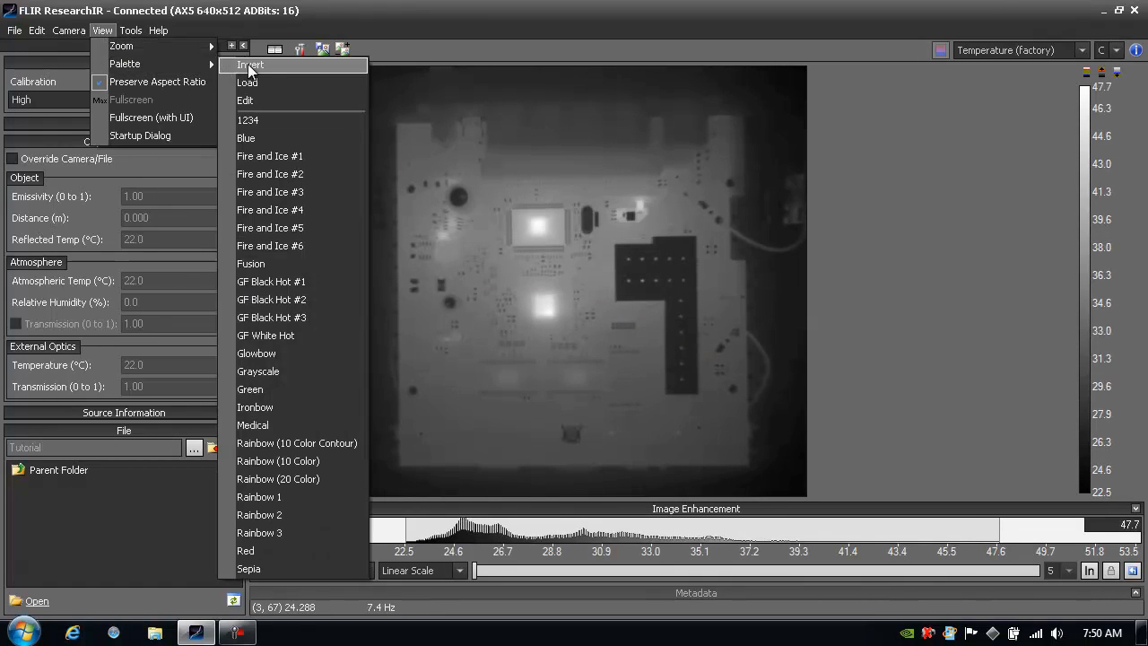
mouse_move(302, 120)
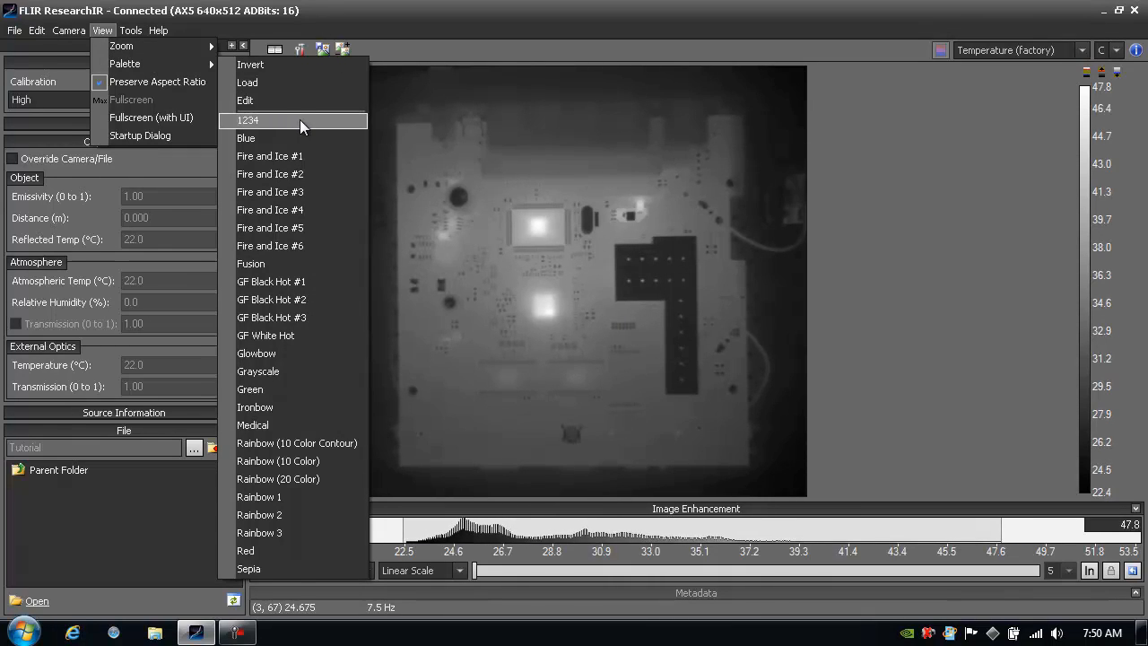
click(247, 118)
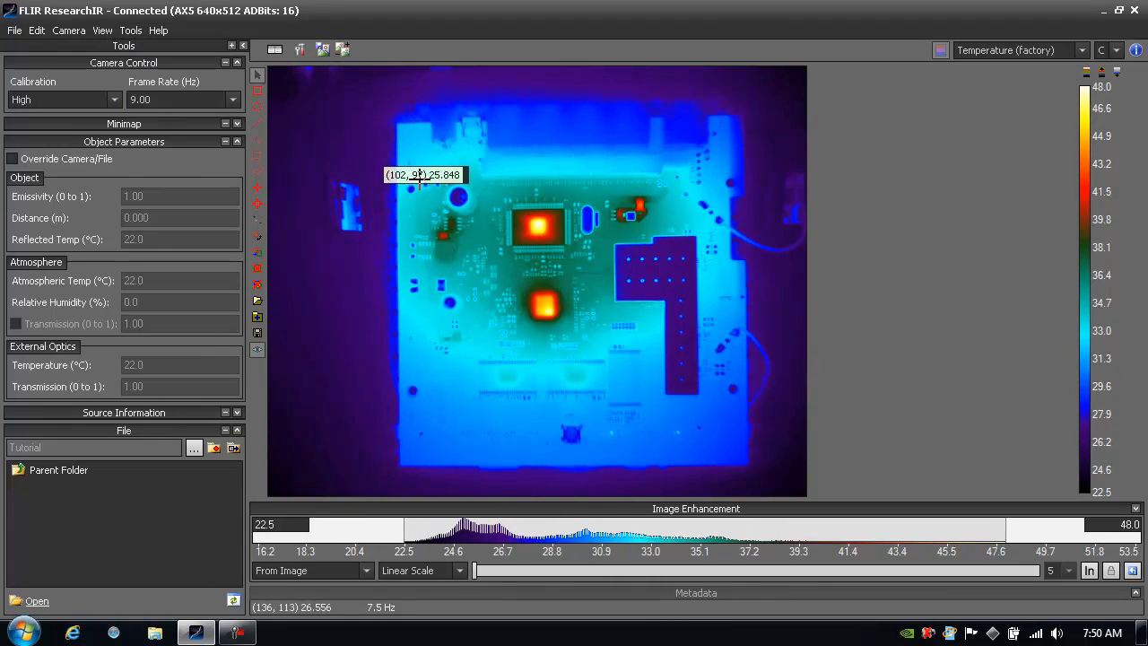
mouse_move(538, 226)
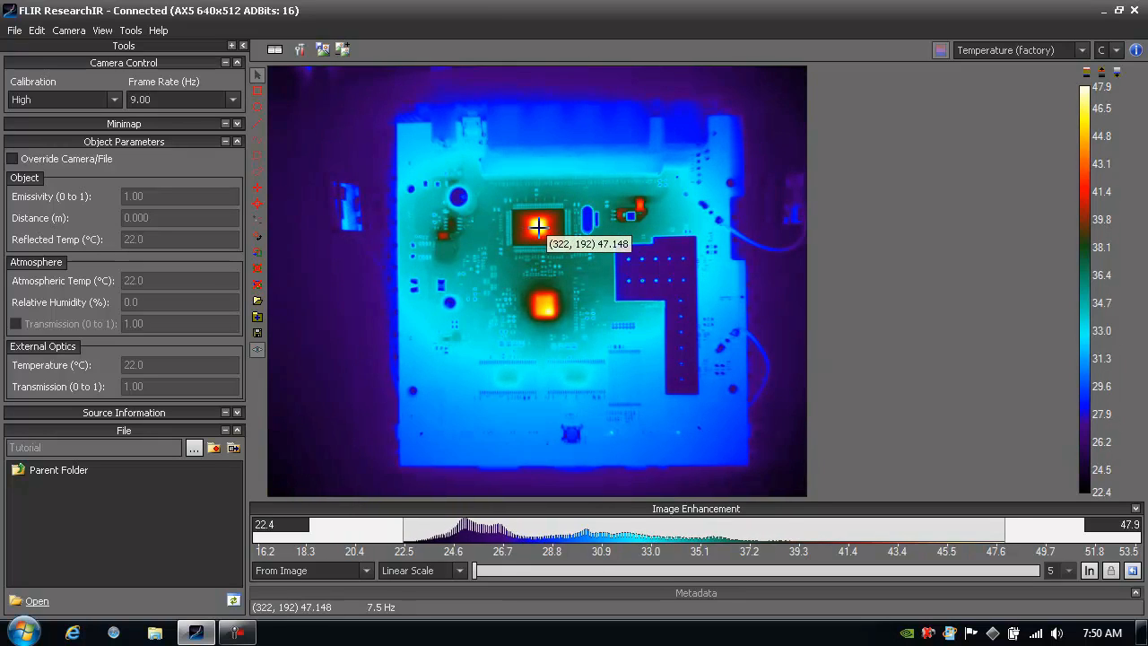
mouse_move(545, 305)
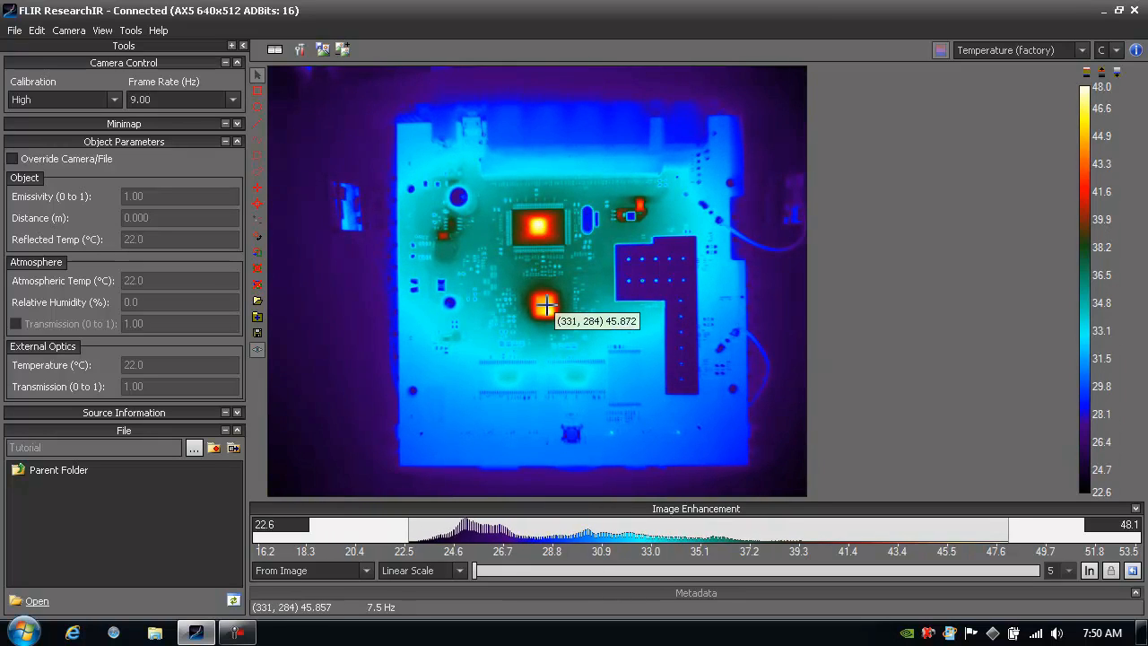
mouse_move(400, 214)
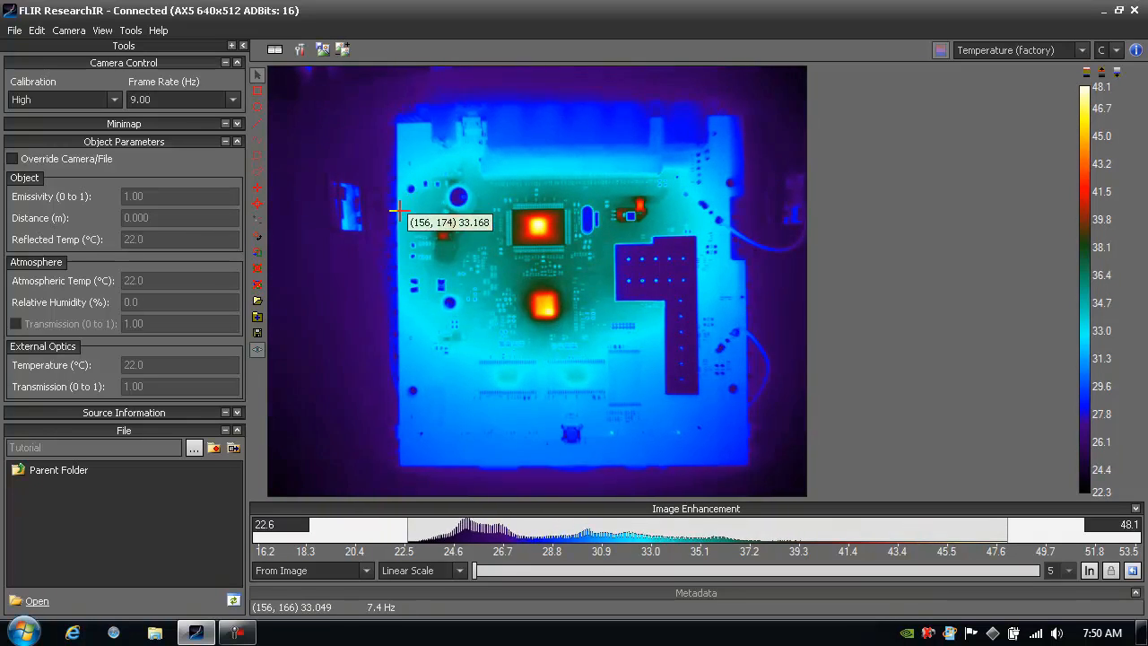
mouse_move(336, 341)
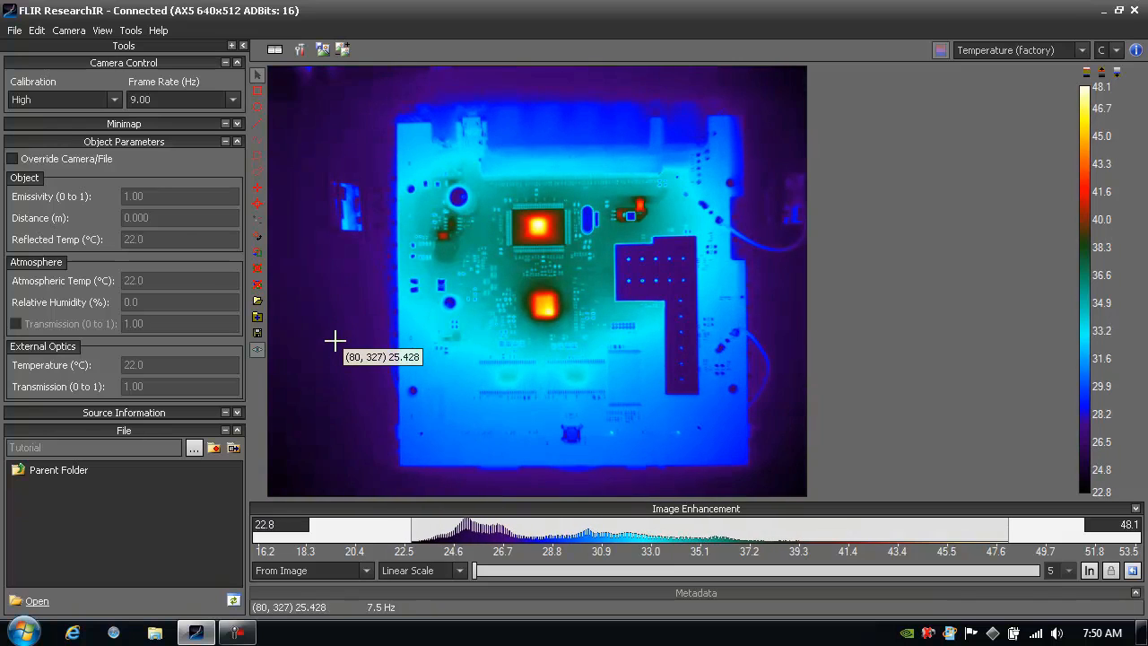
mouse_move(402, 412)
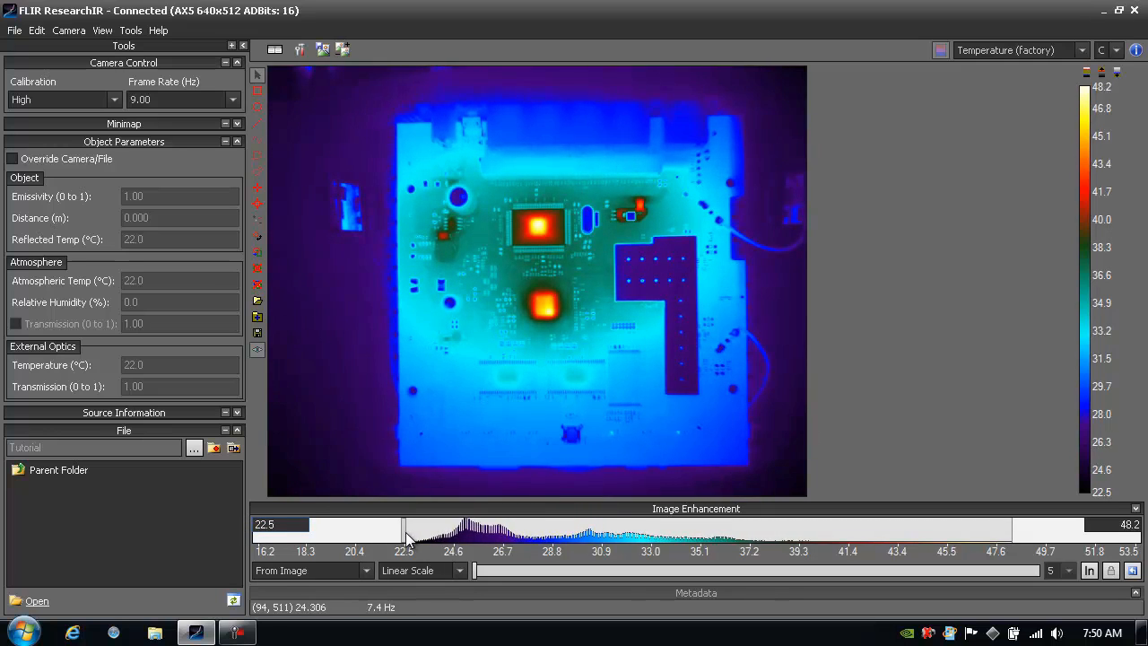
Step: Set a manual colour range of roughly 29–49 °C on the histogram
drag(404, 529, 445, 529)
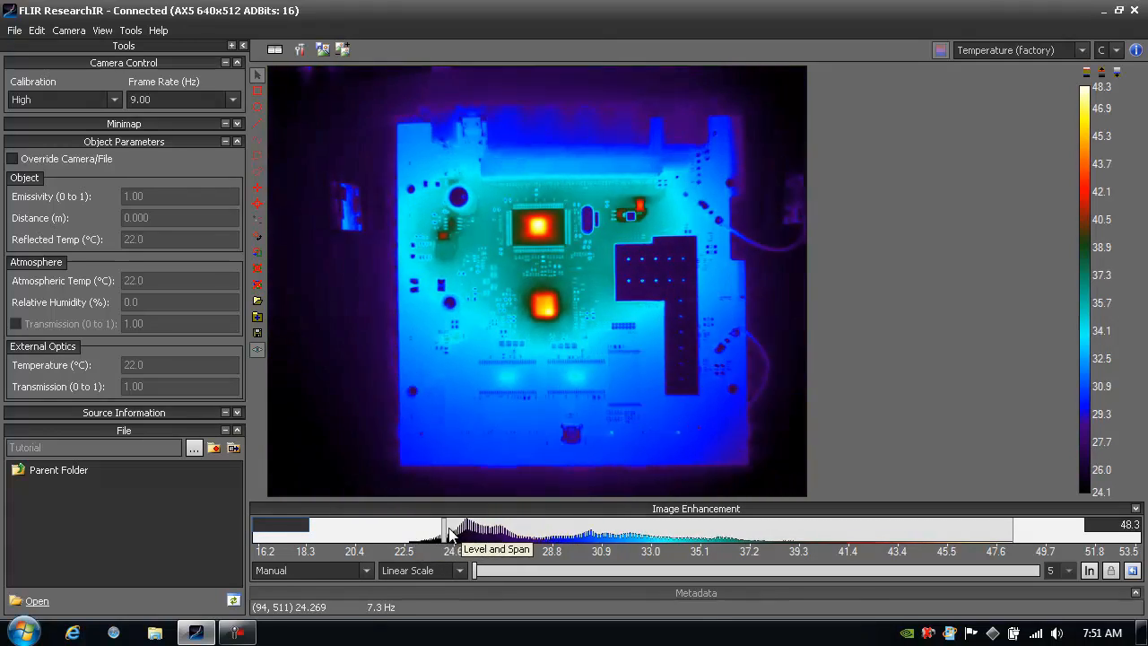
drag(441, 524, 547, 523)
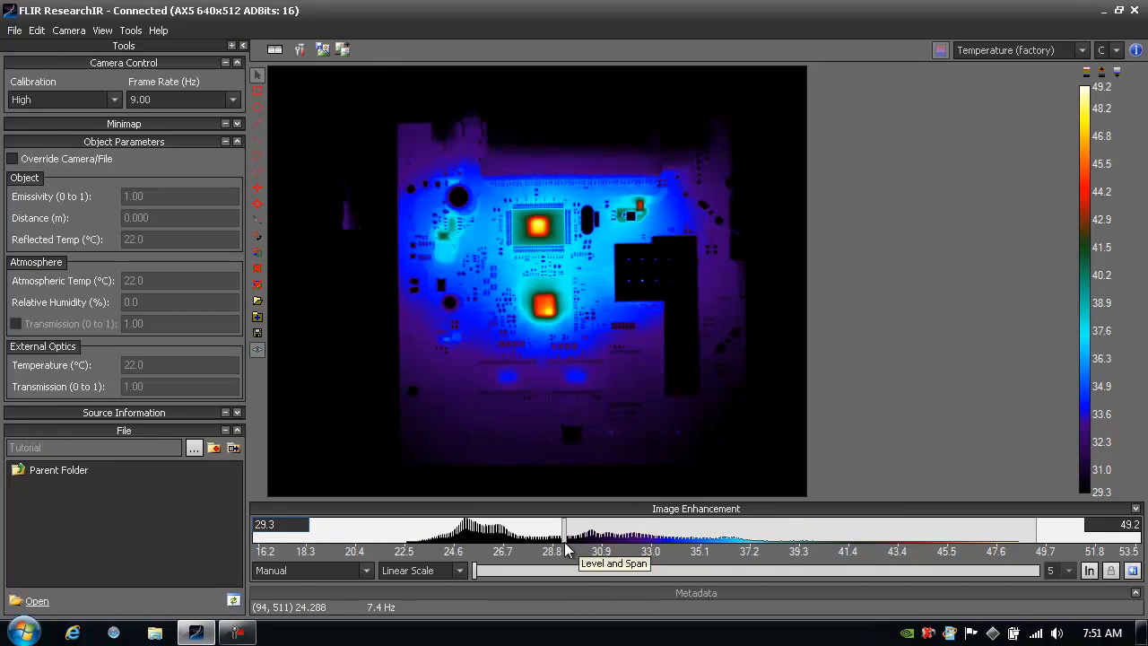
mouse_move(326, 391)
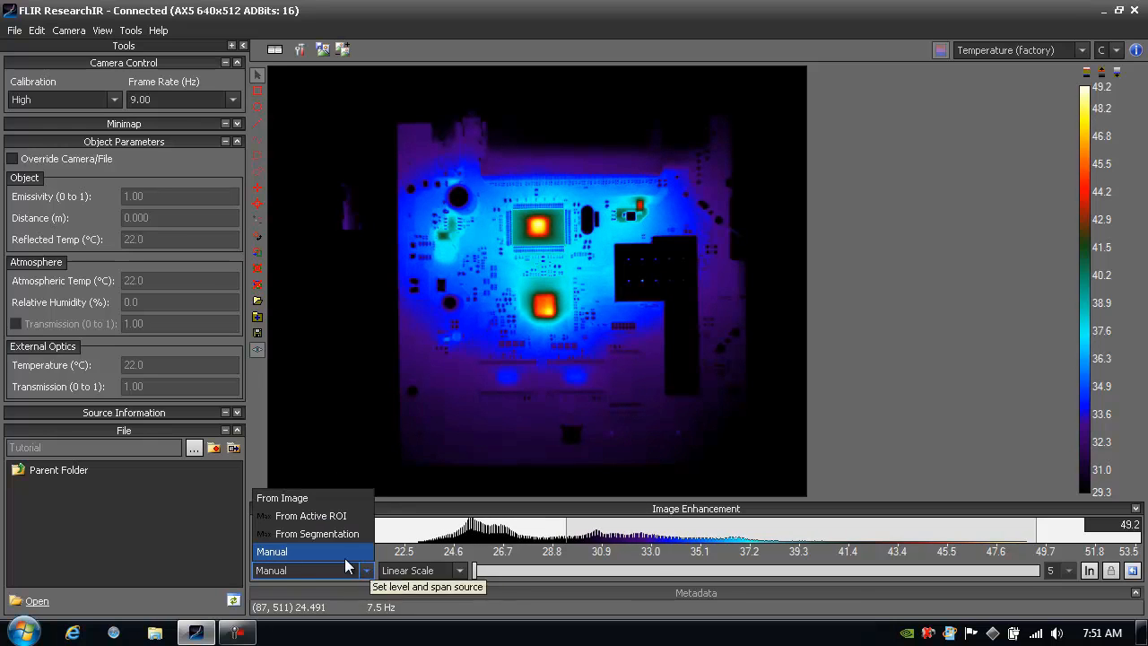
Step: Return the level/span source to From Image so the range scales automatically
click(282, 499)
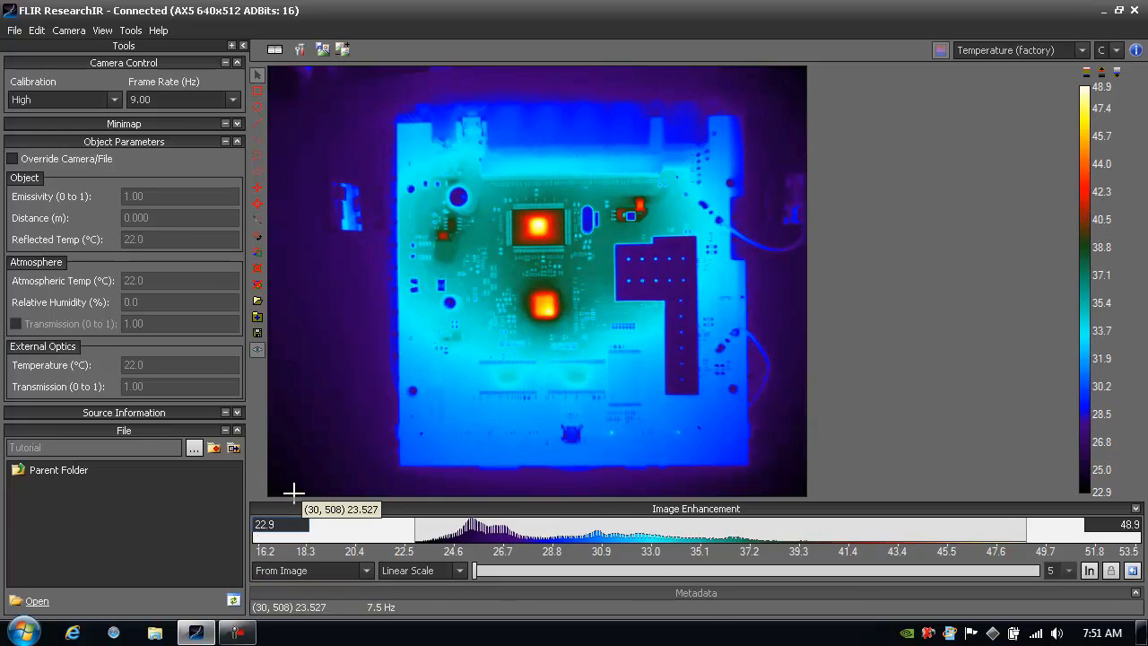
mouse_move(627, 266)
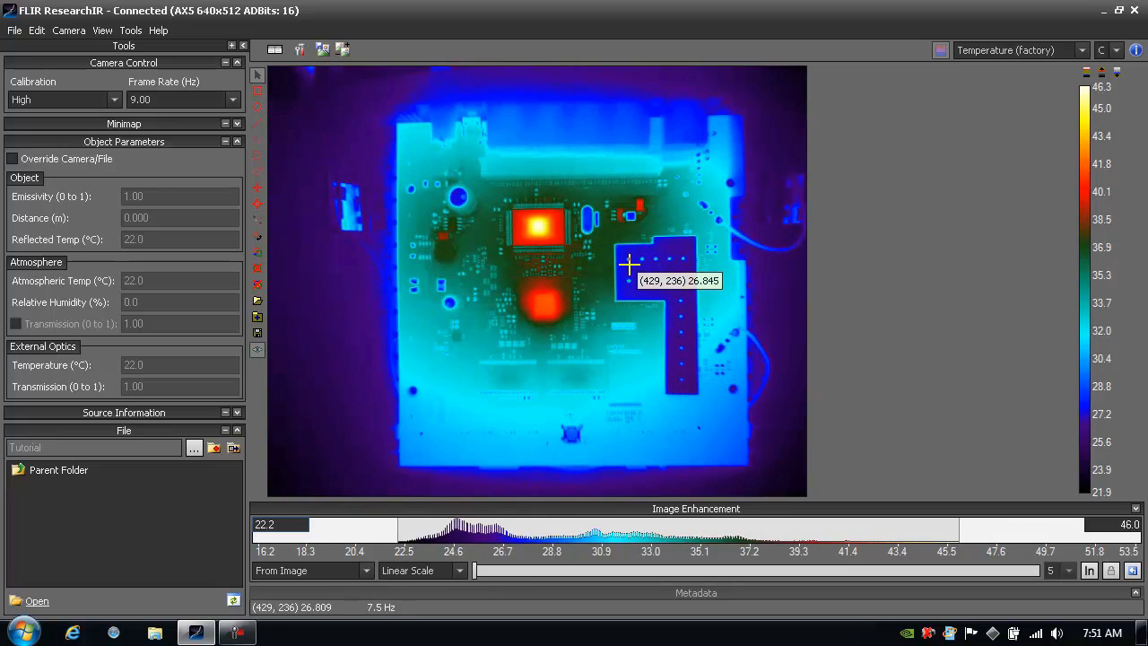
mouse_move(391, 213)
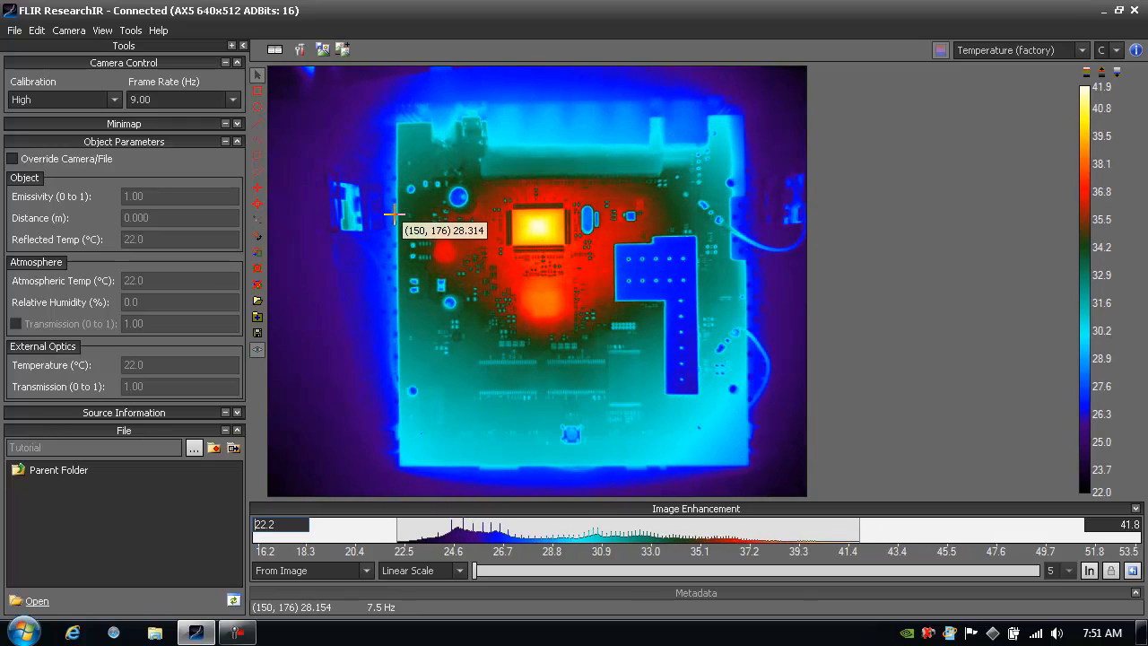
mouse_move(374, 187)
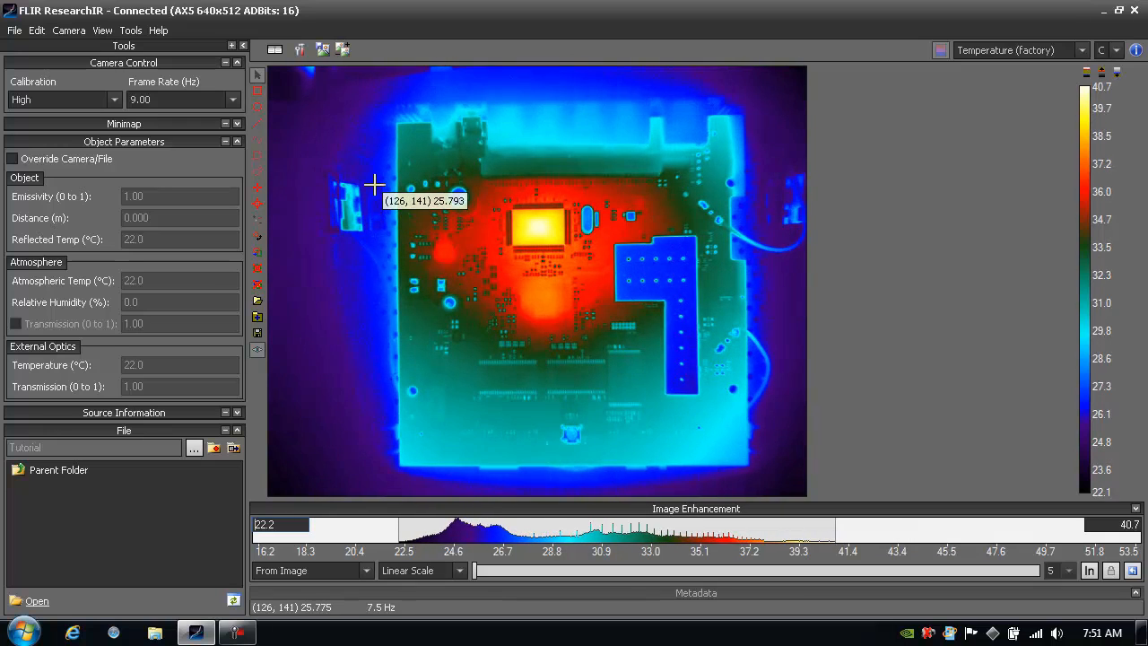
mouse_move(305, 82)
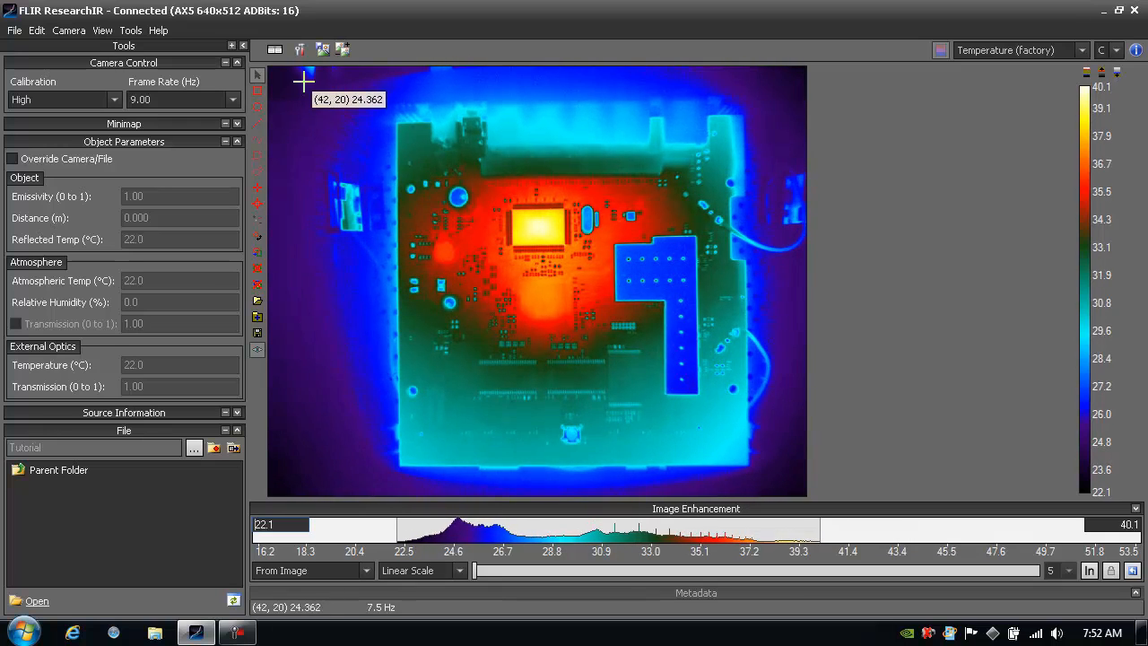
mouse_move(305, 70)
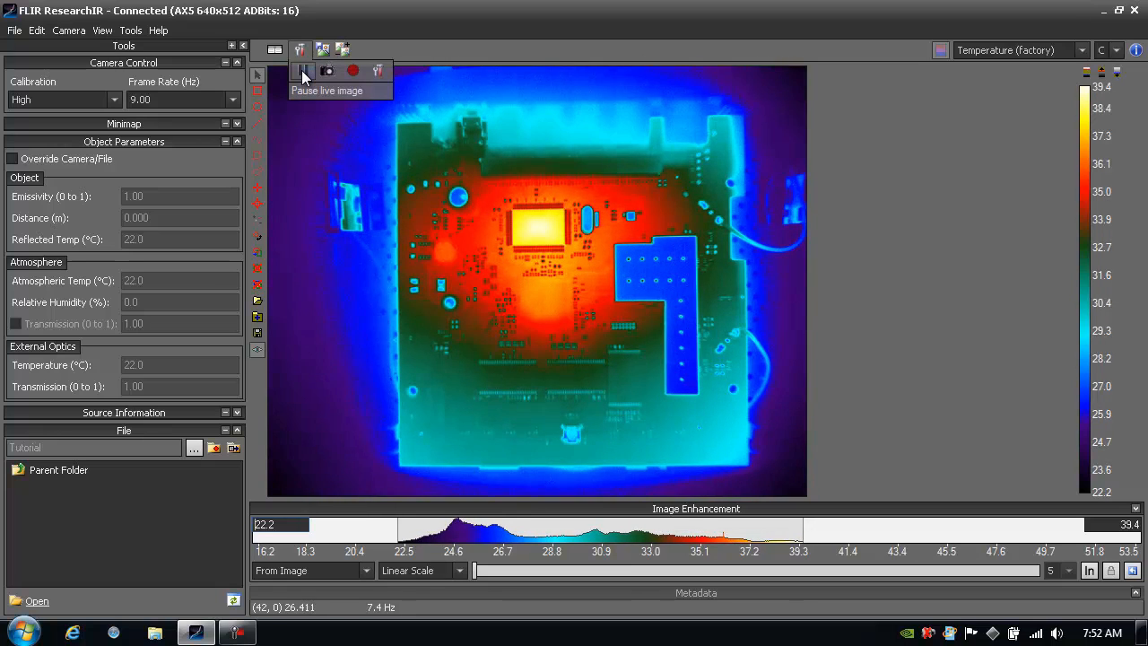
mouse_move(377, 70)
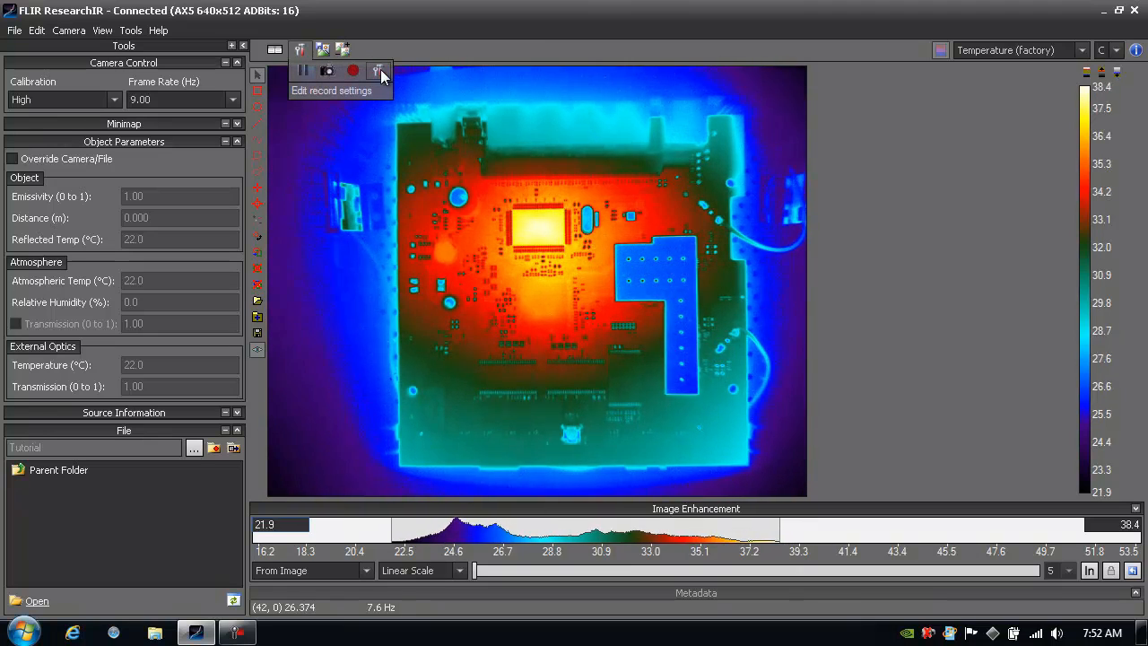
Step: Show the record settings: 10 frames every 1 second, stop after 10 samples, one file
click(377, 70)
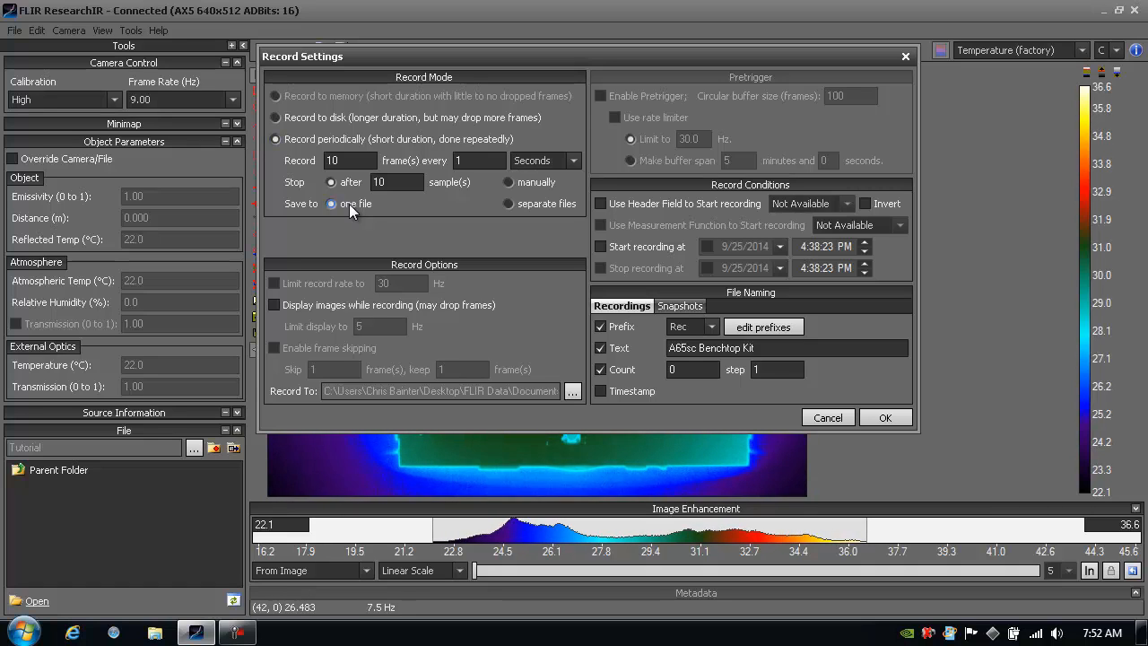
click(350, 160)
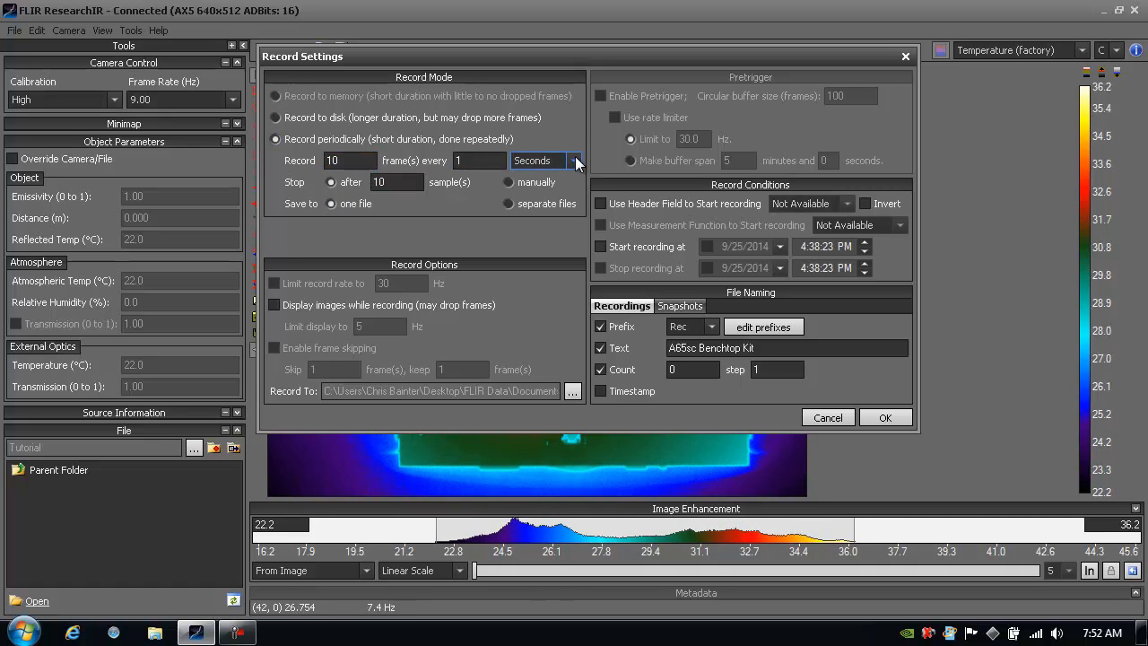
click(574, 160)
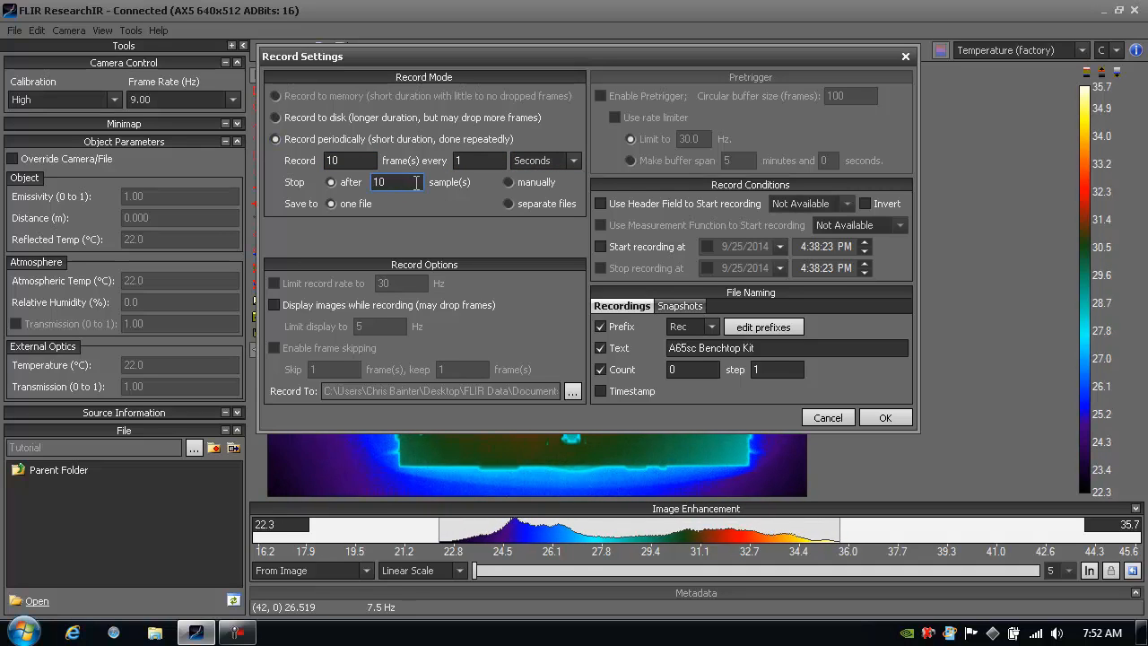
click(509, 183)
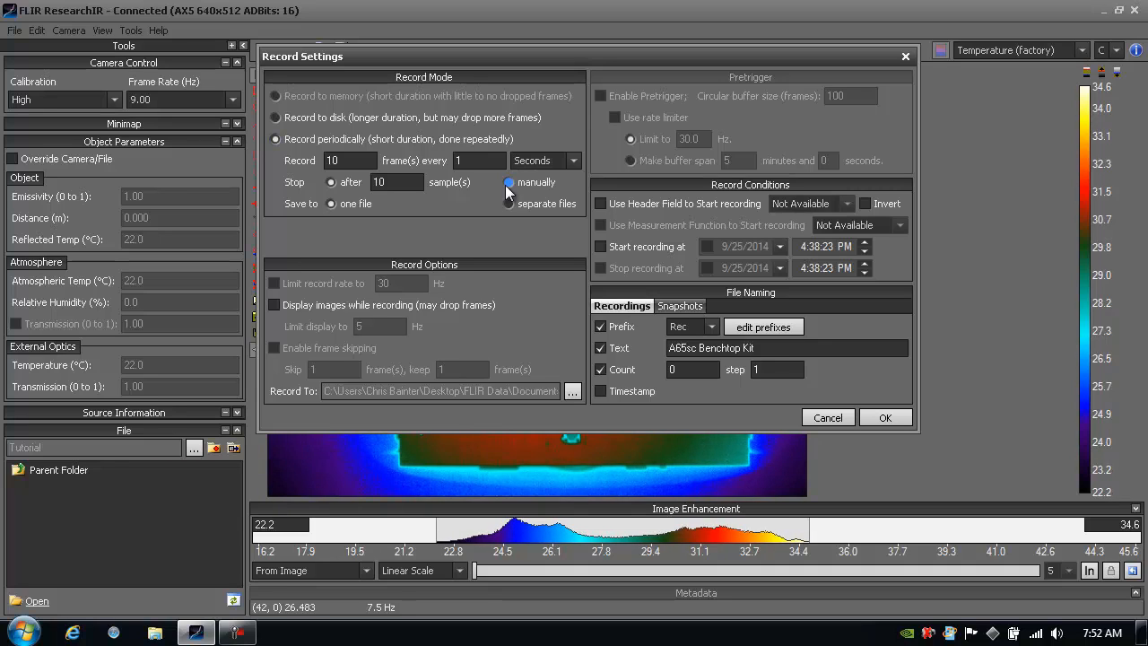
click(276, 118)
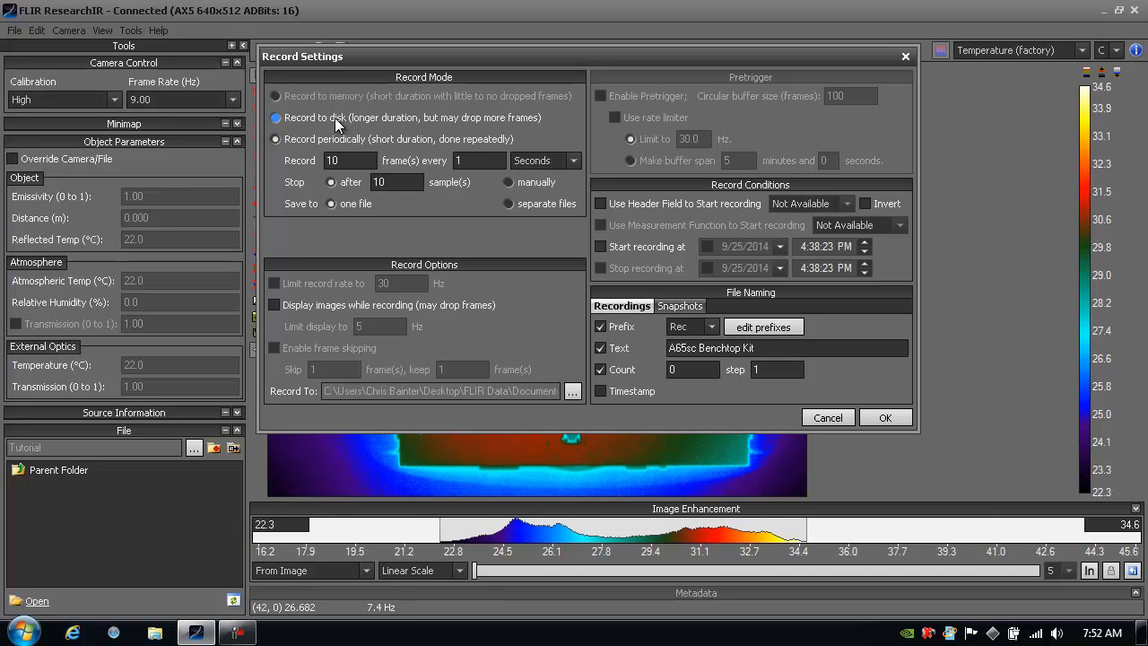
Step: Switch to Record to disk mode with a recording duration of 10 seconds
click(276, 118)
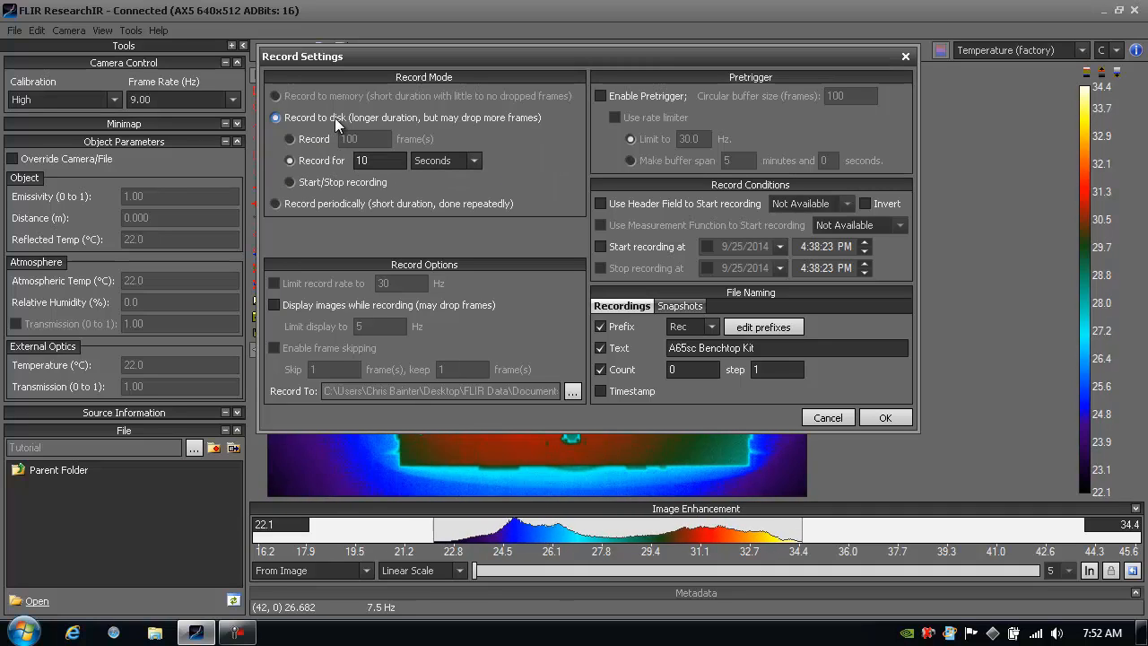
click(291, 139)
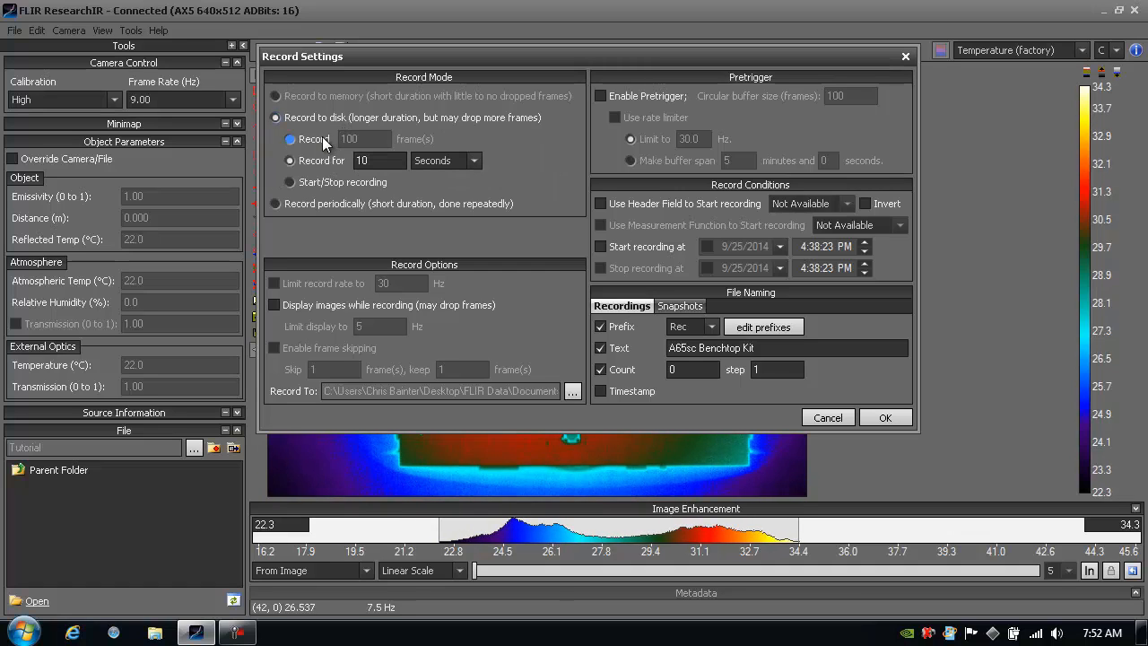
click(290, 162)
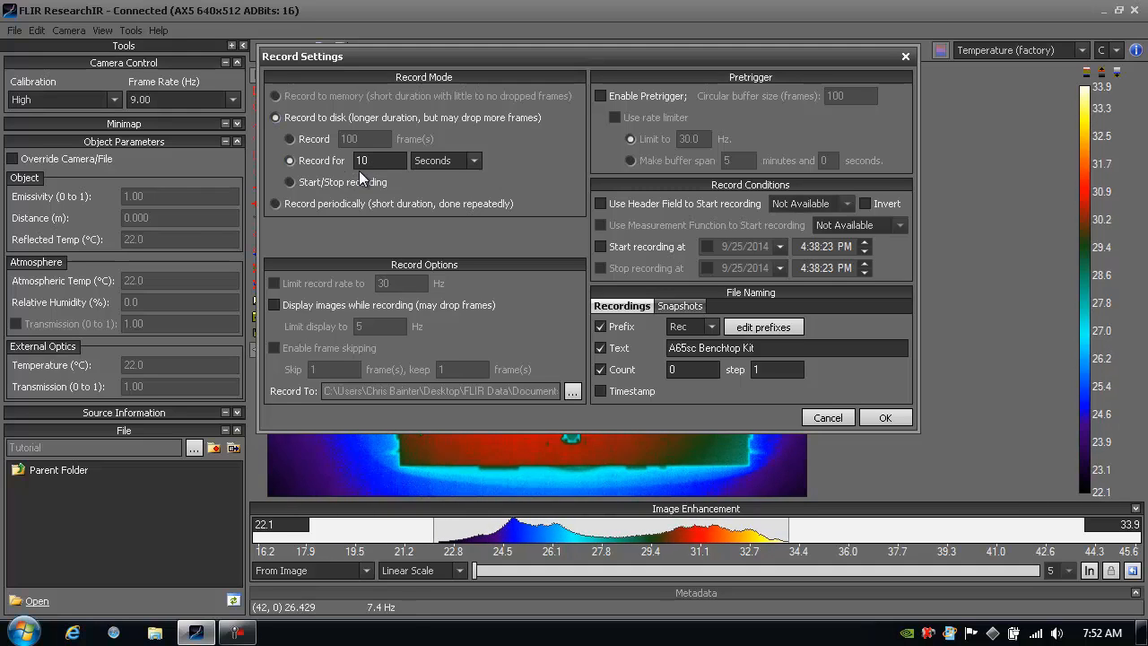
click(290, 183)
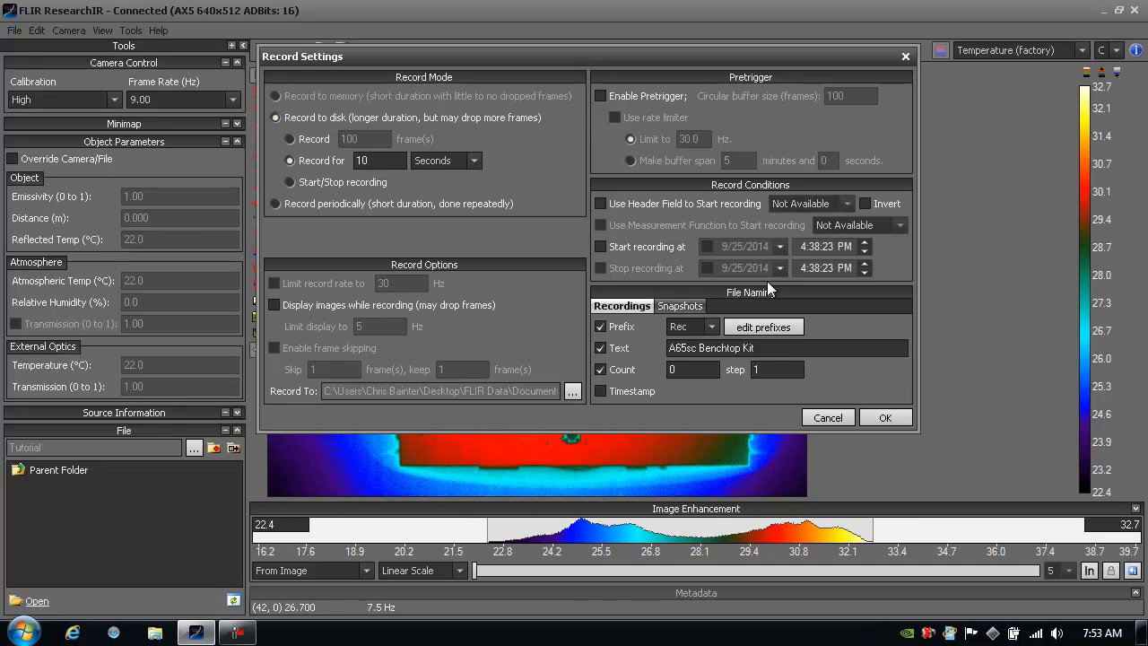
click(787, 347)
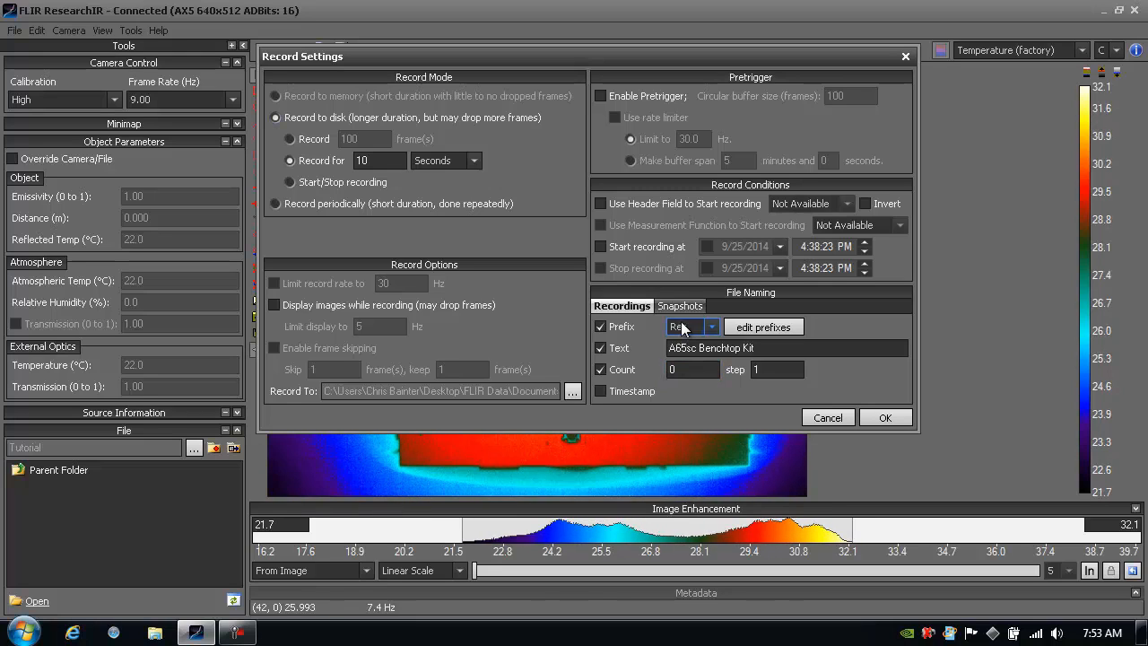
click(674, 305)
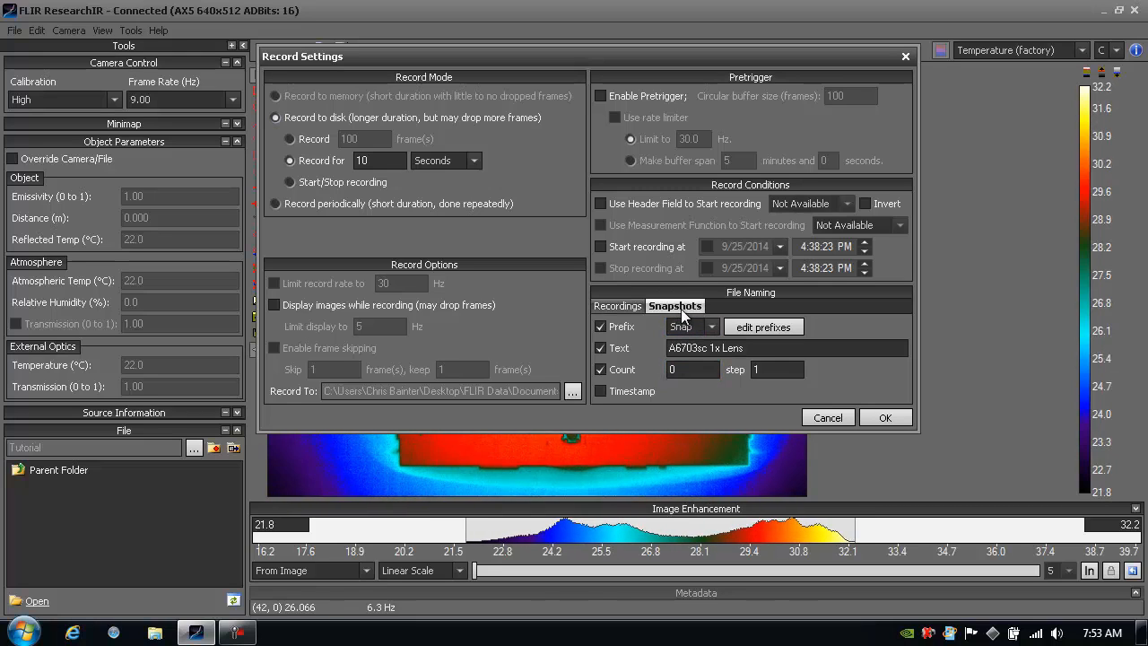
click(691, 369)
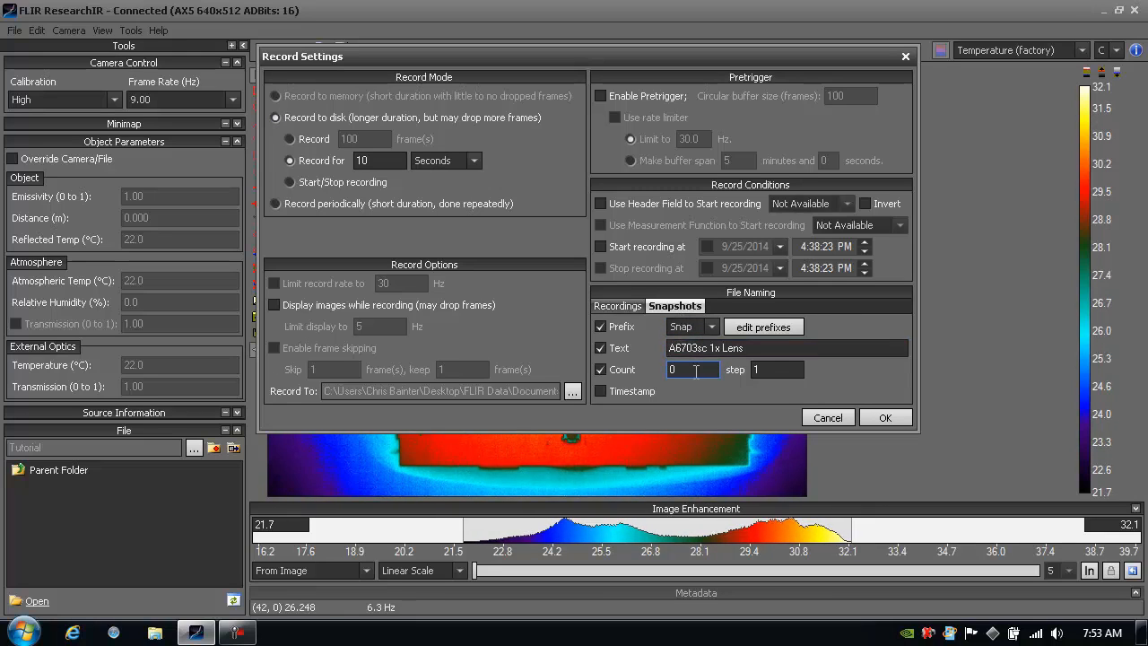
click(620, 305)
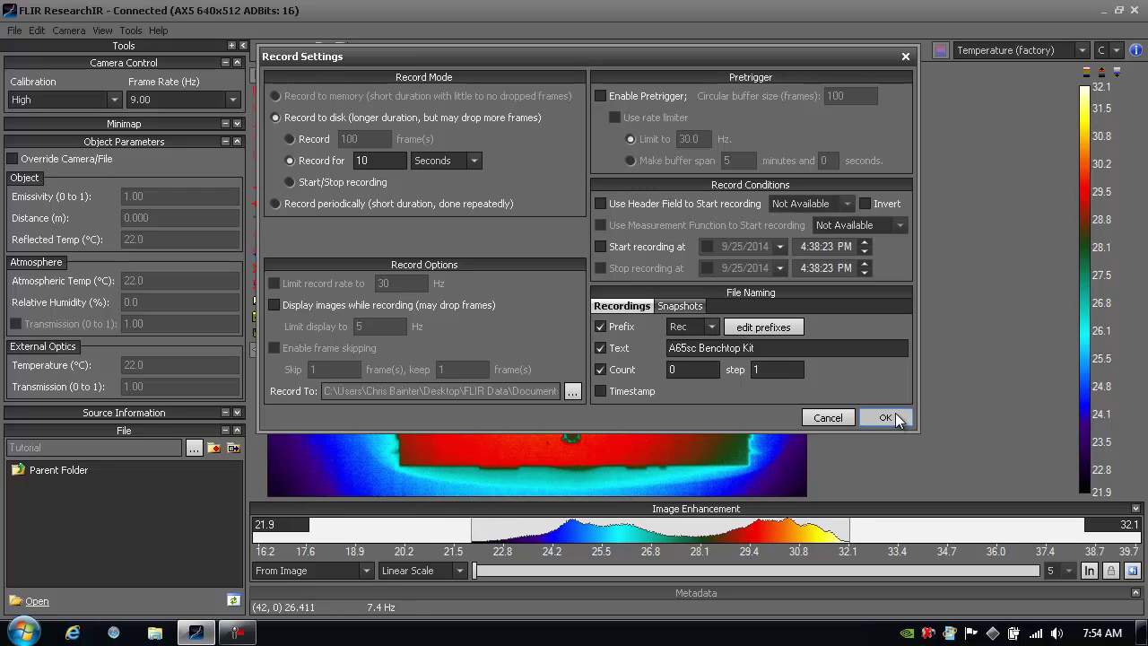
Step: Accept the record settings and start a 10-second movie recording of the board
click(886, 416)
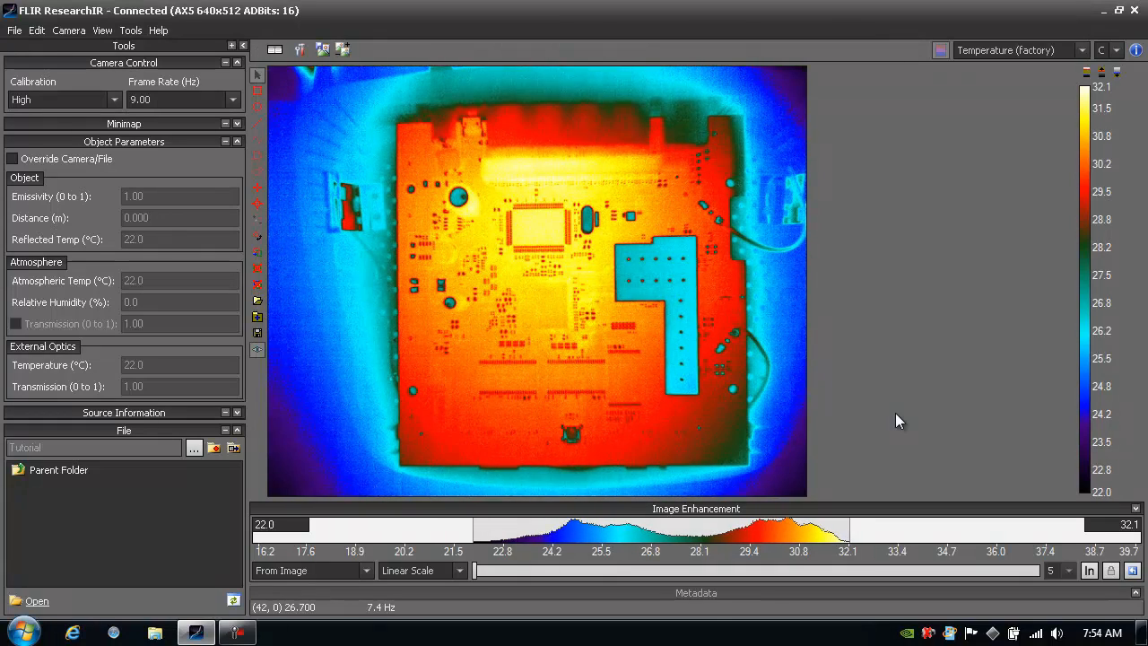
mouse_move(521, 262)
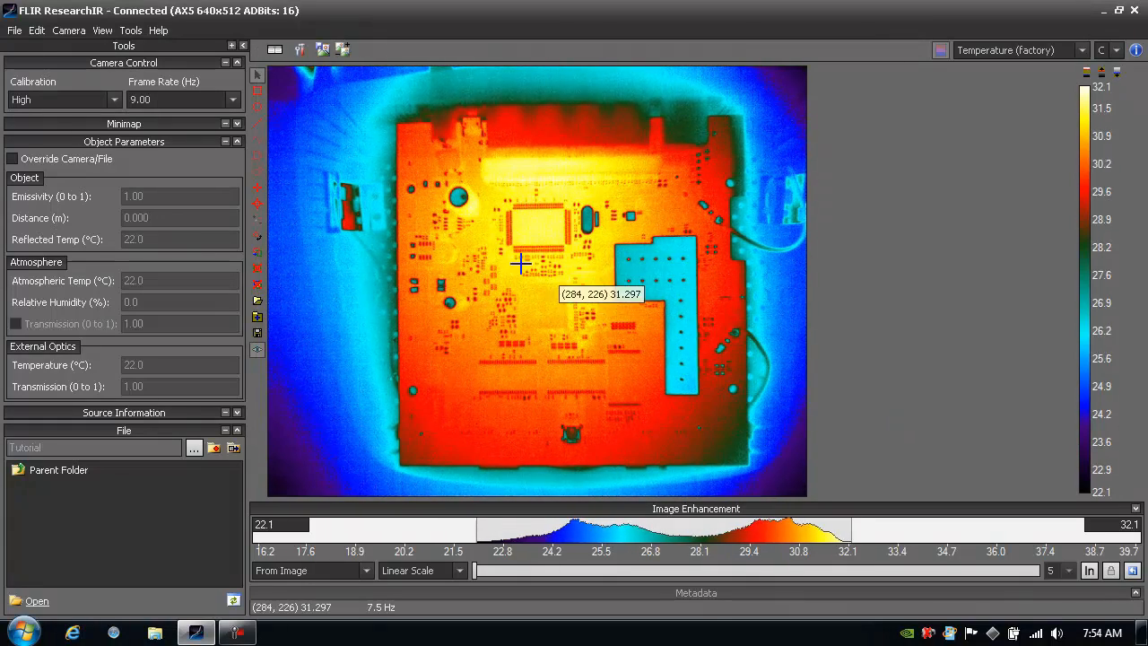
mouse_move(452, 235)
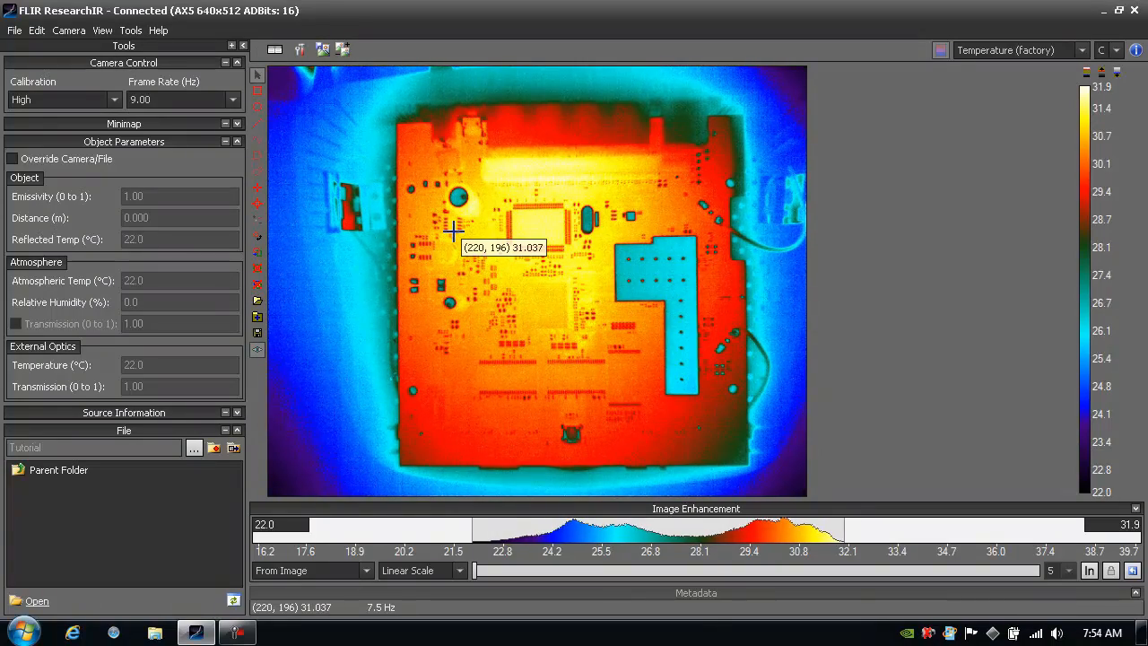
mouse_move(298, 78)
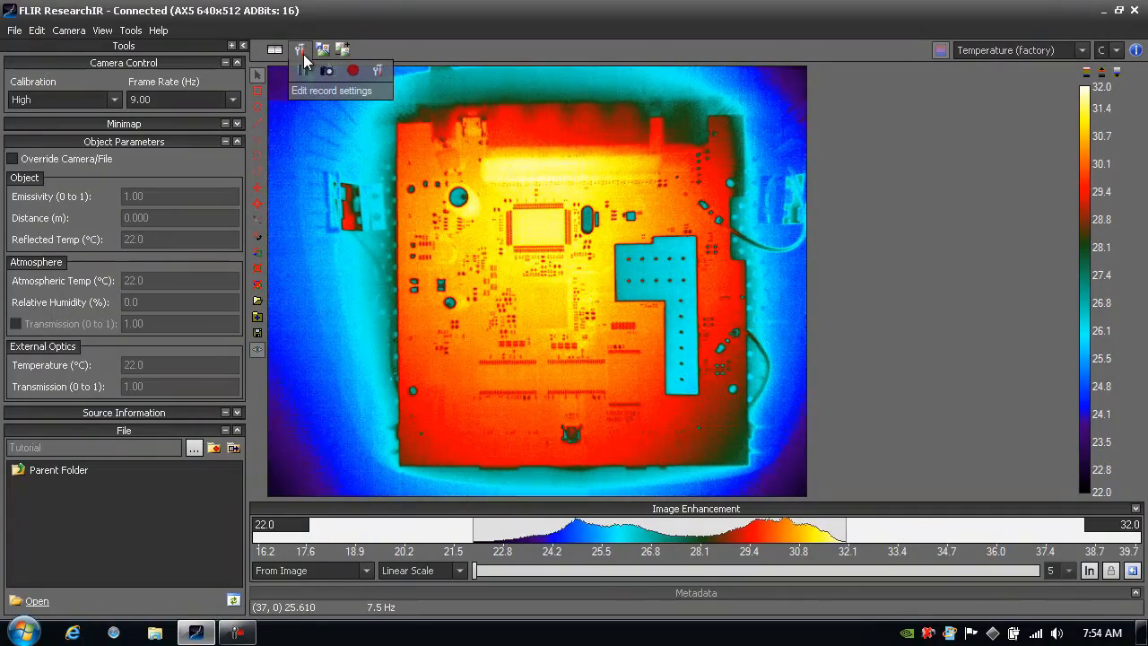
mouse_move(308, 70)
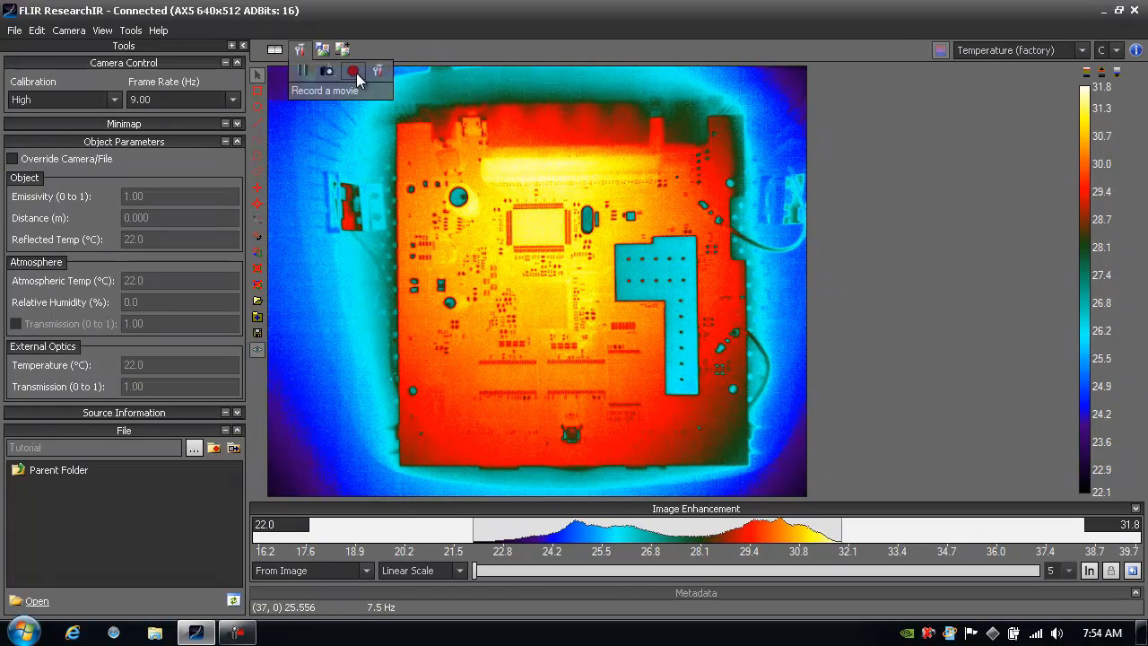
click(351, 72)
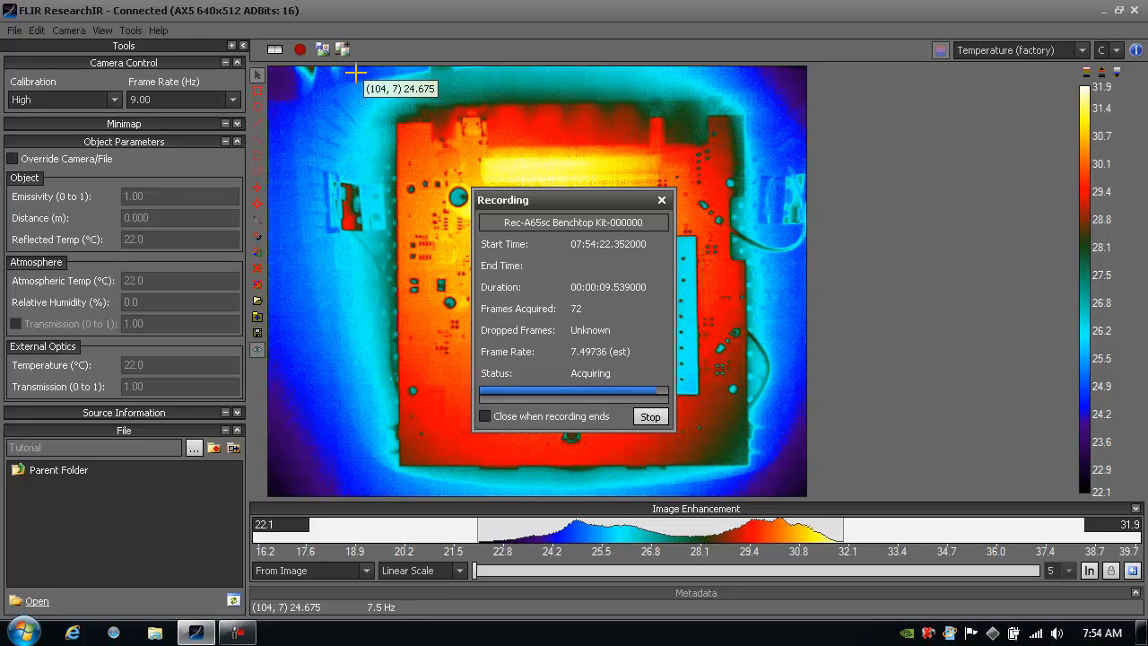
Step: Close the finished 76-frame recording summary so the Rec .seq file lists in the folder
click(649, 416)
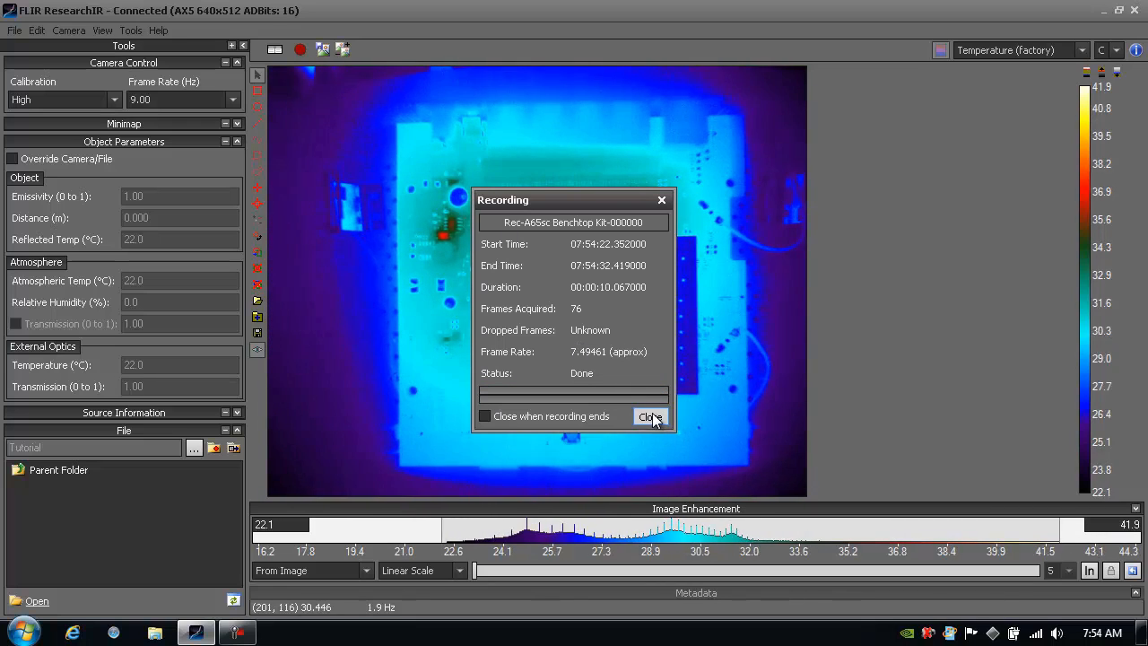
click(649, 416)
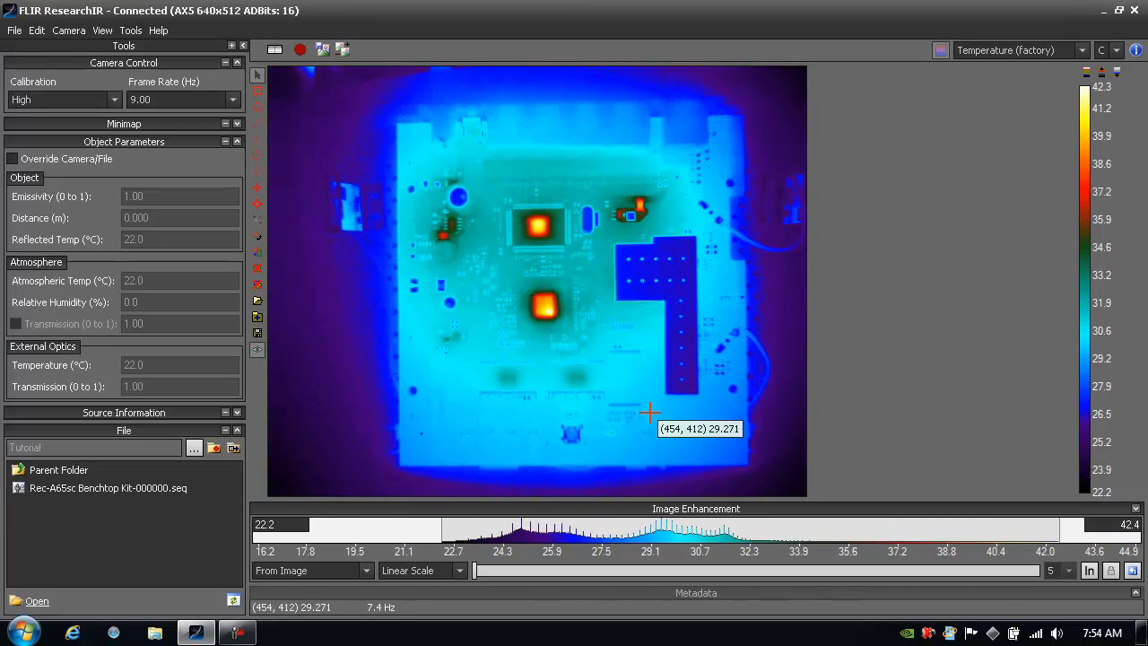
mouse_move(524, 287)
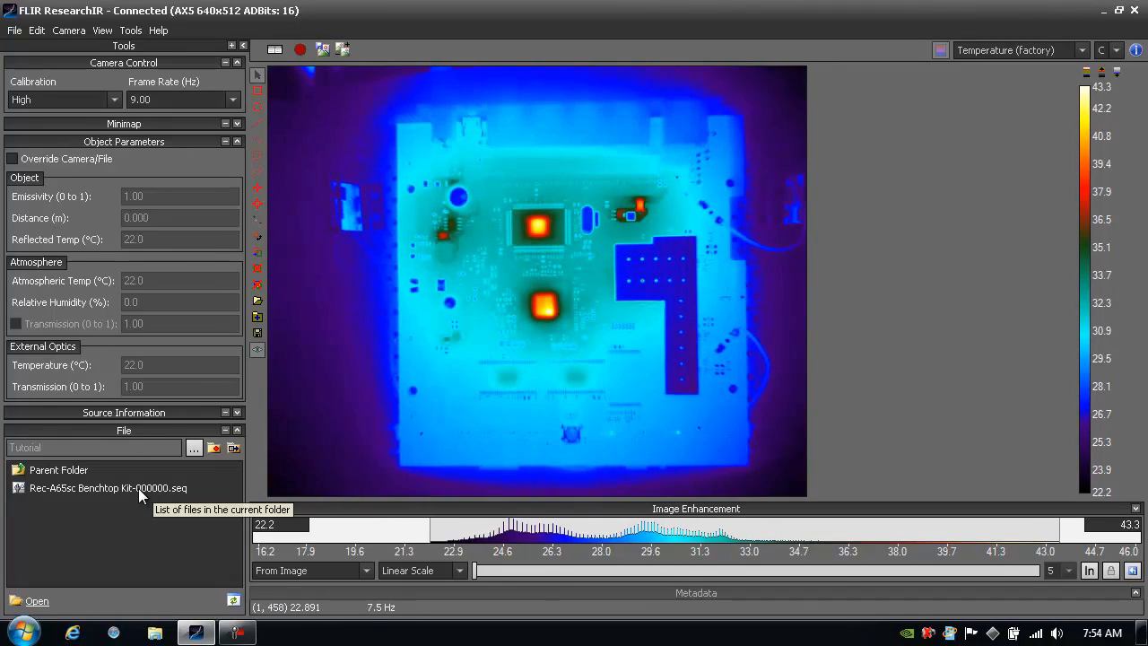
Step: Load Rec-A65sc Benchtop Kit-000000.seq and play it back from the start
double_click(108, 470)
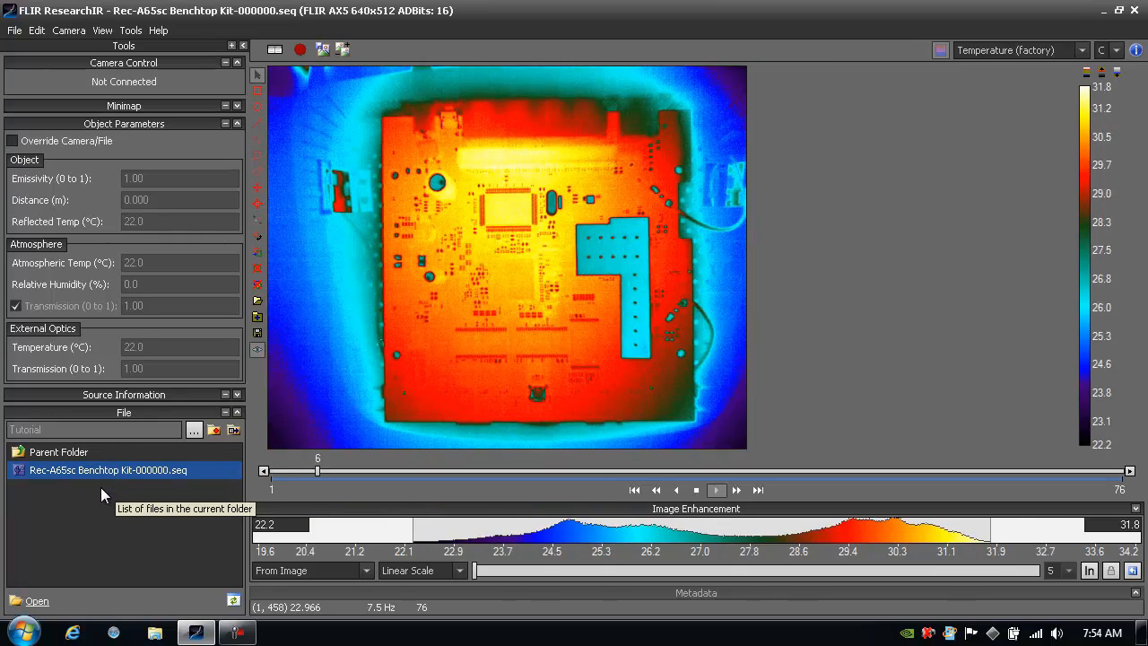
click(715, 490)
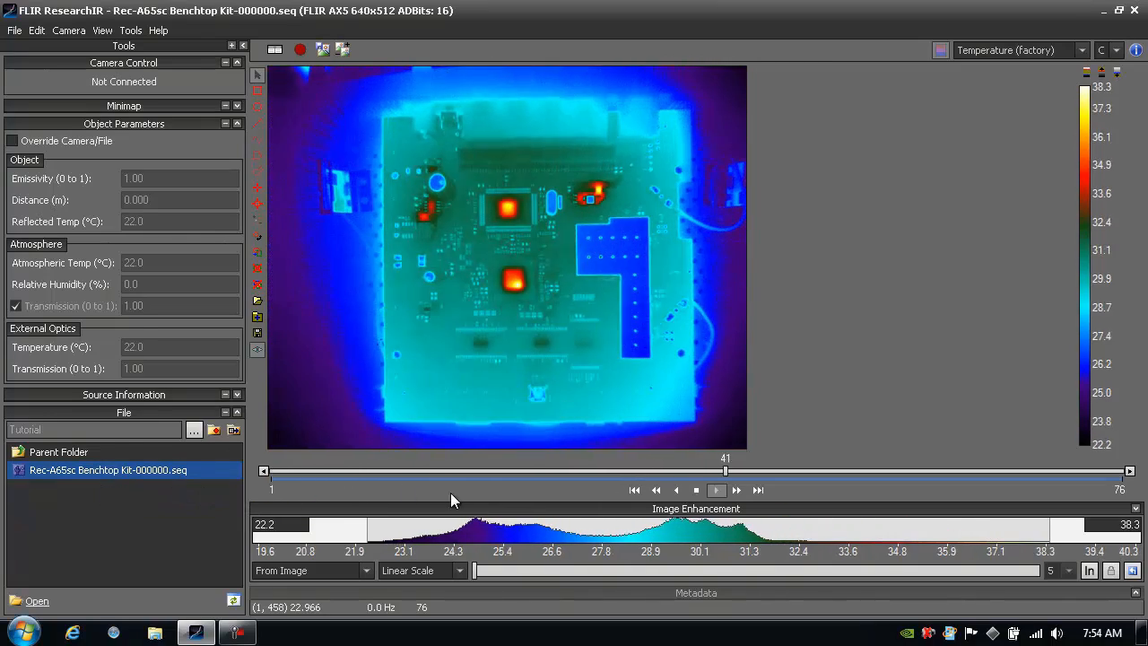
click(716, 490)
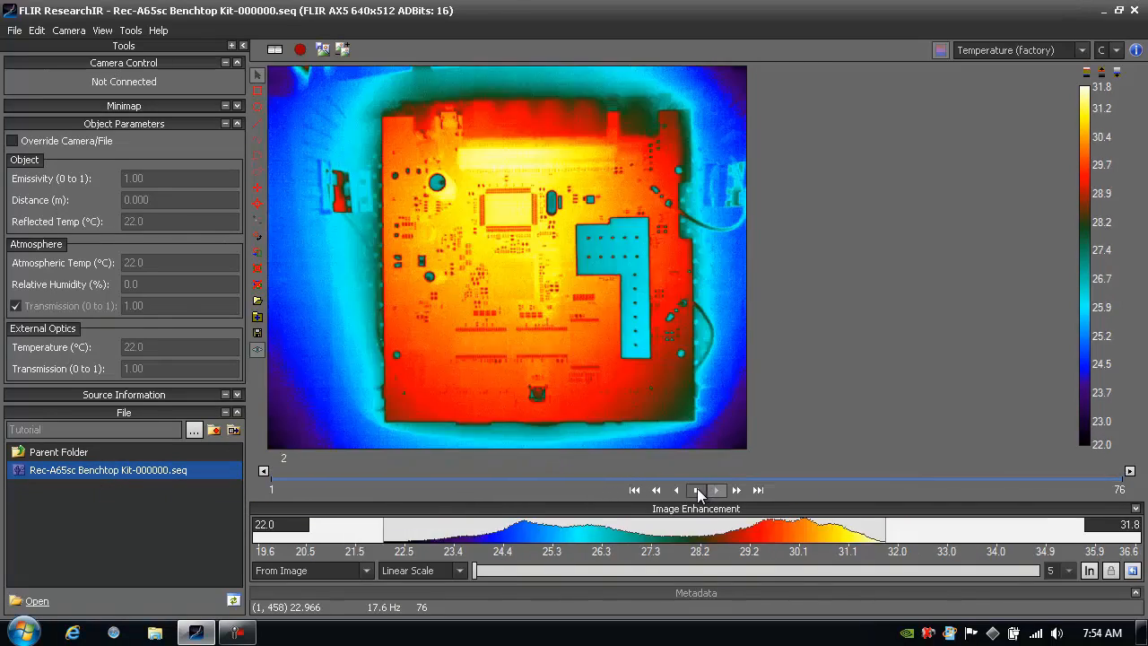
click(696, 490)
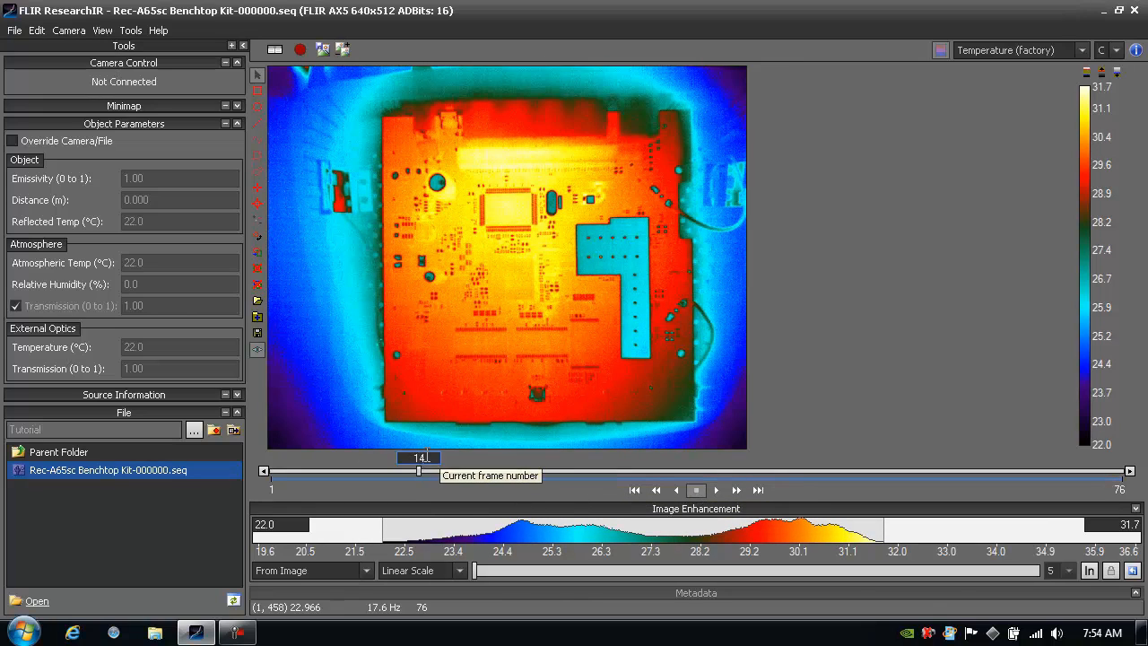
mouse_move(419, 470)
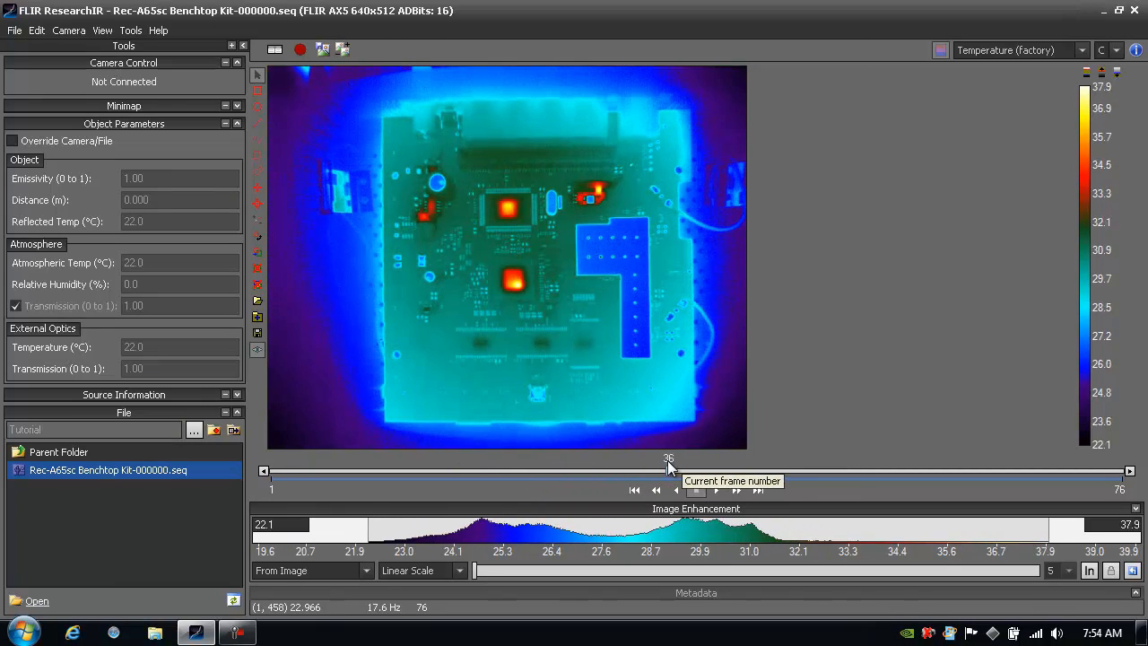
Step: Scrub to a later, hotter part of the movie and step forward to frame 34 of 76
drag(667, 470, 588, 470)
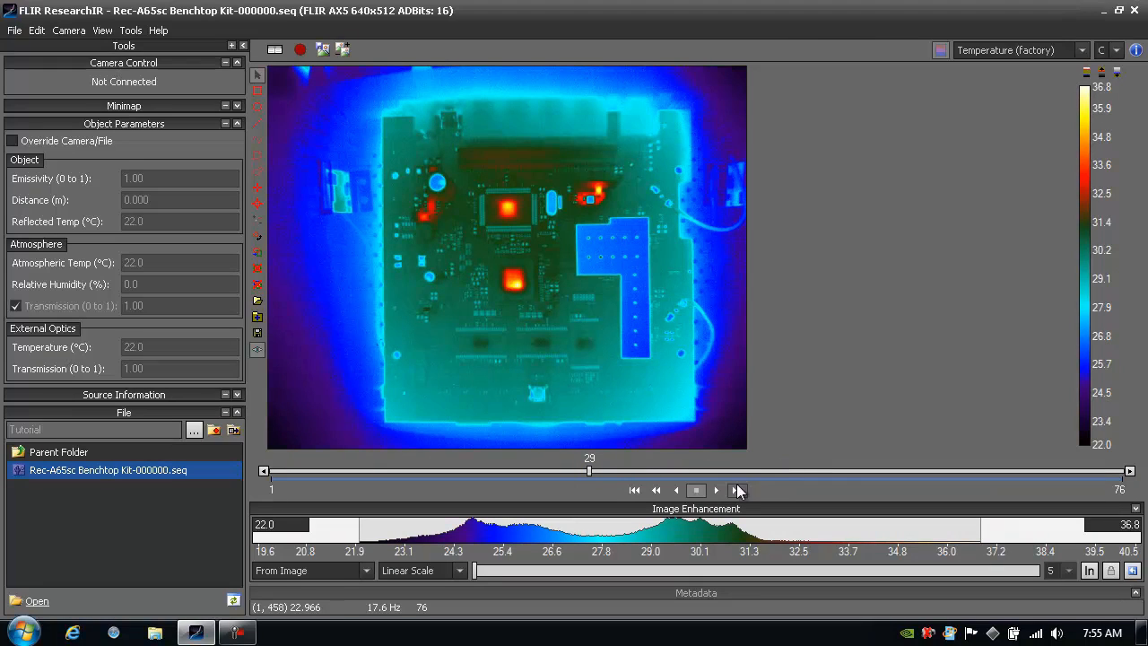
mouse_move(717, 495)
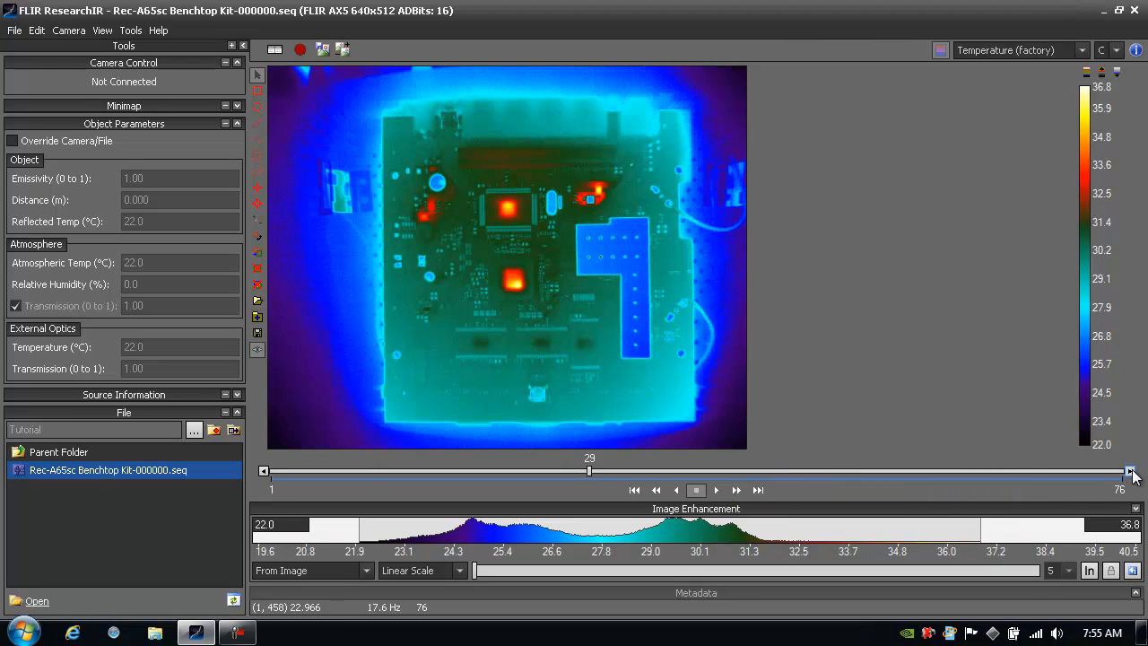
click(1130, 470)
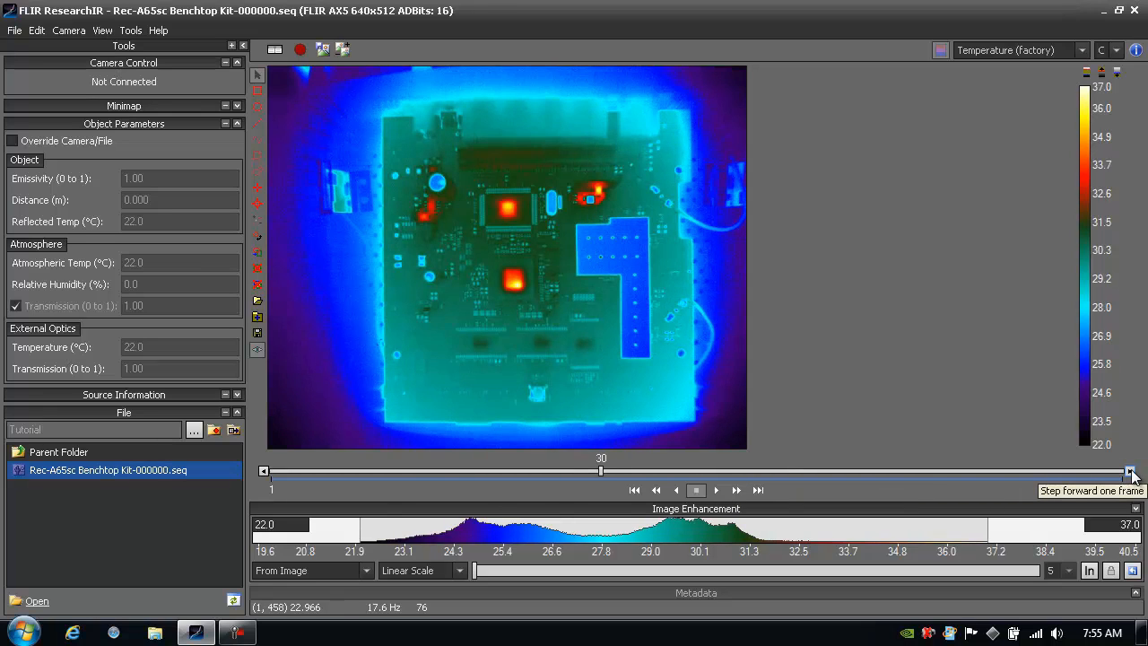
click(1130, 470)
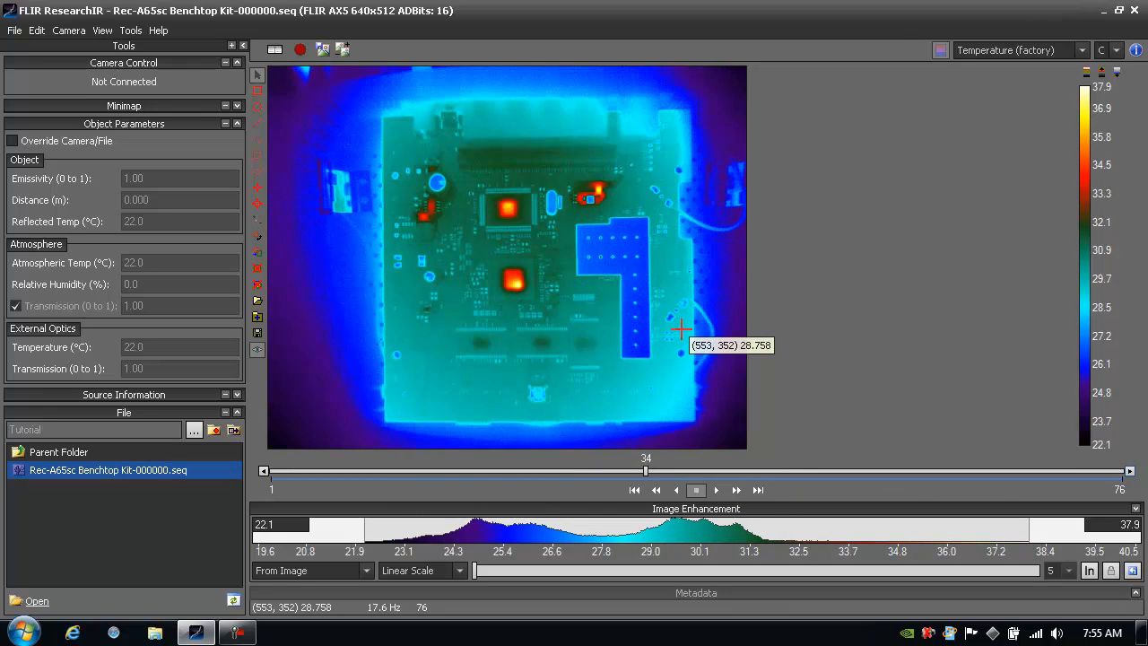
mouse_move(499, 217)
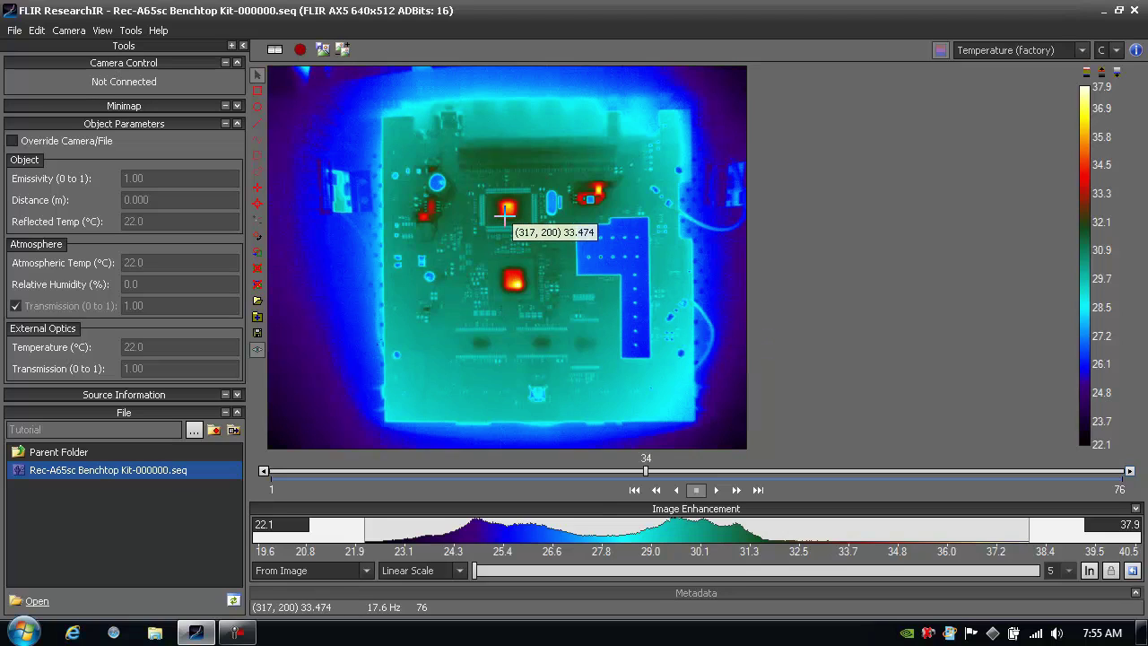
mouse_move(269, 106)
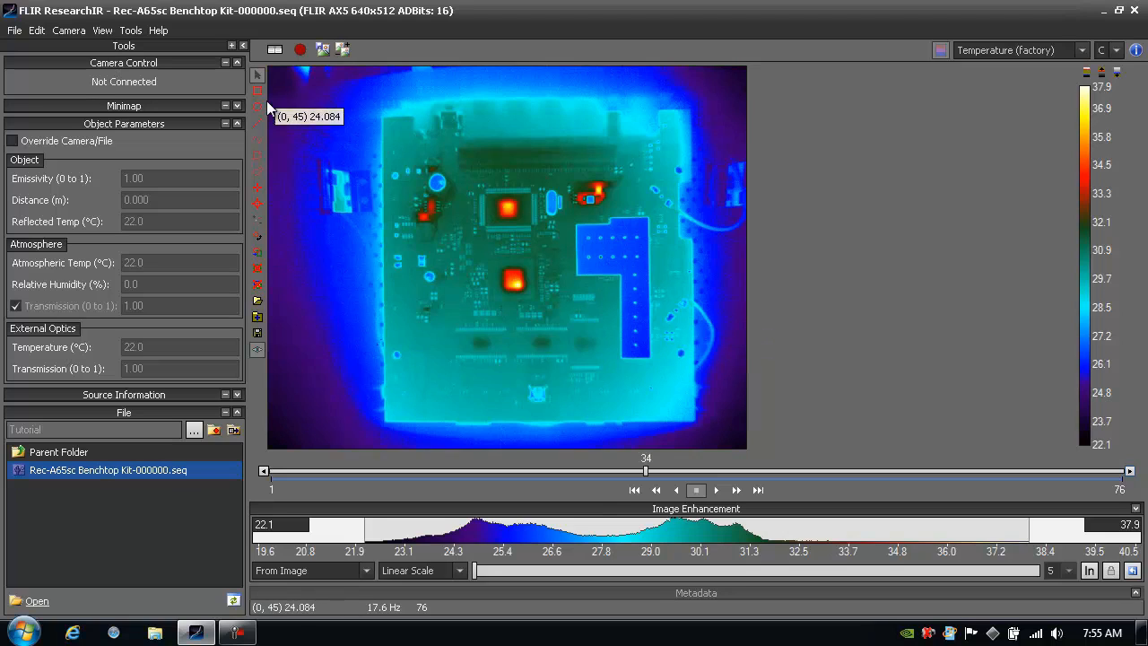
mouse_move(259, 108)
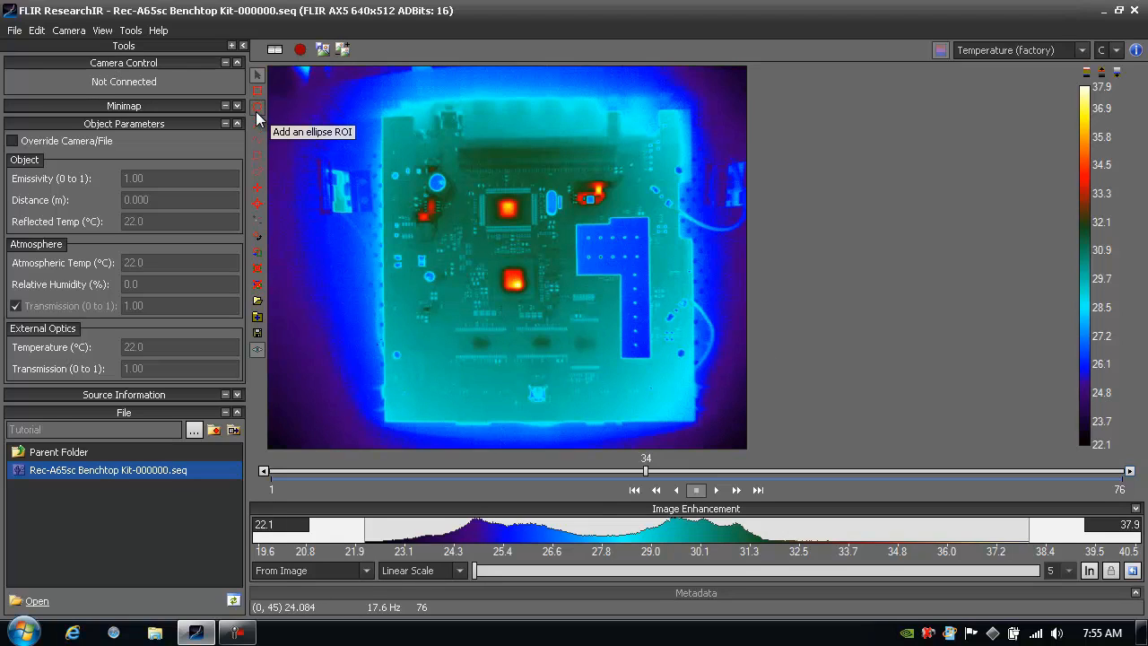
mouse_move(258, 188)
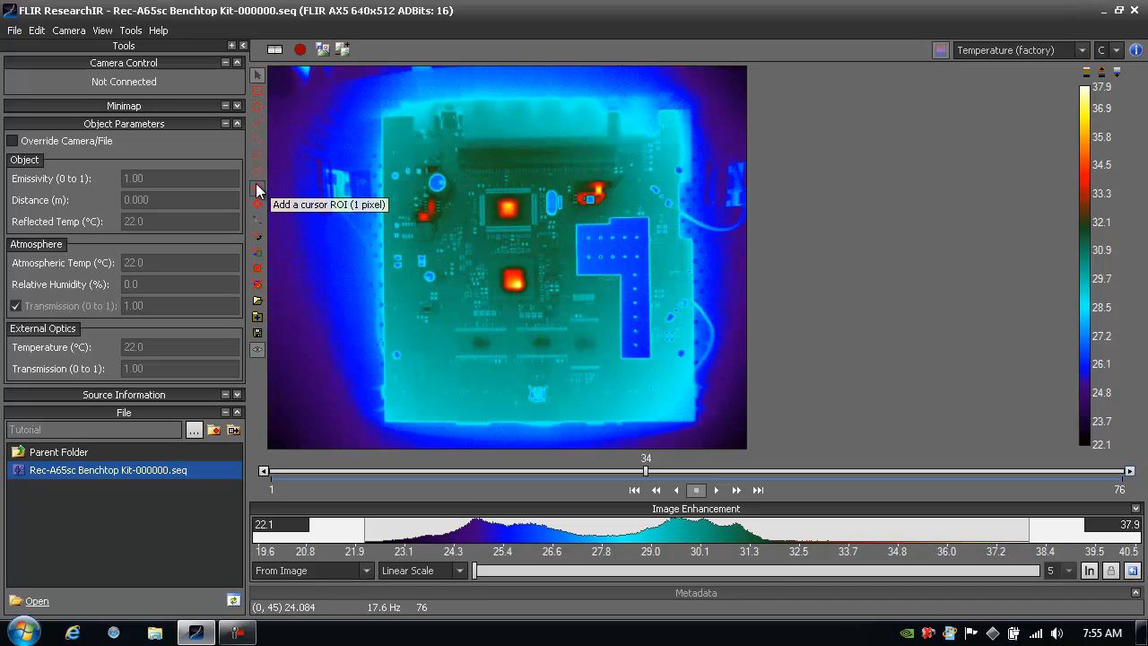
mouse_move(259, 205)
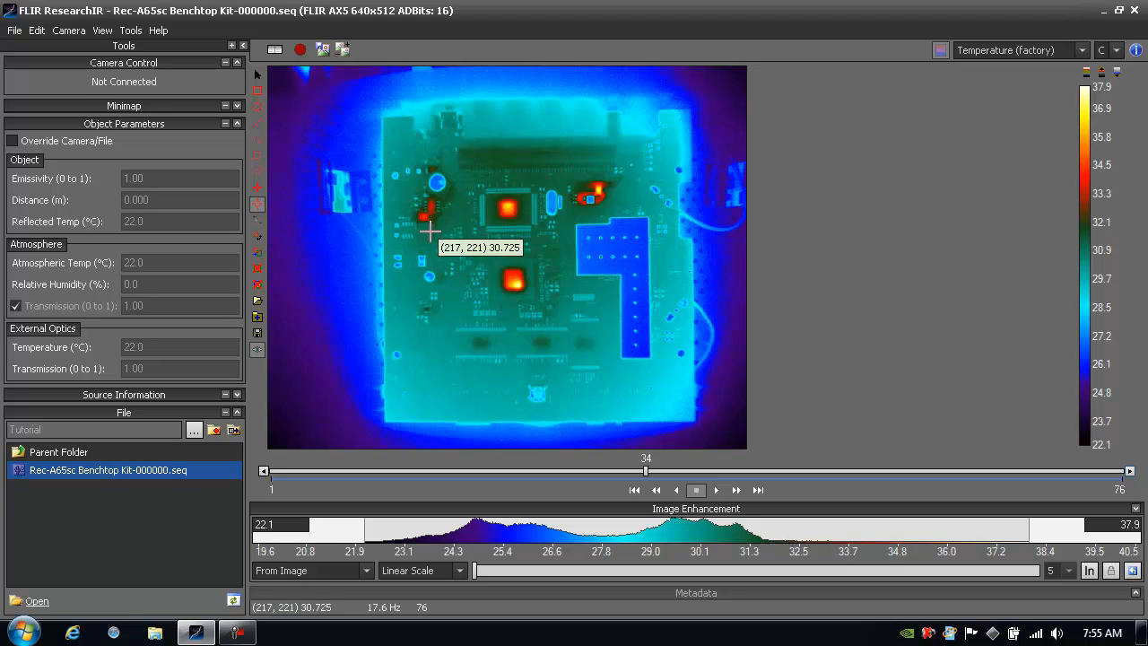
mouse_move(509, 208)
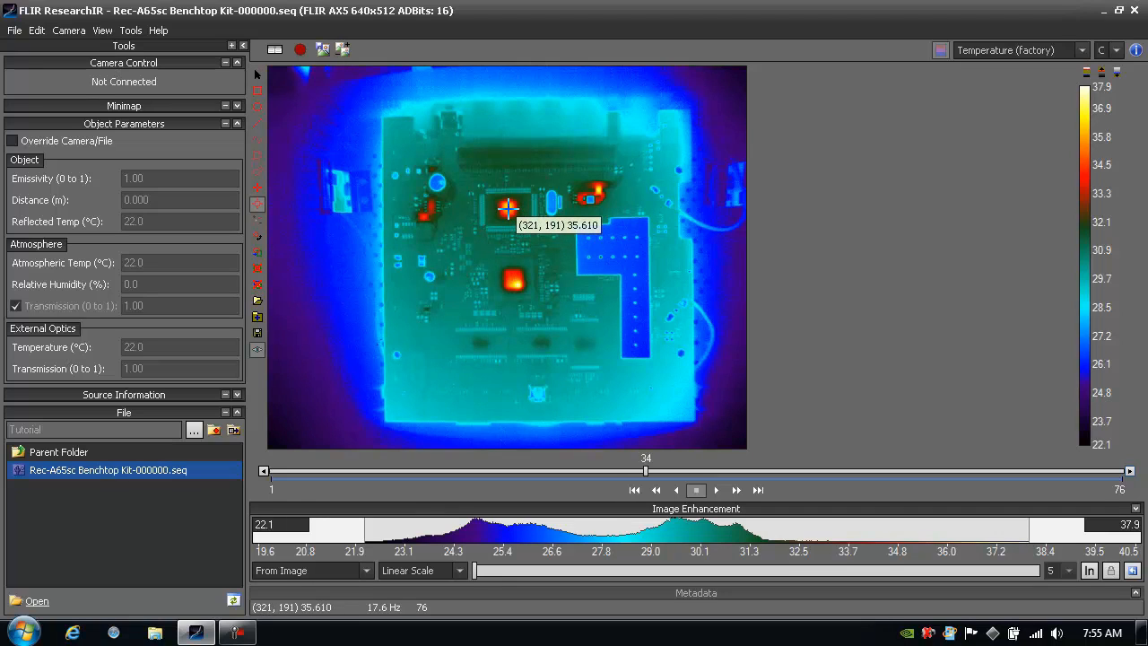
mouse_move(470, 297)
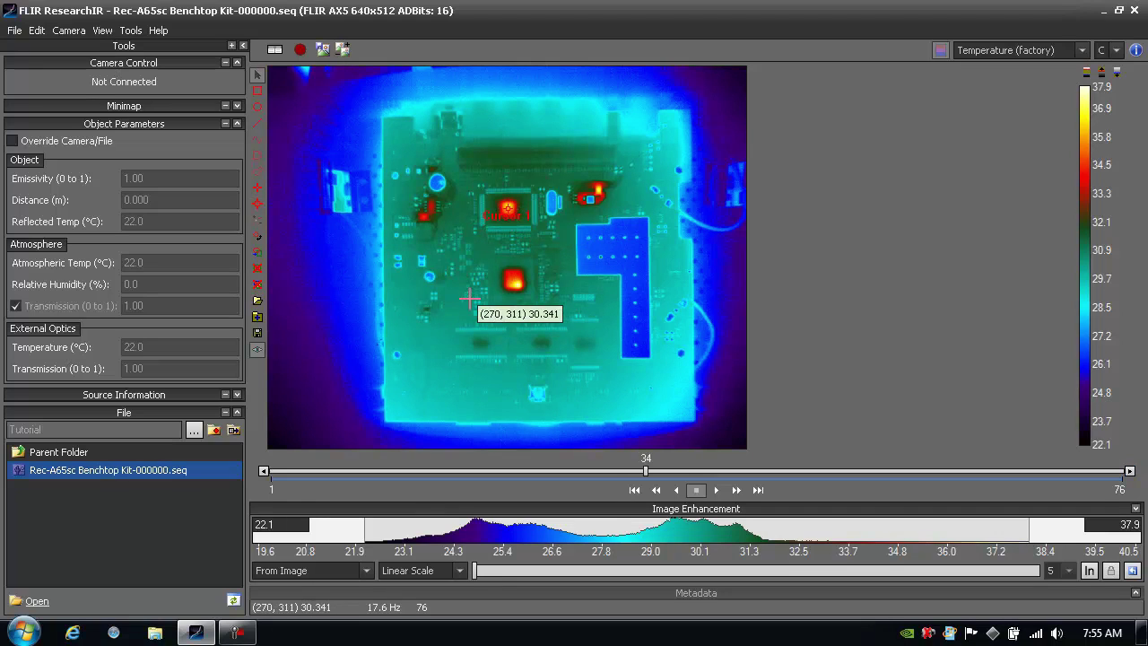
mouse_move(244, 83)
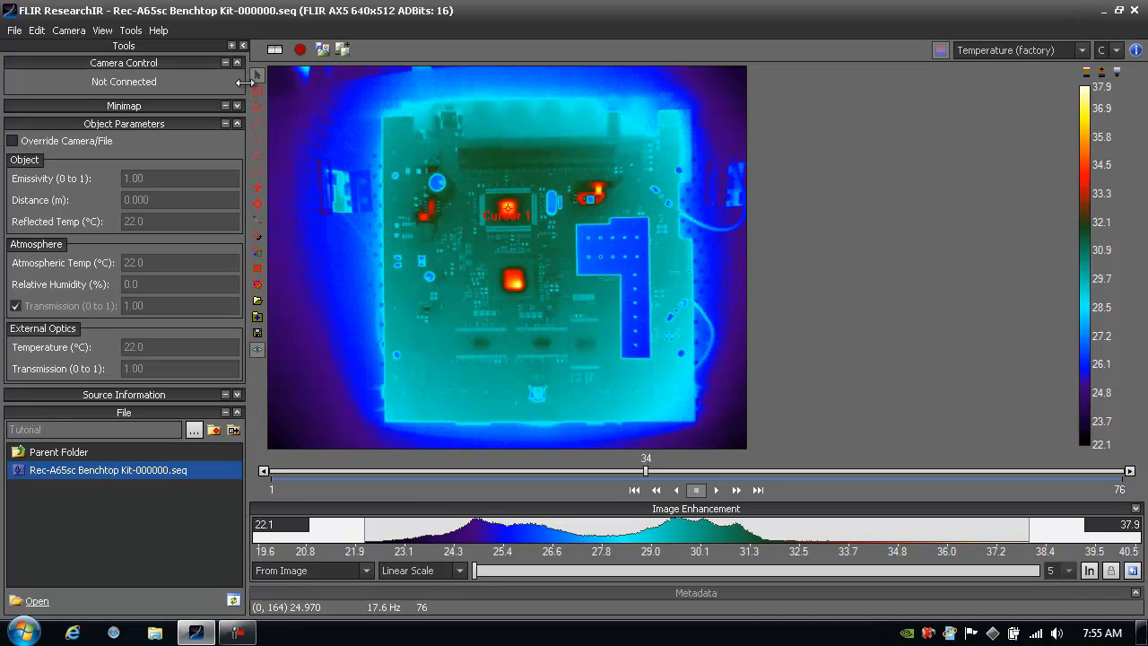
mouse_move(493, 261)
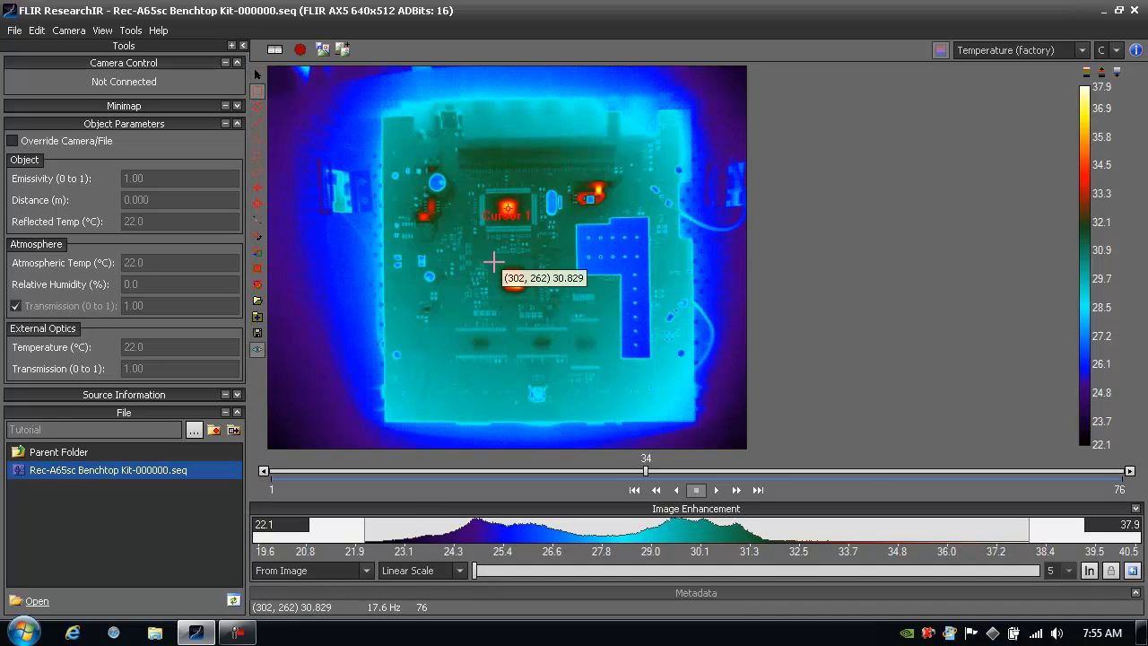
mouse_move(524, 295)
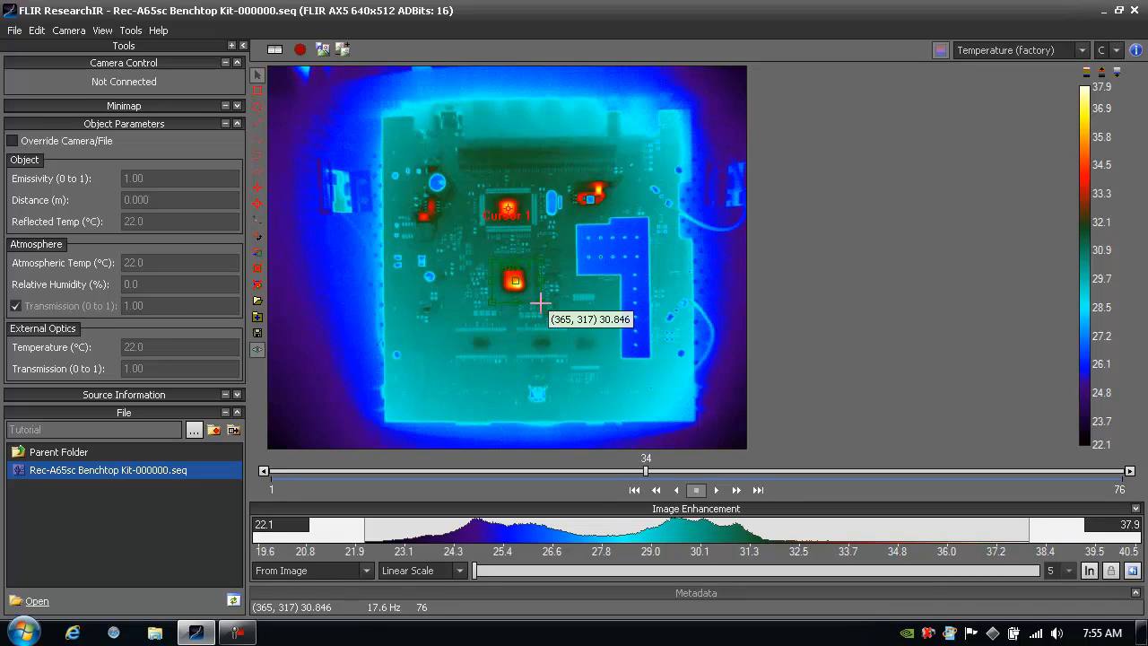
mouse_move(394, 170)
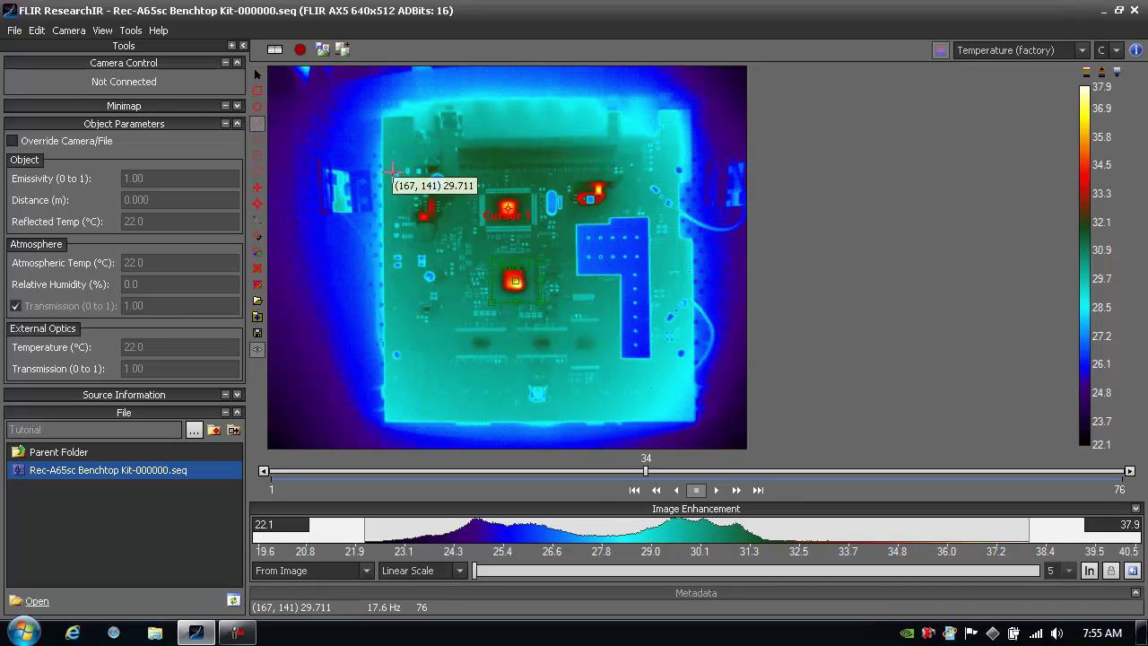
mouse_move(599, 170)
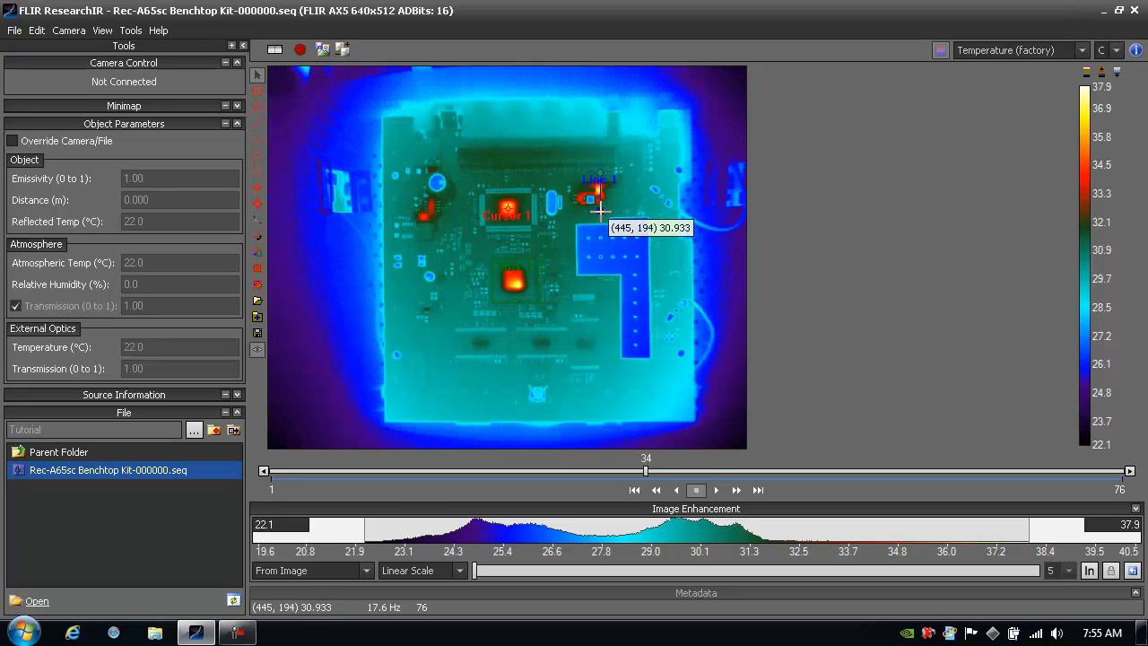
mouse_move(515, 249)
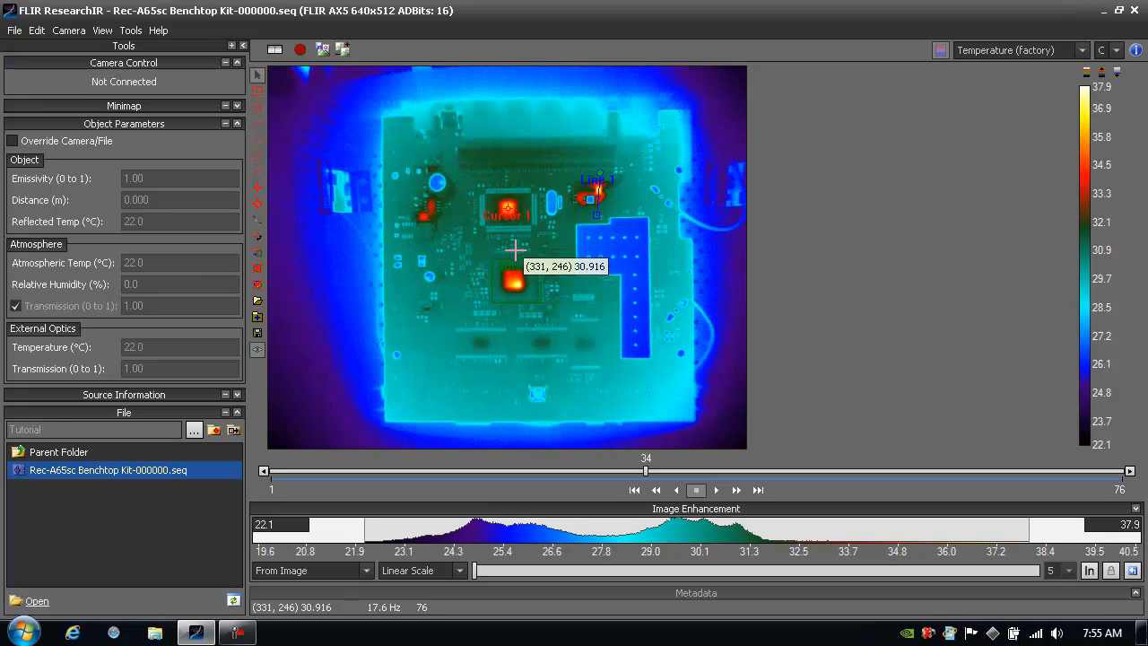
mouse_move(574, 201)
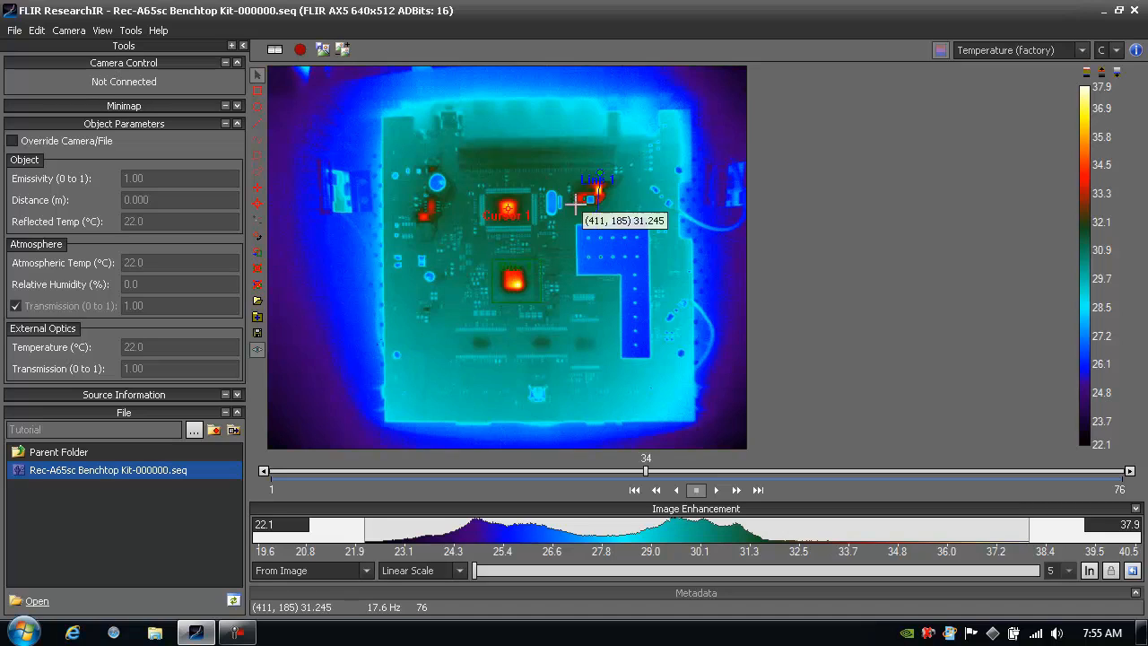
mouse_move(599, 197)
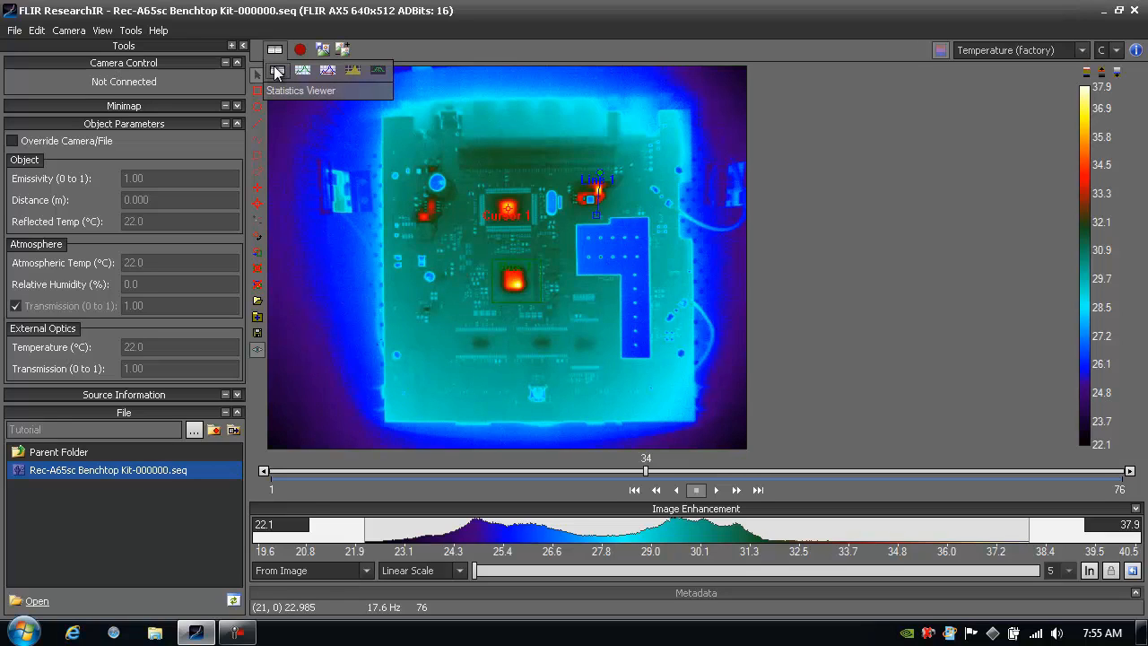
mouse_move(308, 70)
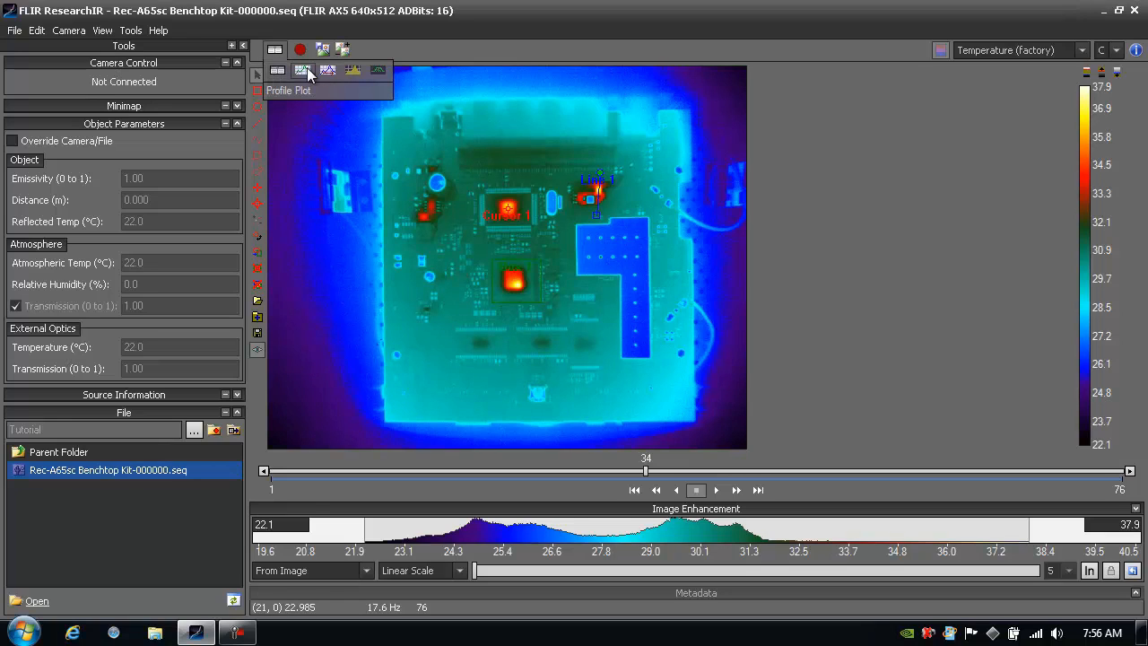
mouse_move(328, 70)
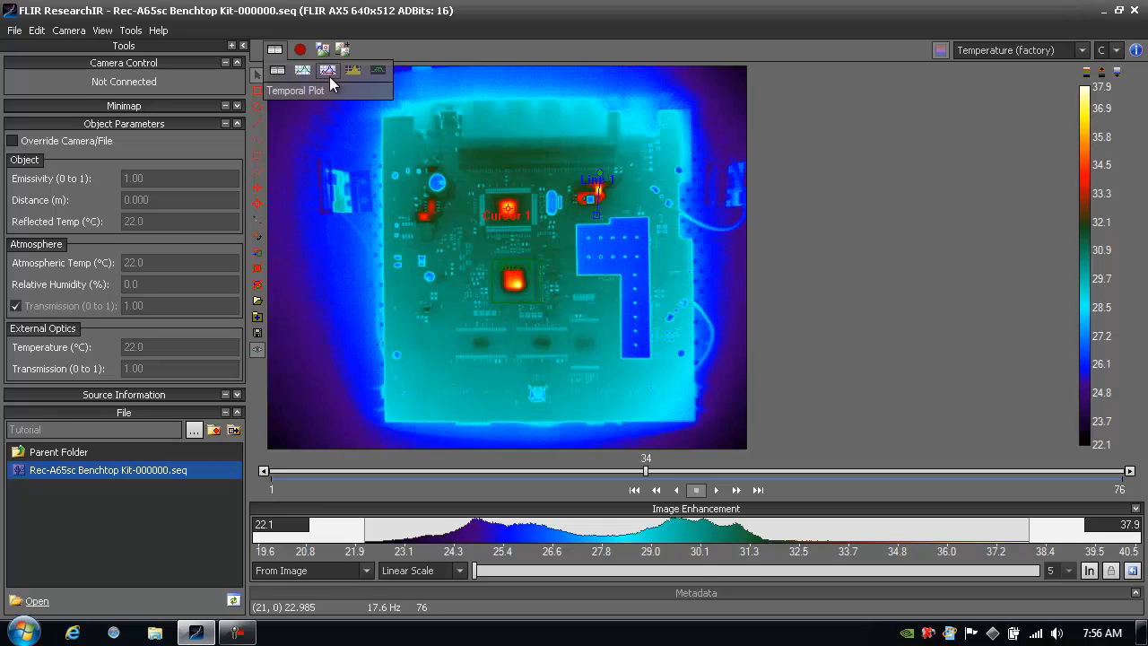
mouse_move(303, 72)
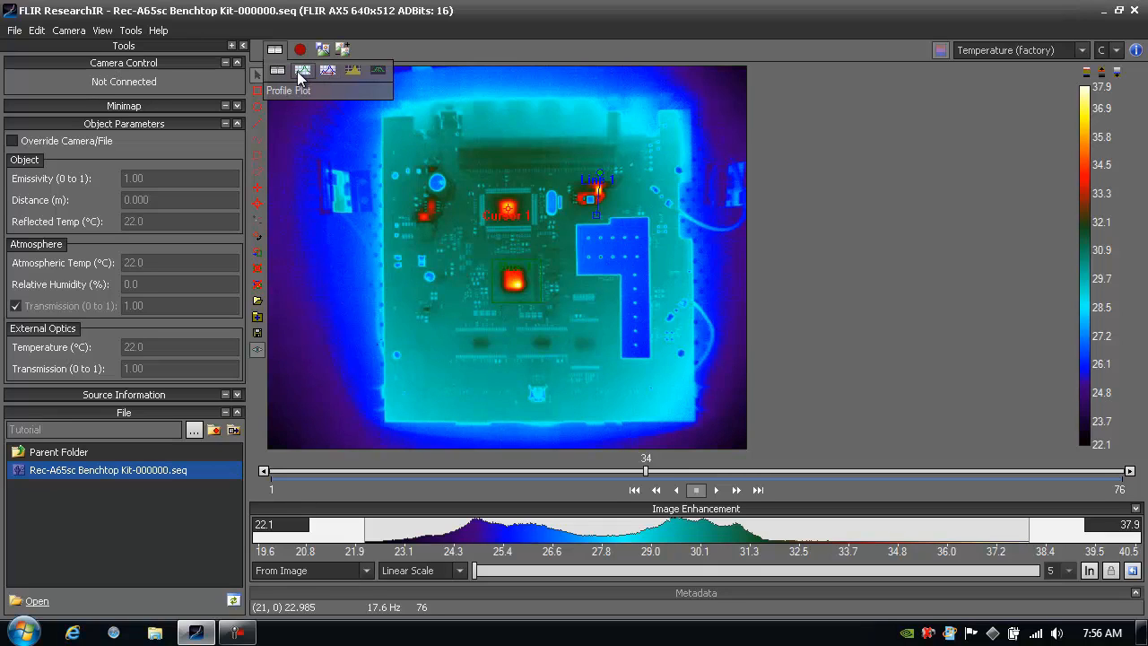
Step: Show Line 1's temperature profile plot docked beside the image, peaking near 36.9 °C
click(303, 70)
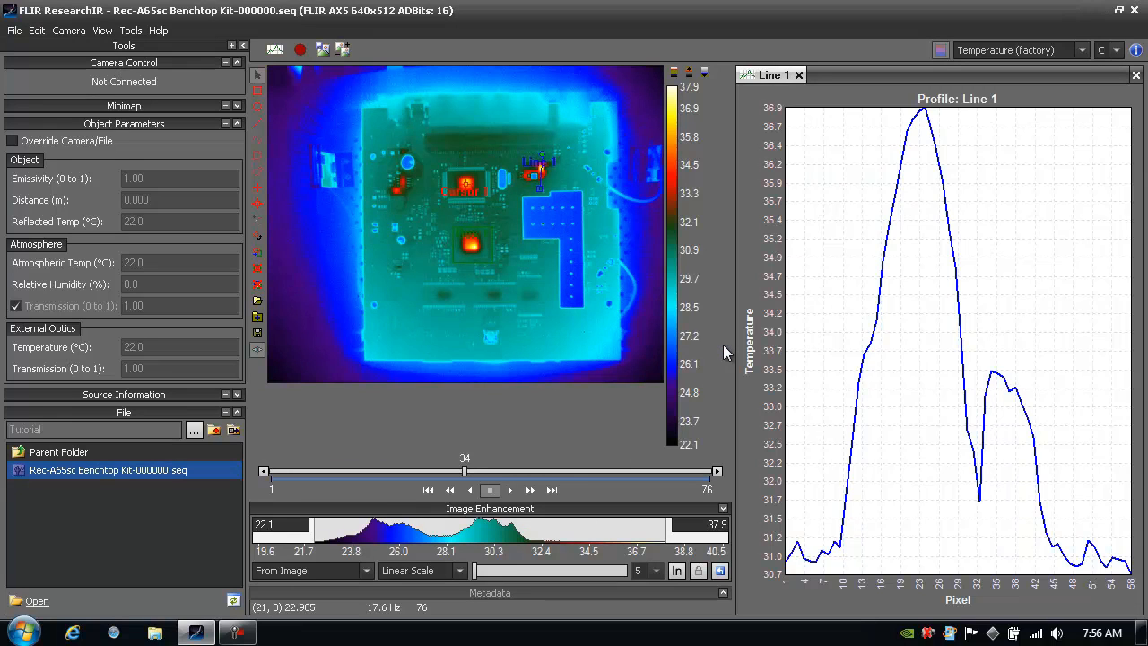
mouse_move(739, 324)
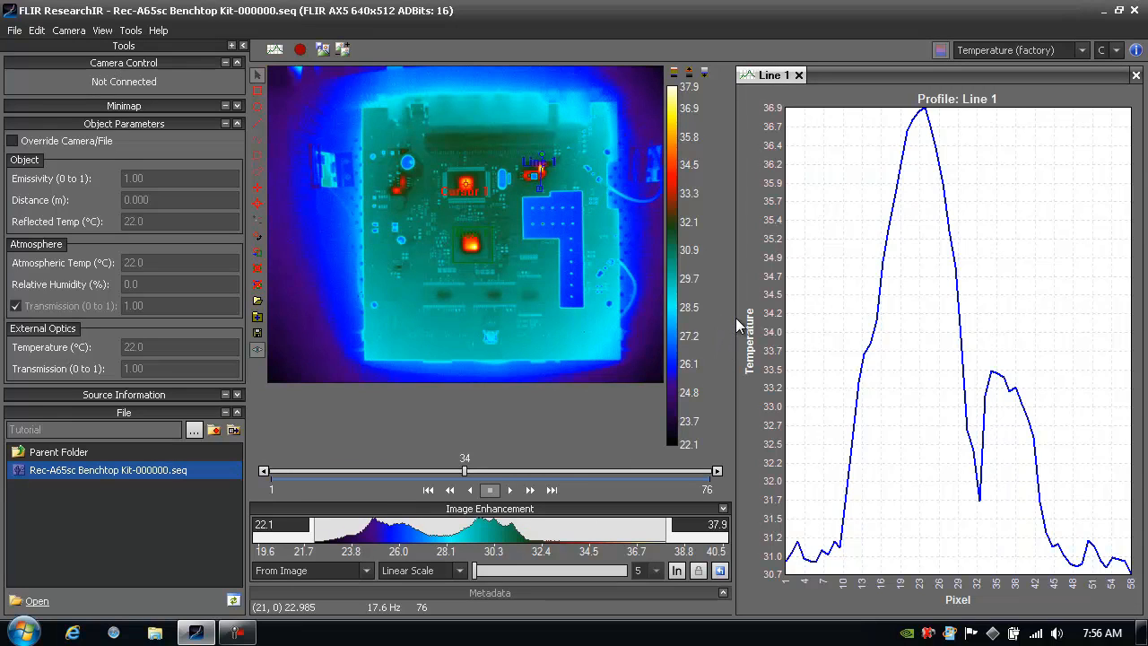
drag(732, 327, 666, 327)
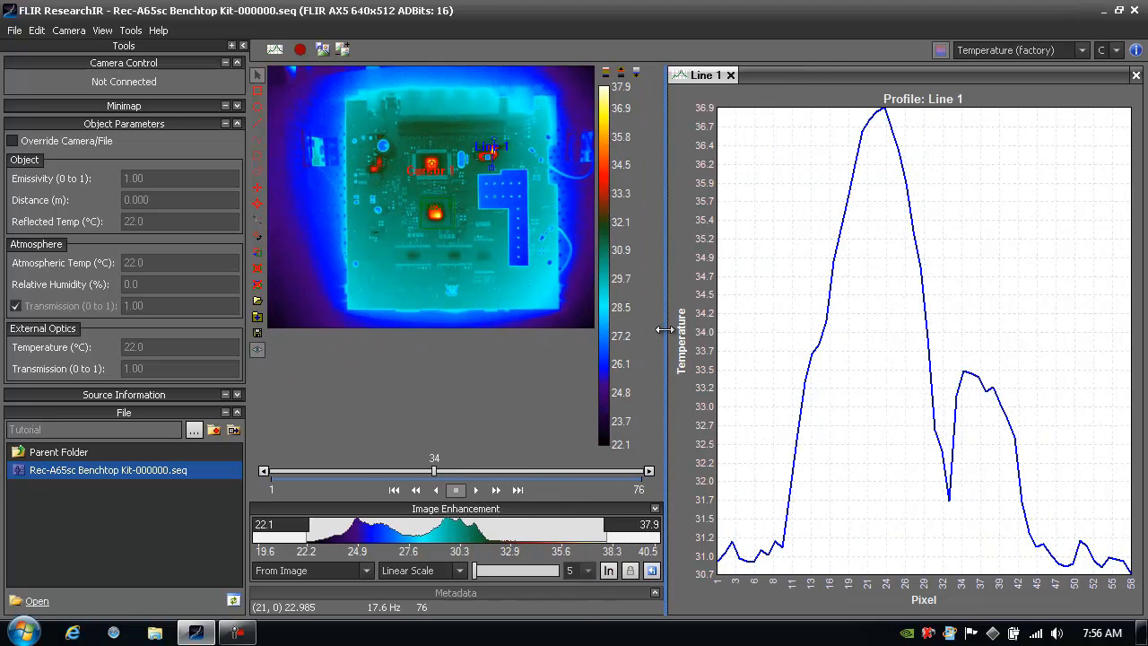
drag(663, 330, 736, 319)
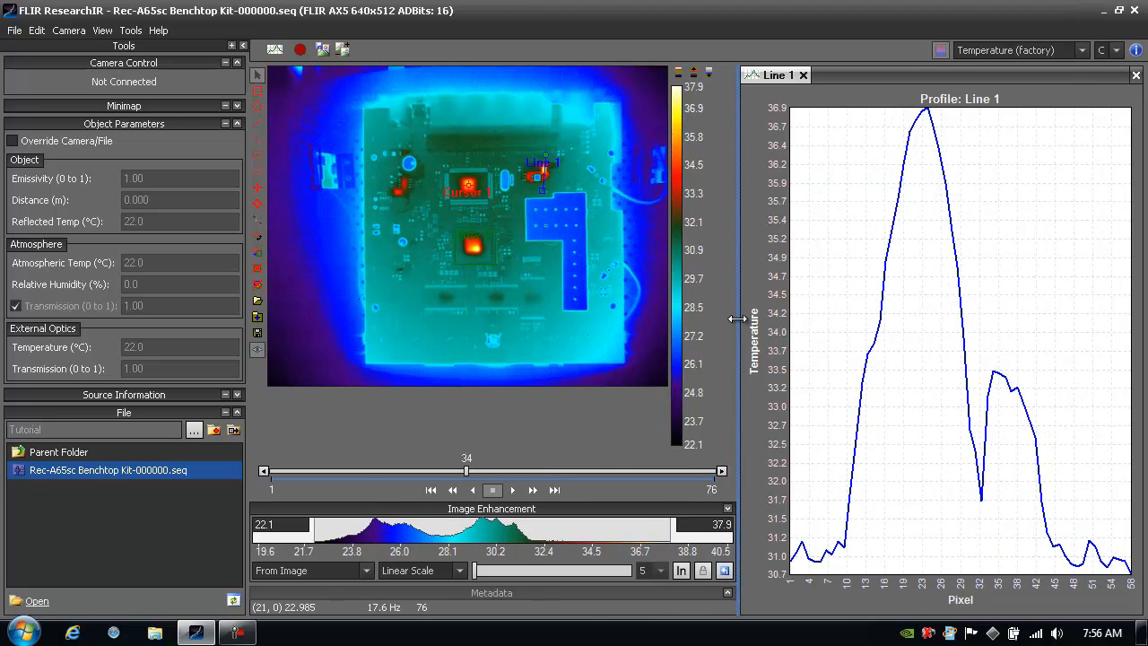
mouse_move(344, 173)
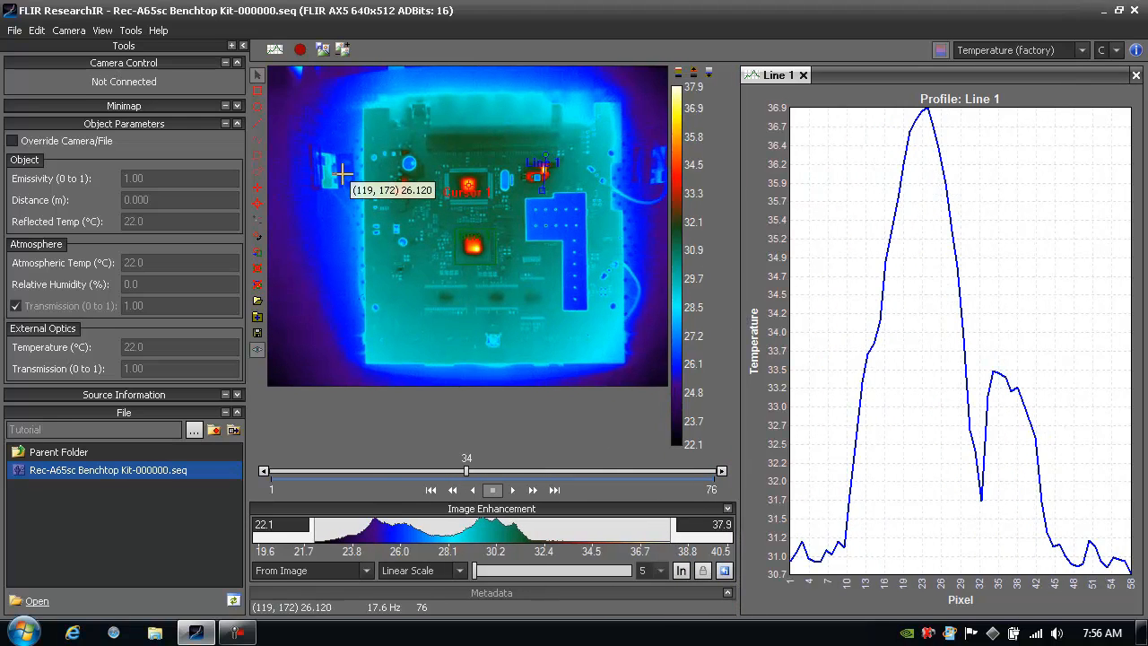
mouse_move(466, 182)
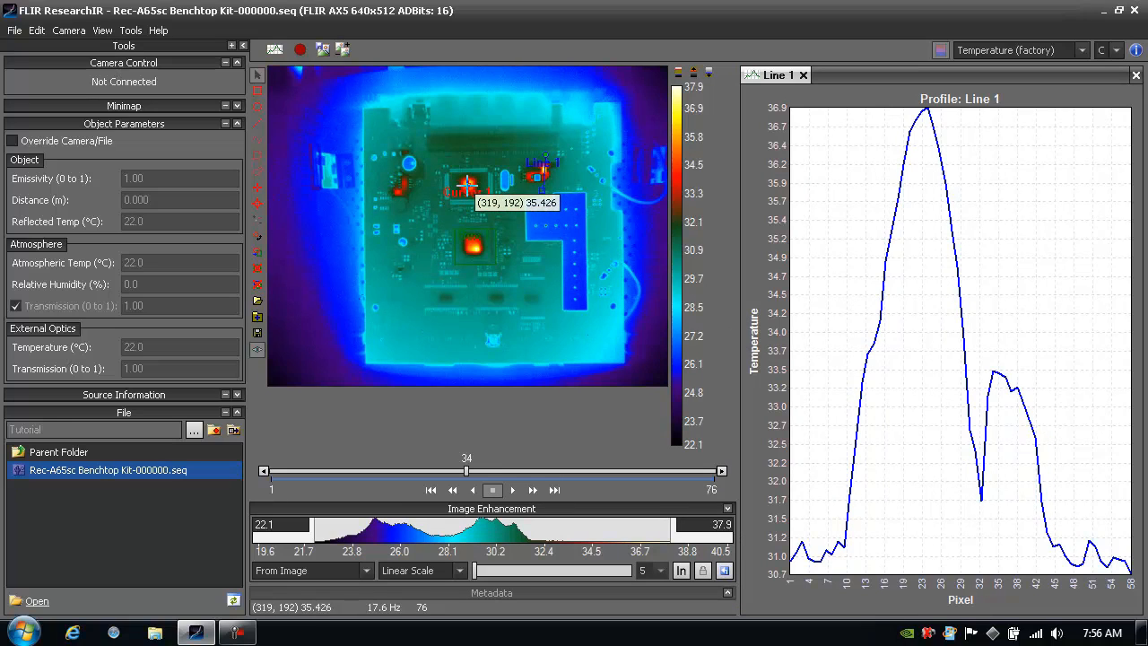
mouse_move(289, 85)
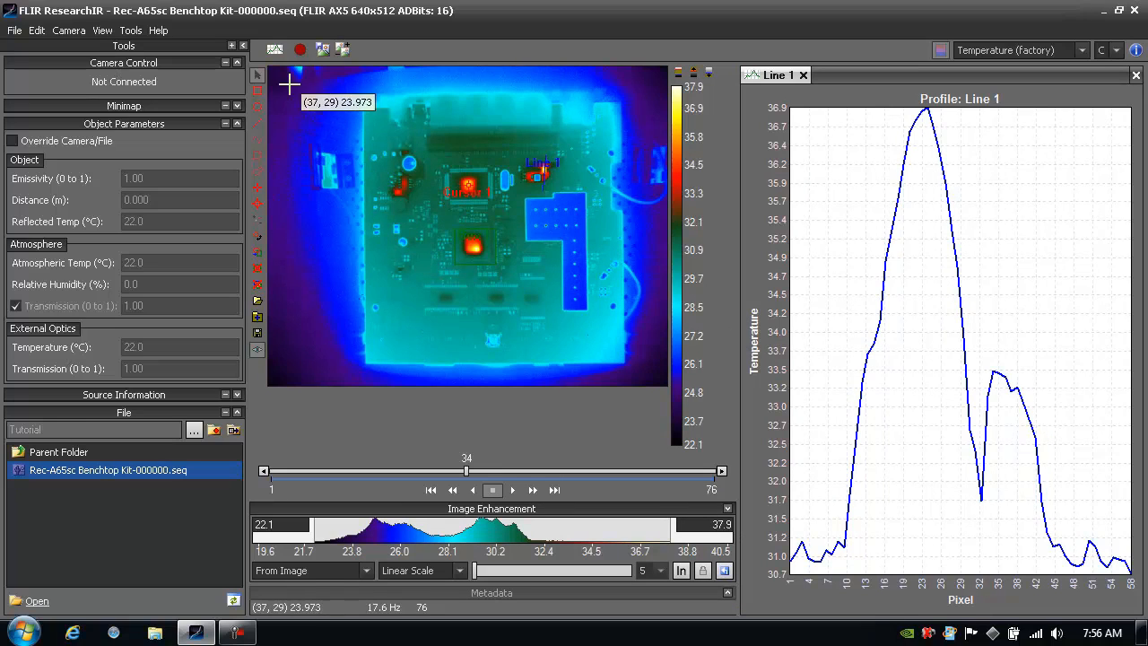
Step: Show the Cursor 1 and Box 1 statistics table docked above the Line 1 profile plot
click(276, 70)
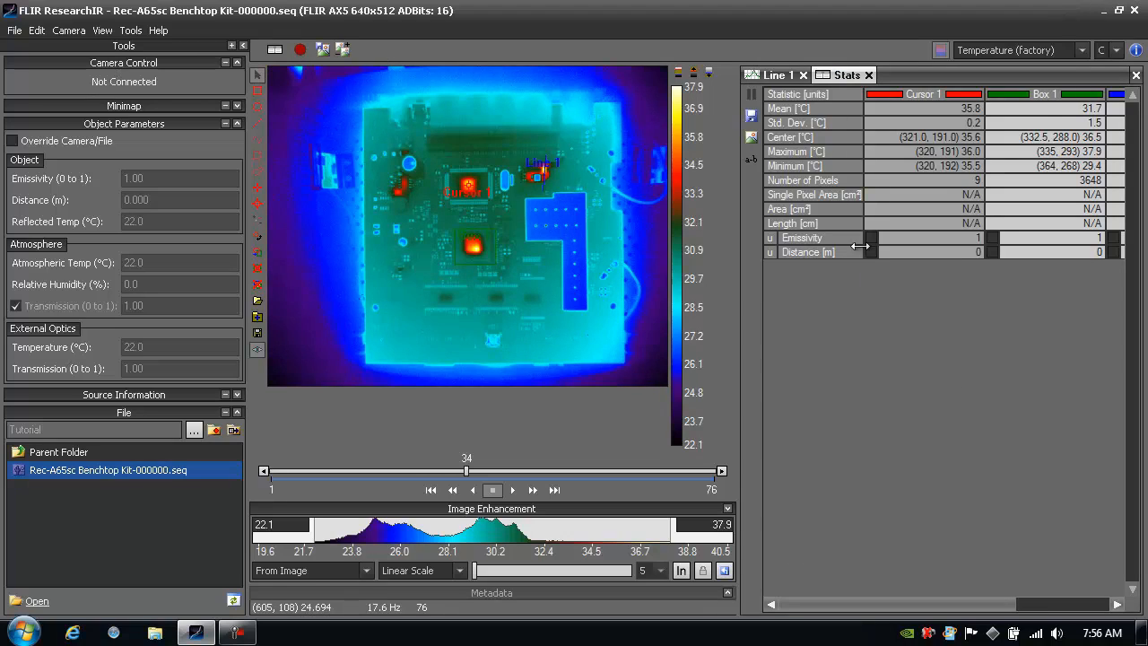
click(773, 75)
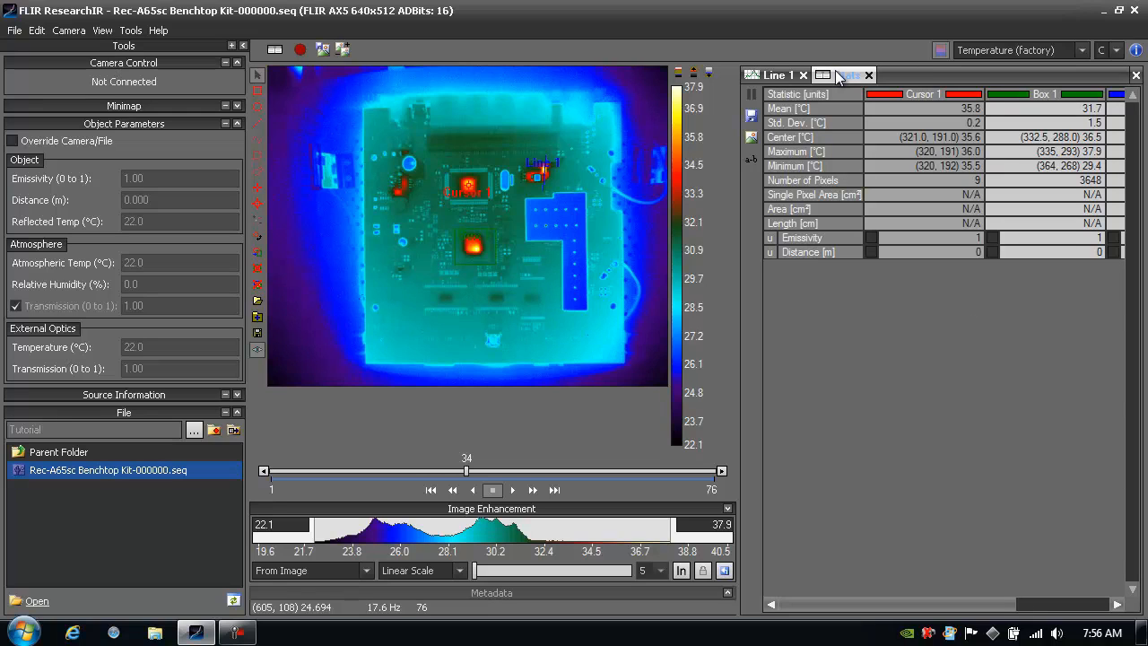
click(823, 75)
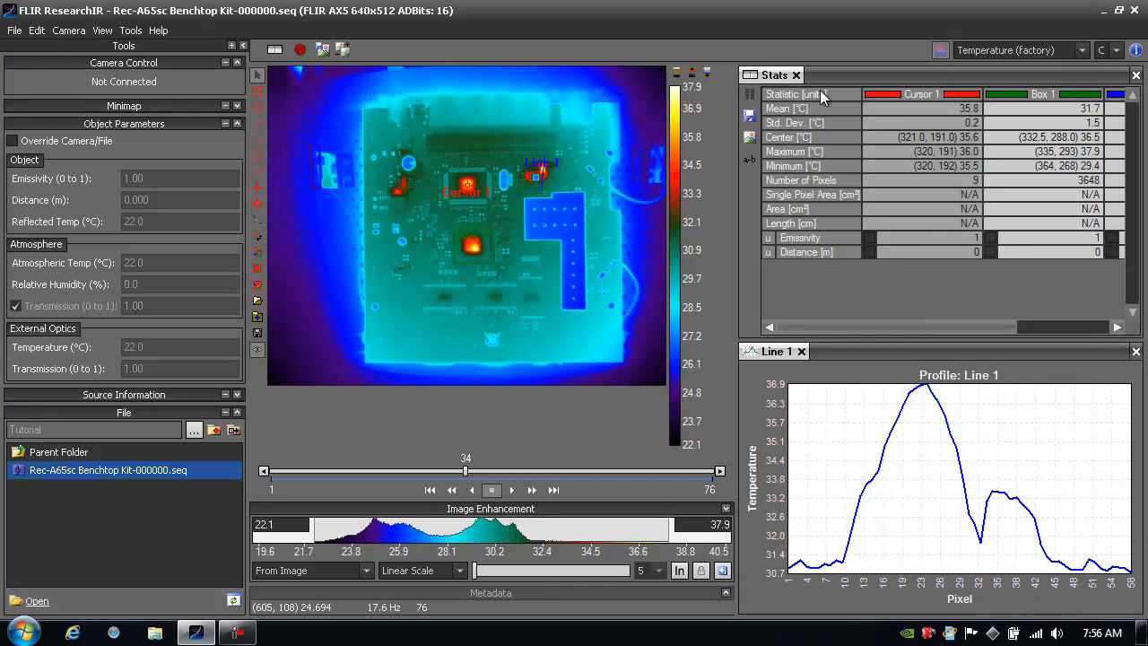
mouse_move(538, 180)
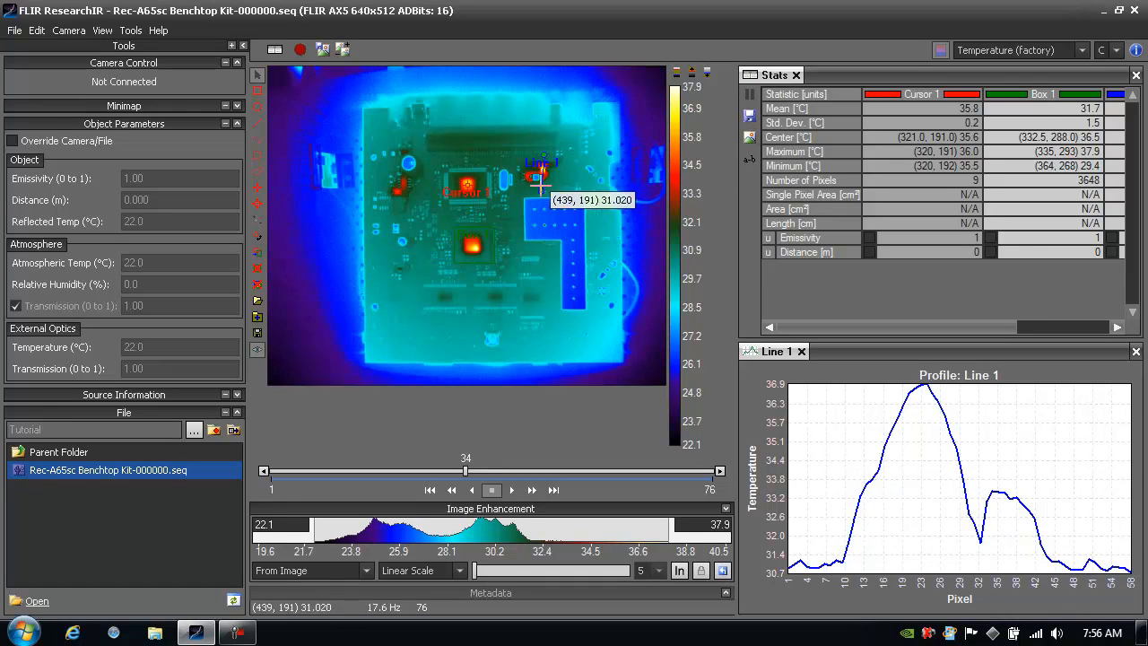
mouse_move(474, 246)
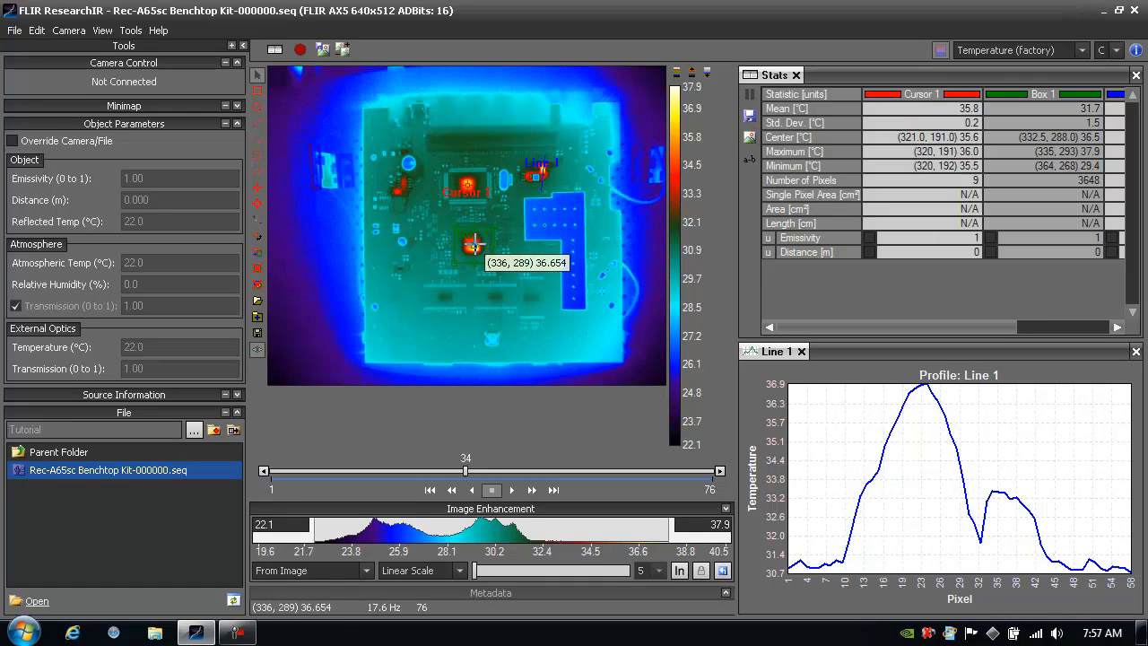
mouse_move(473, 247)
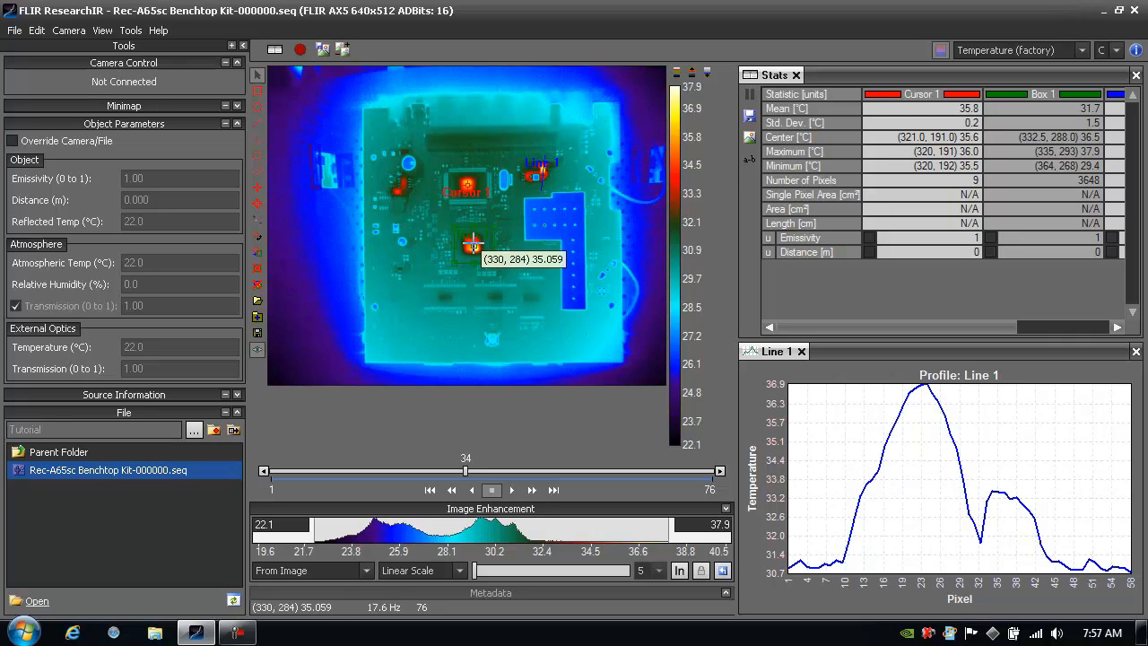
right_click(474, 248)
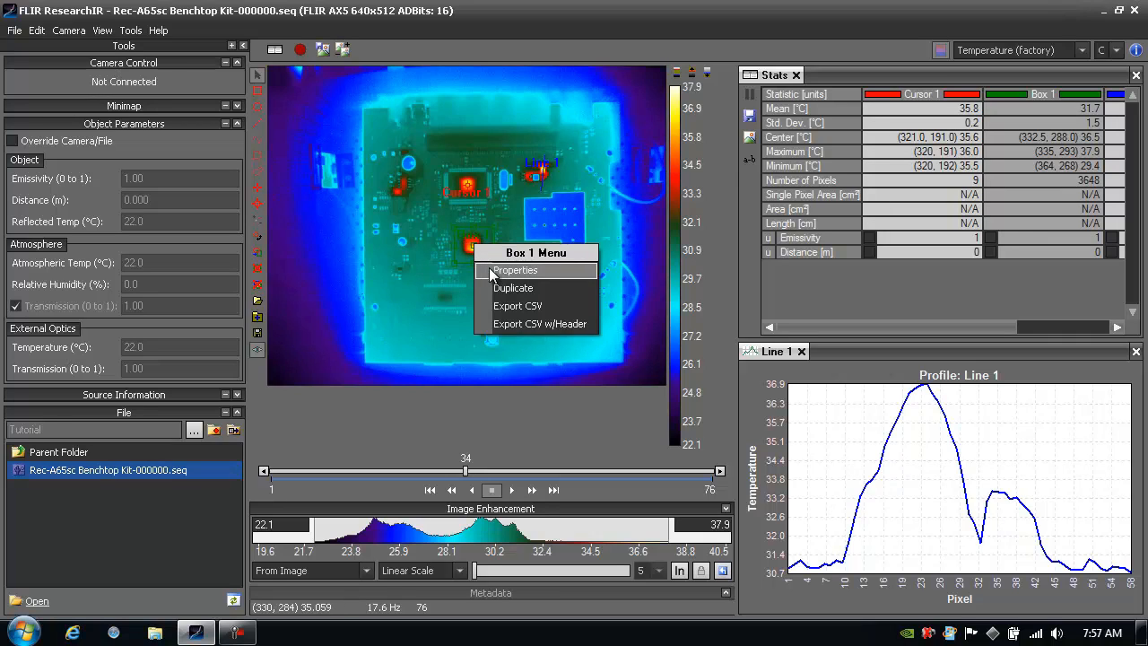
click(513, 269)
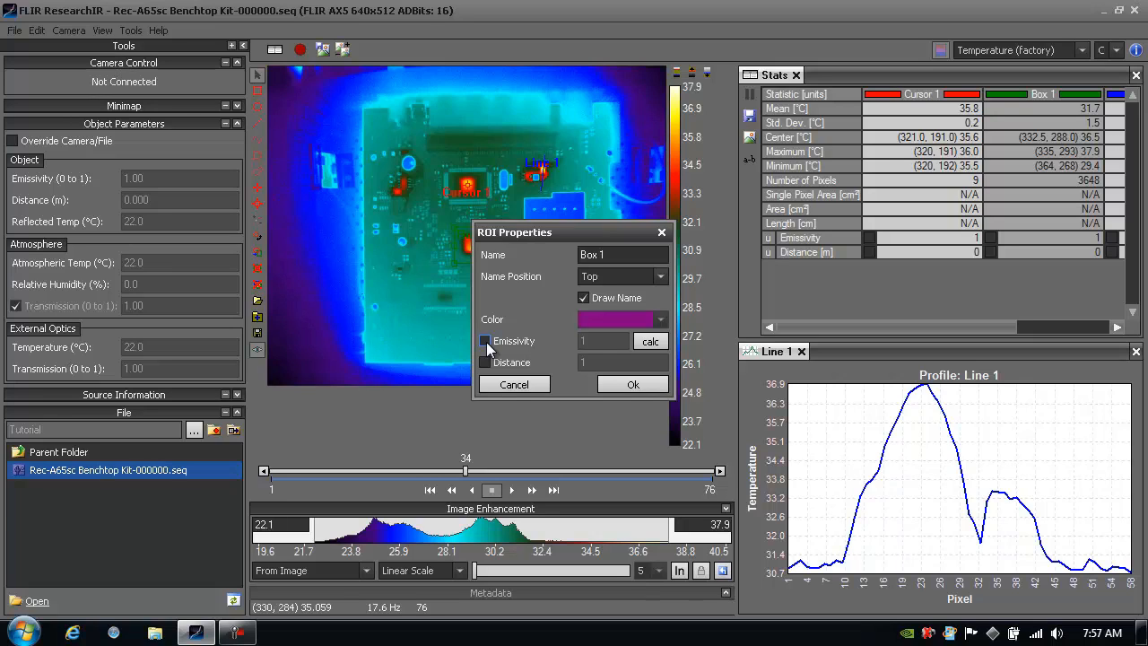
click(484, 340)
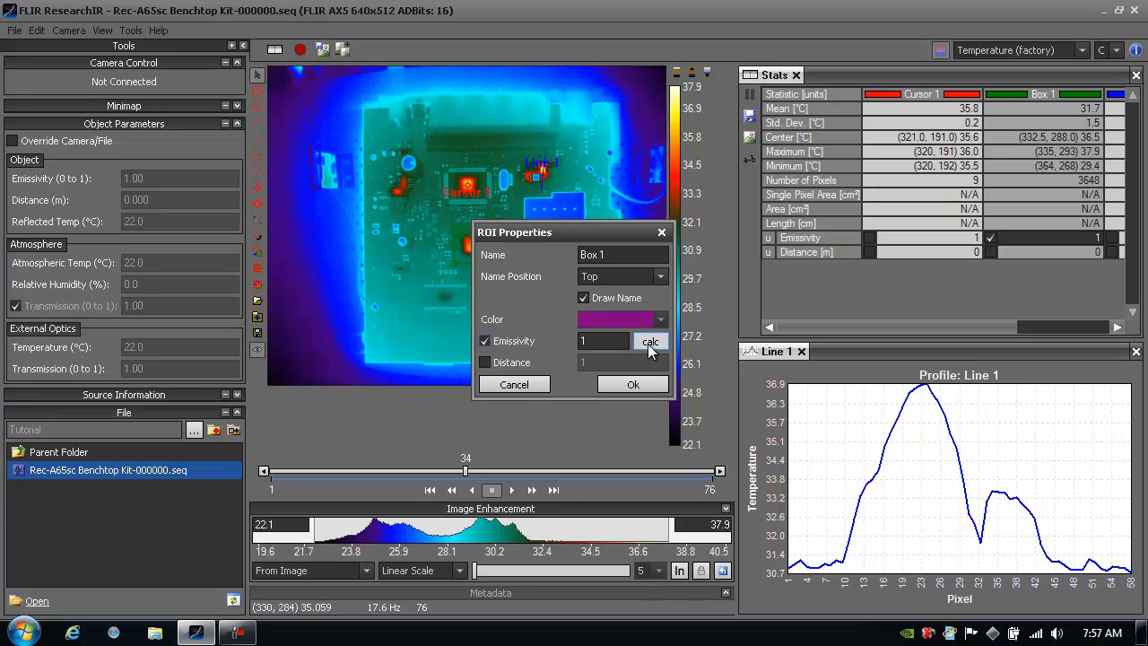
click(649, 340)
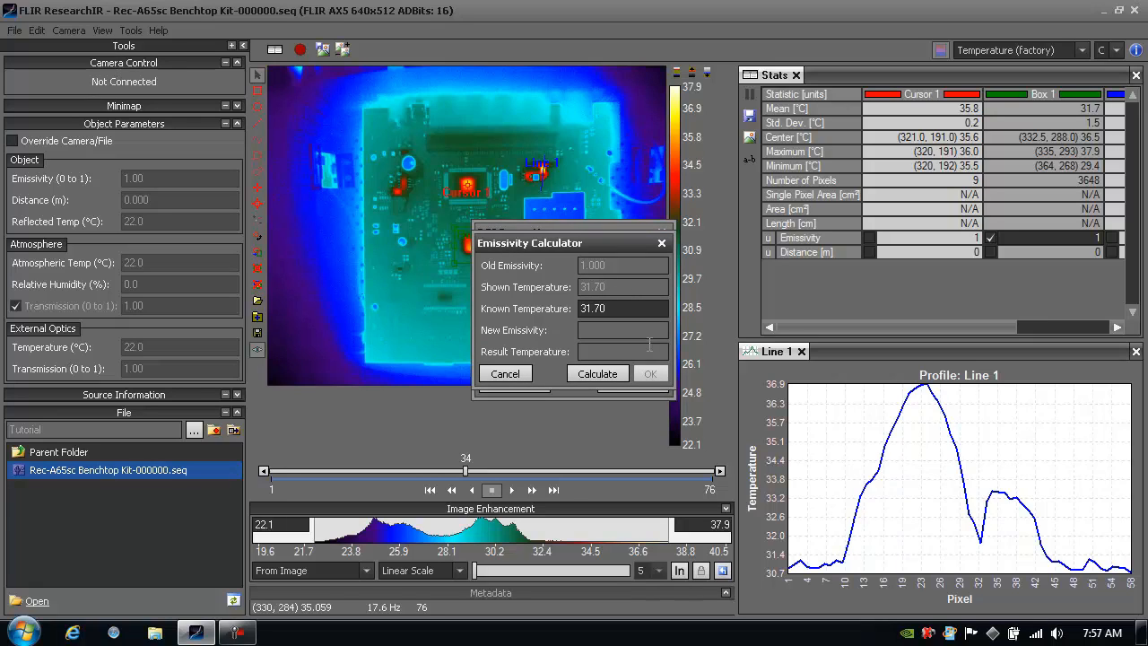
triple_click(621, 309)
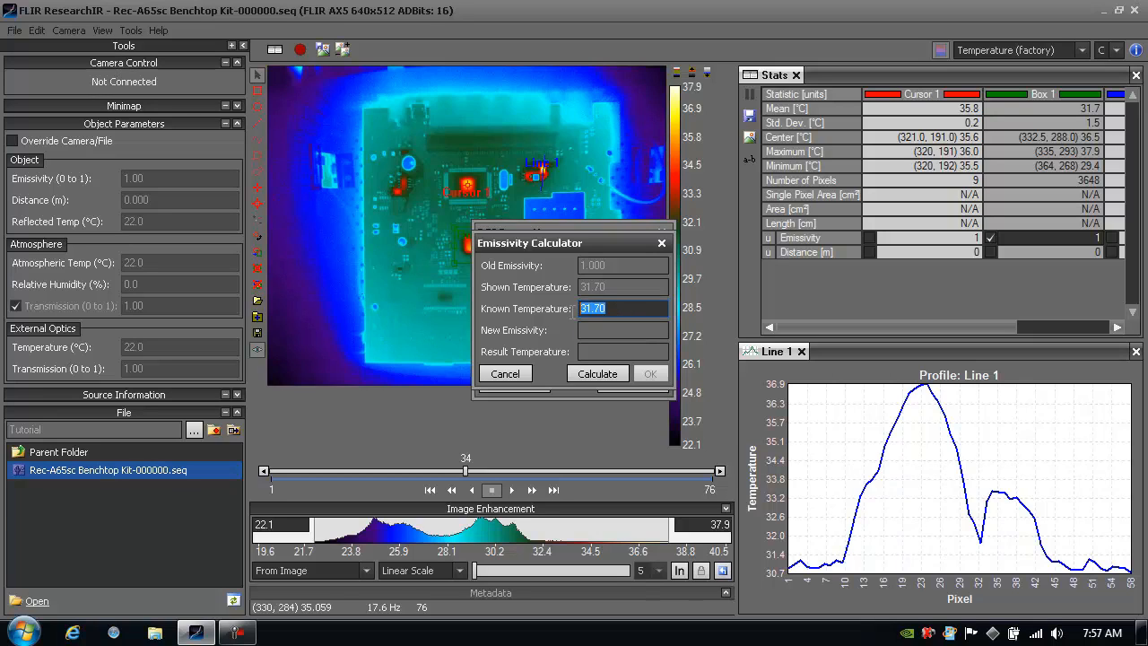
mouse_move(570, 319)
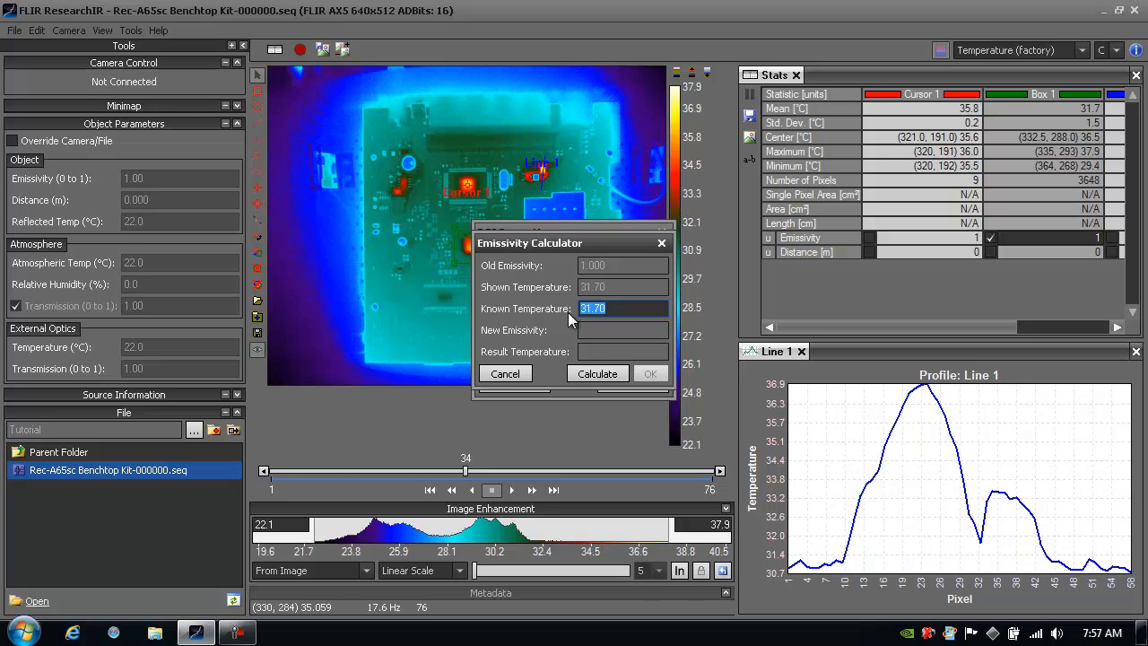
text(33)
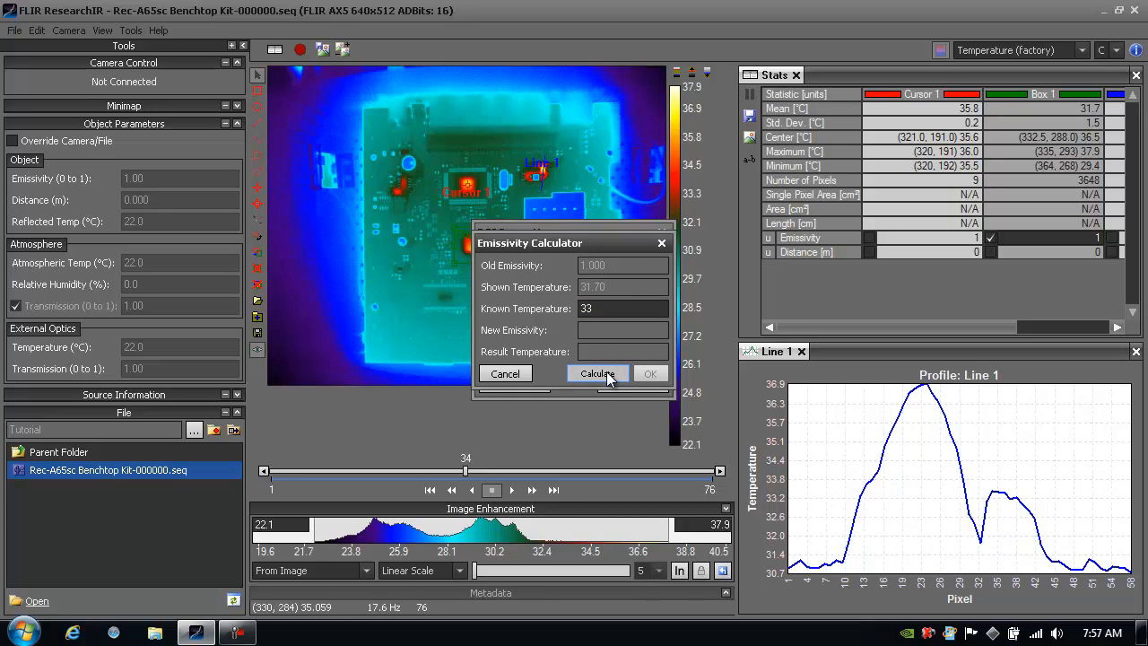
click(598, 373)
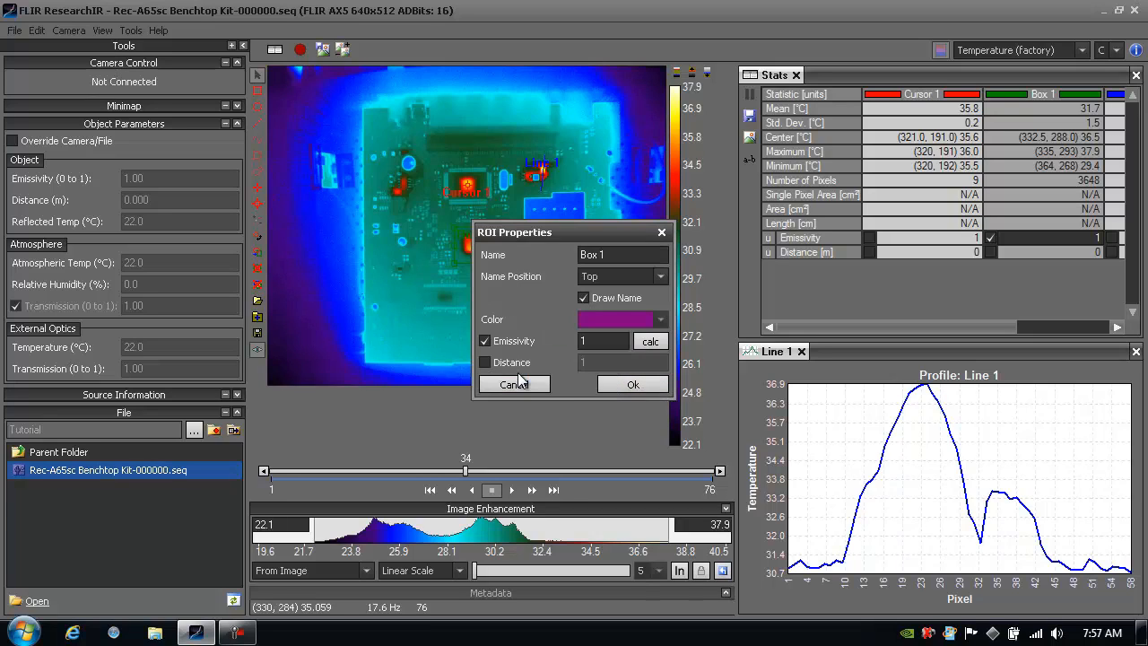
mouse_move(617, 380)
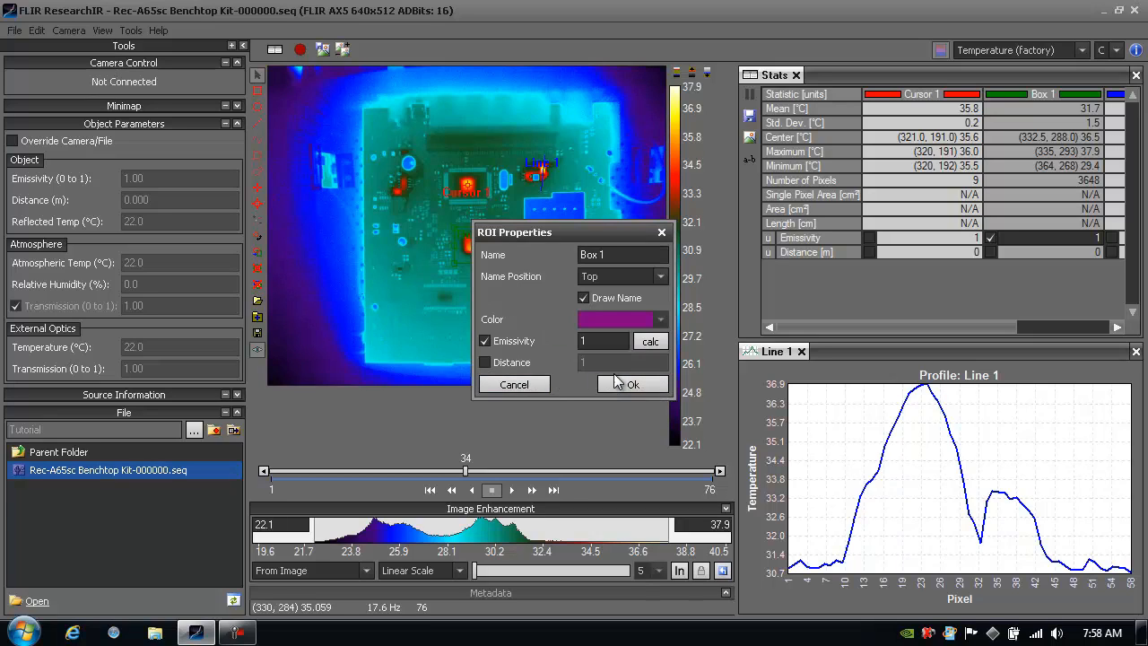
click(484, 341)
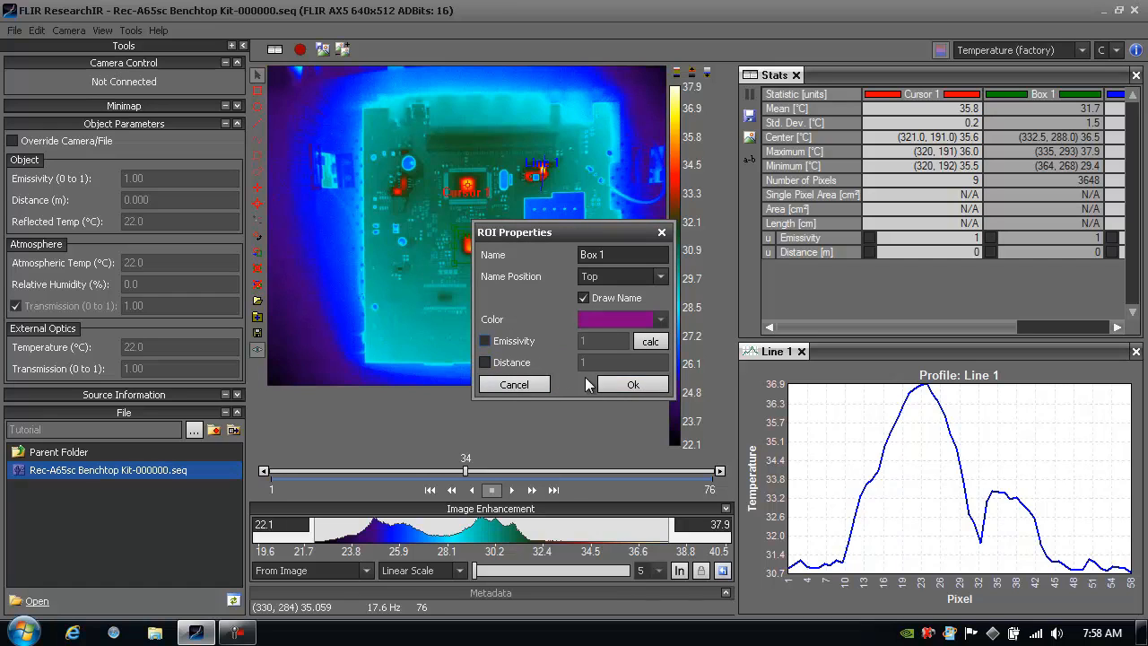
click(631, 384)
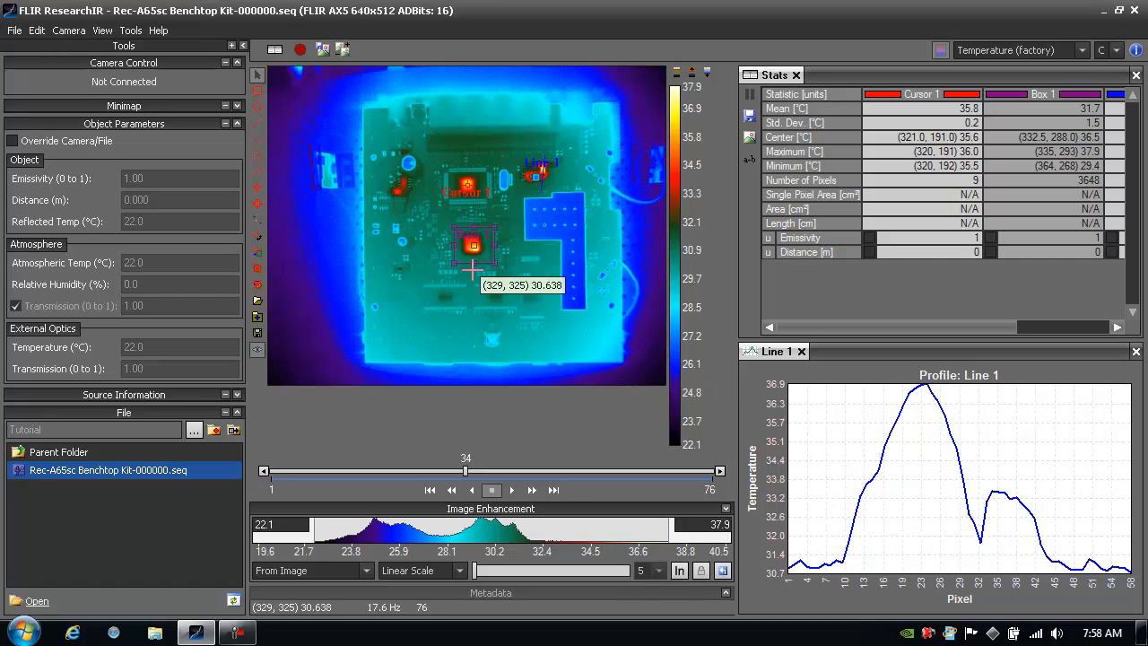
mouse_move(334, 107)
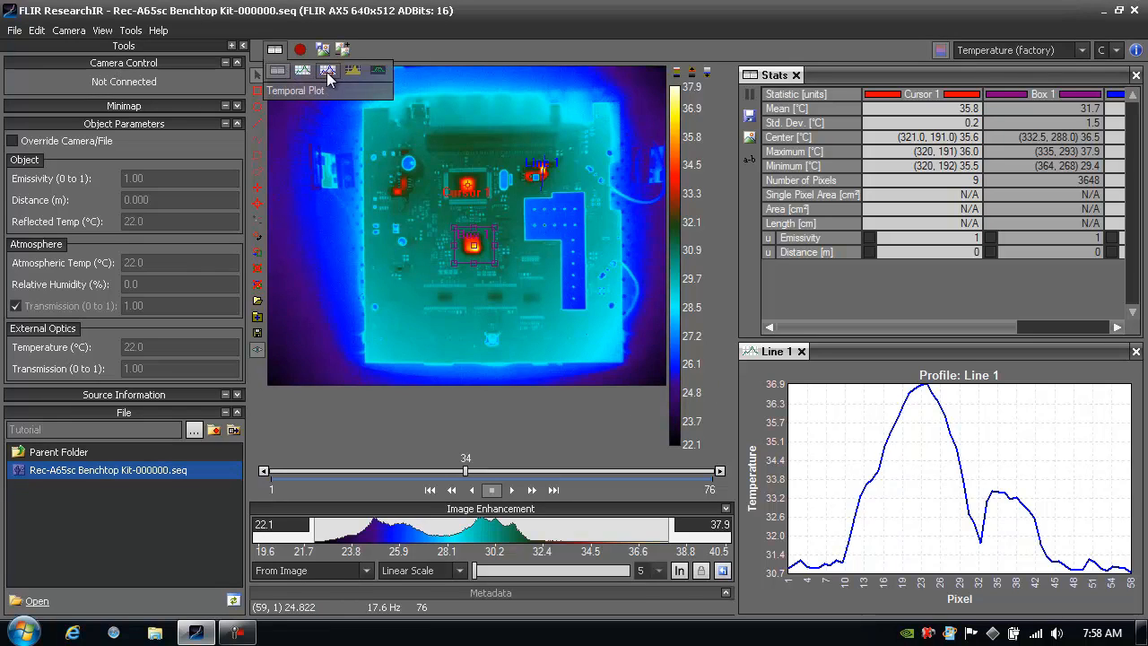
Step: Add a temporal plot of Box 1 between the statistics table and the Line 1 profile
click(328, 69)
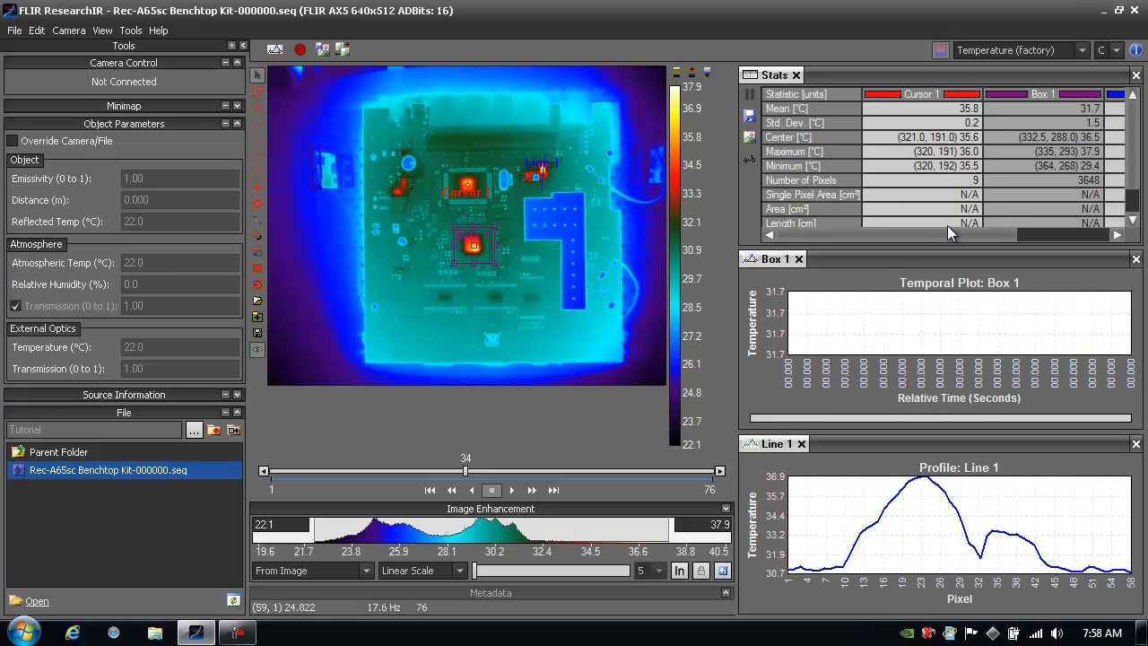
mouse_move(904, 335)
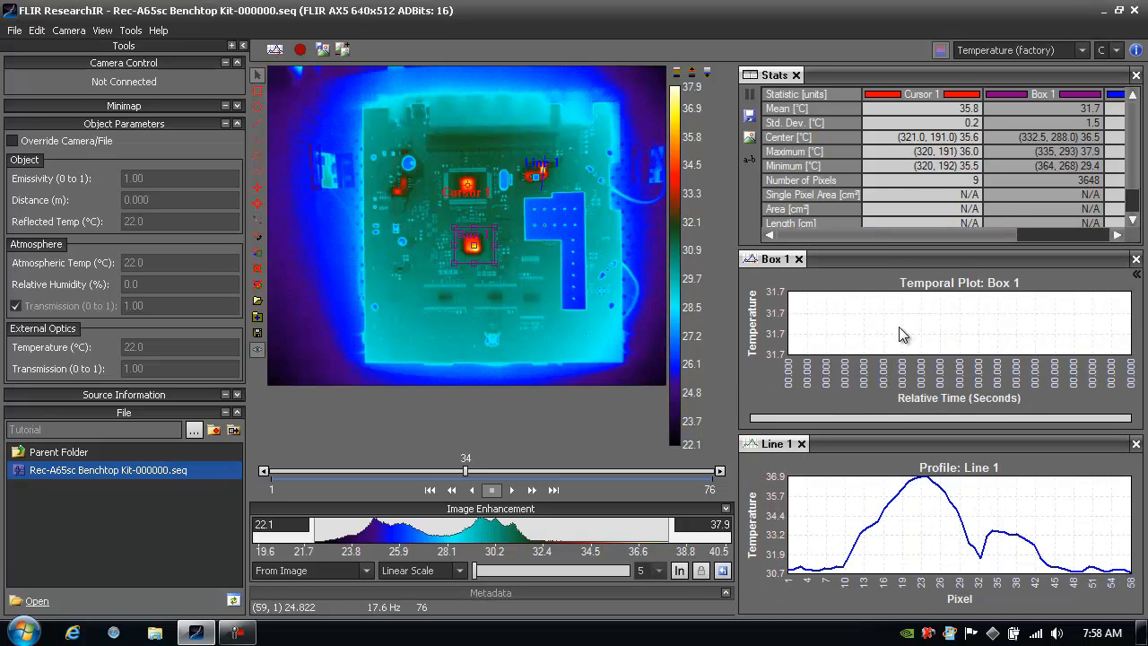
mouse_move(843, 310)
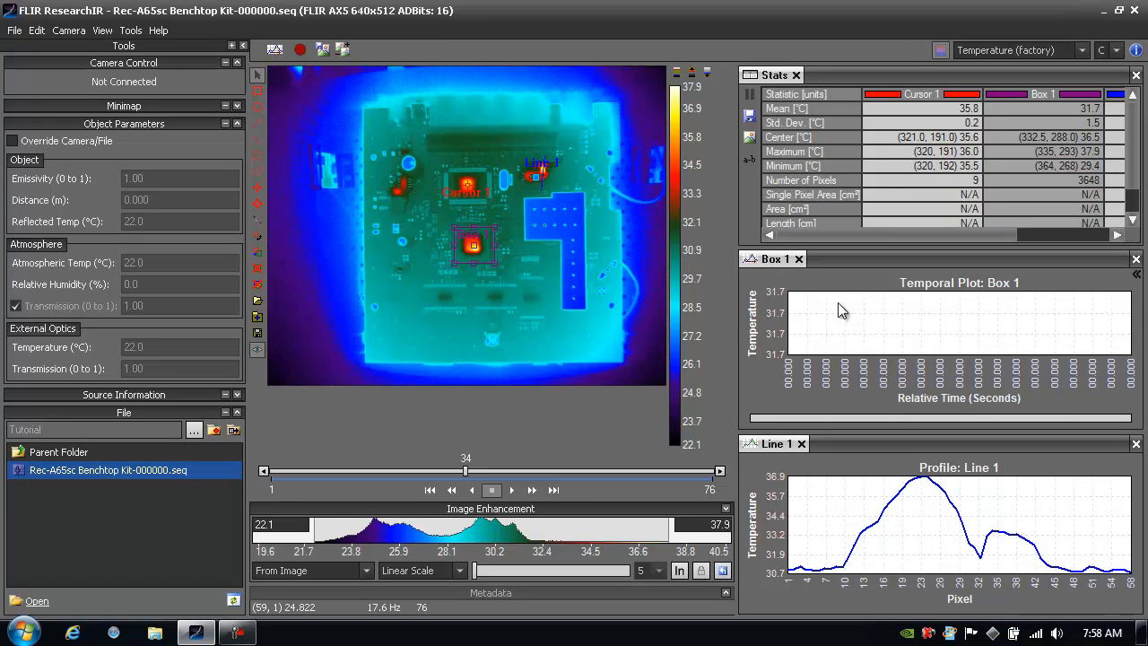
mouse_move(466, 183)
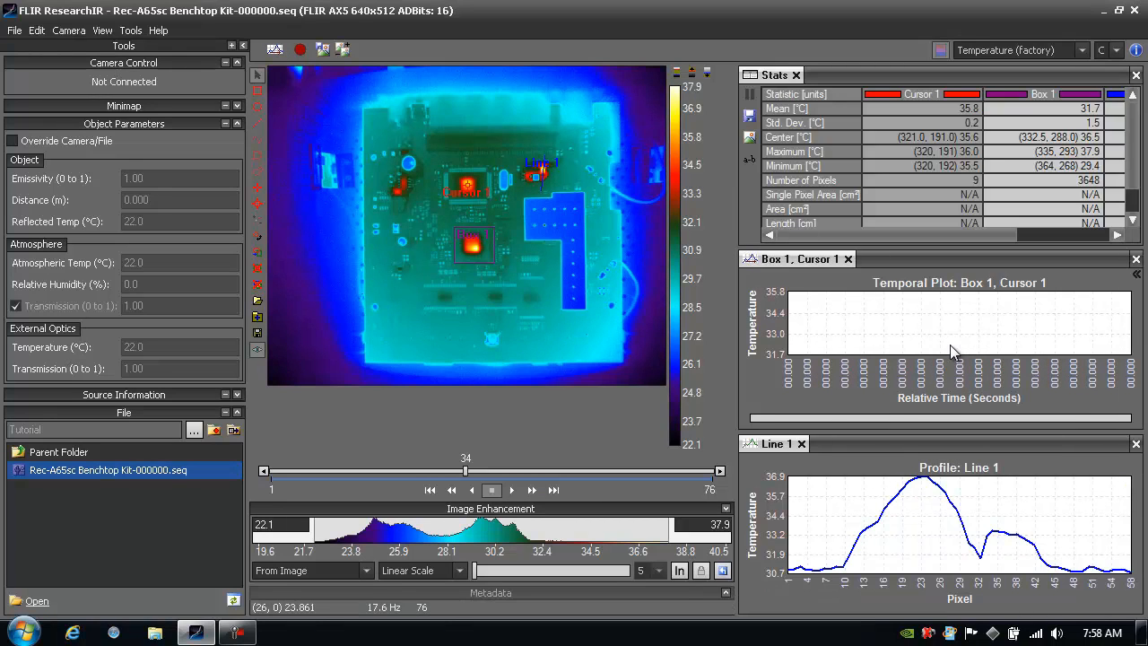
mouse_move(660, 469)
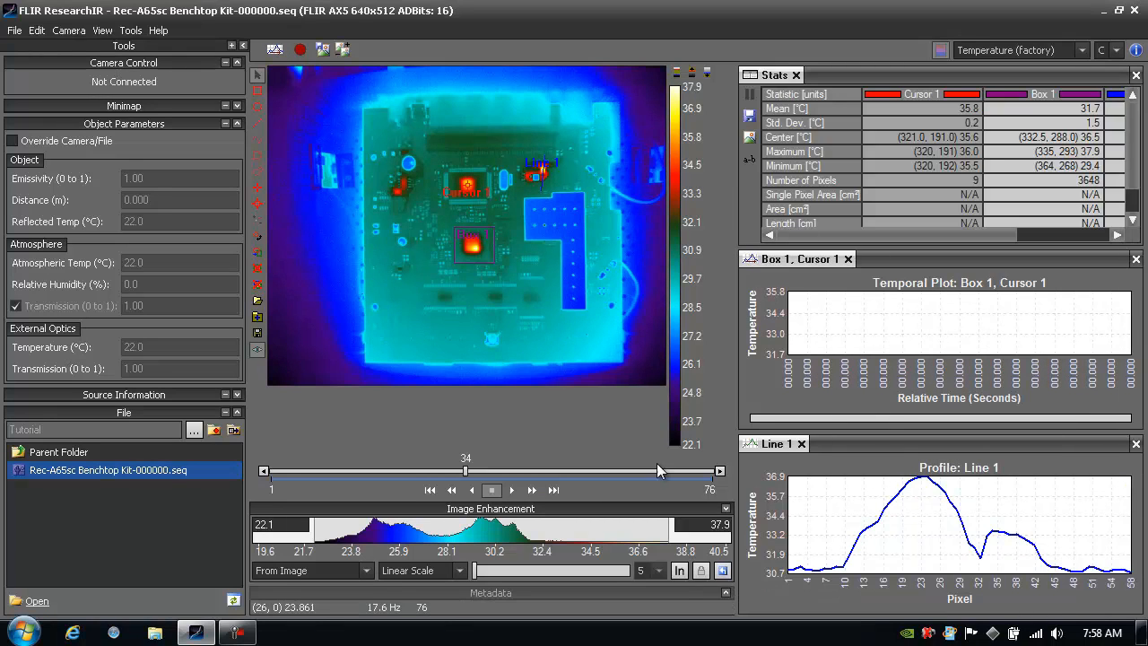
Step: Replay the heating movie from the start and stop it near frame 55 of 76
click(491, 489)
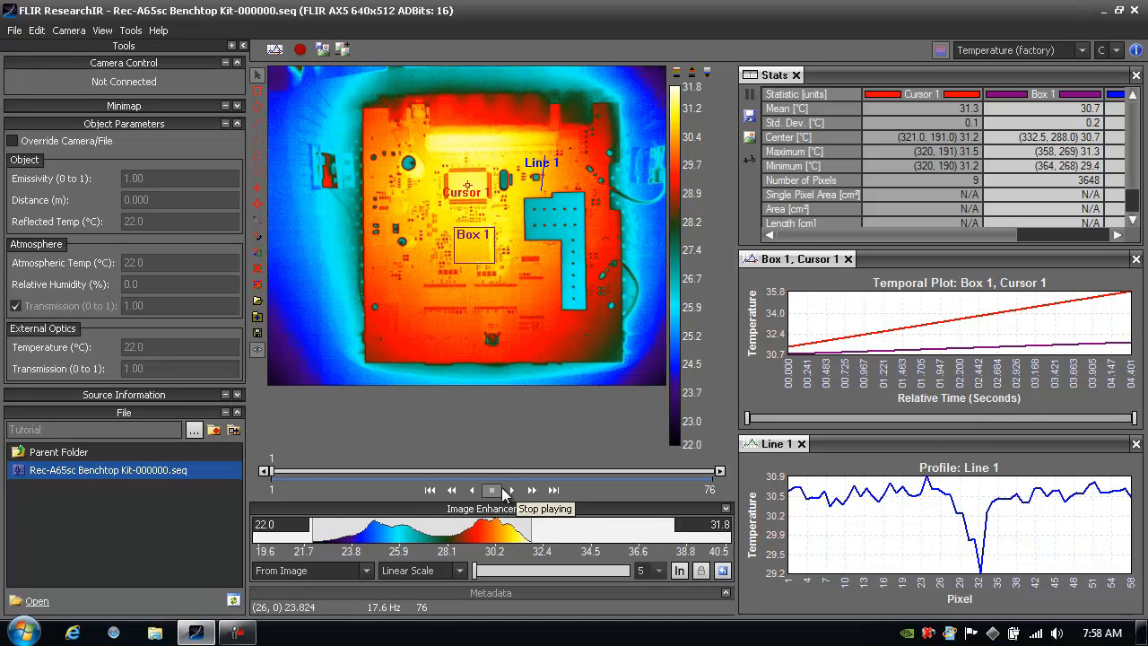
click(492, 489)
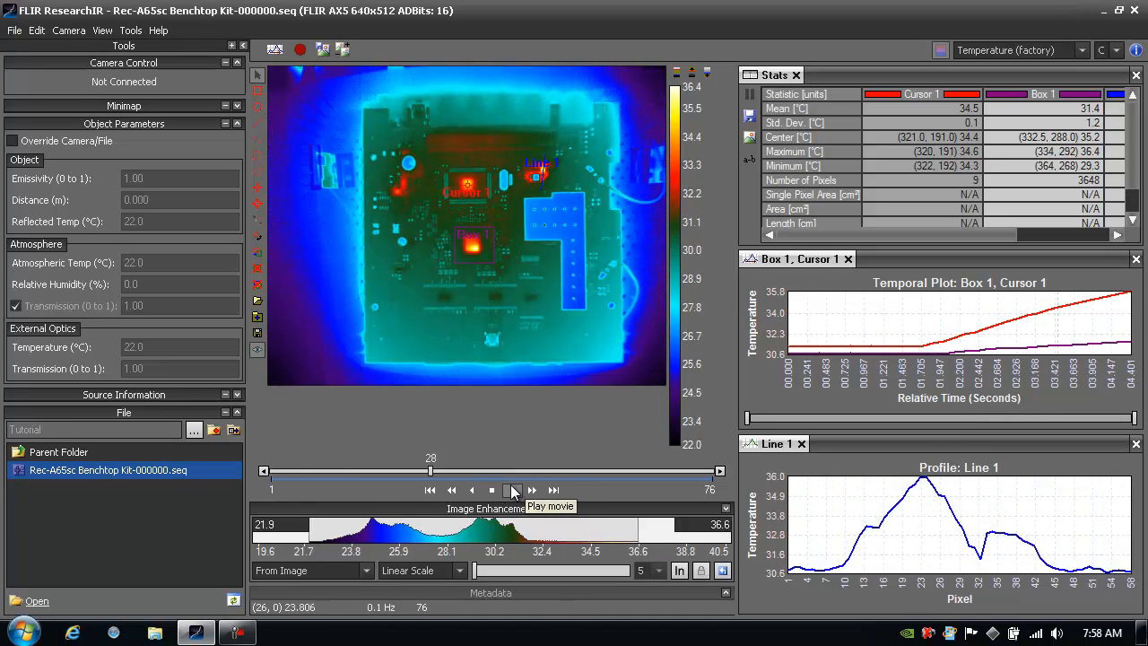
click(513, 489)
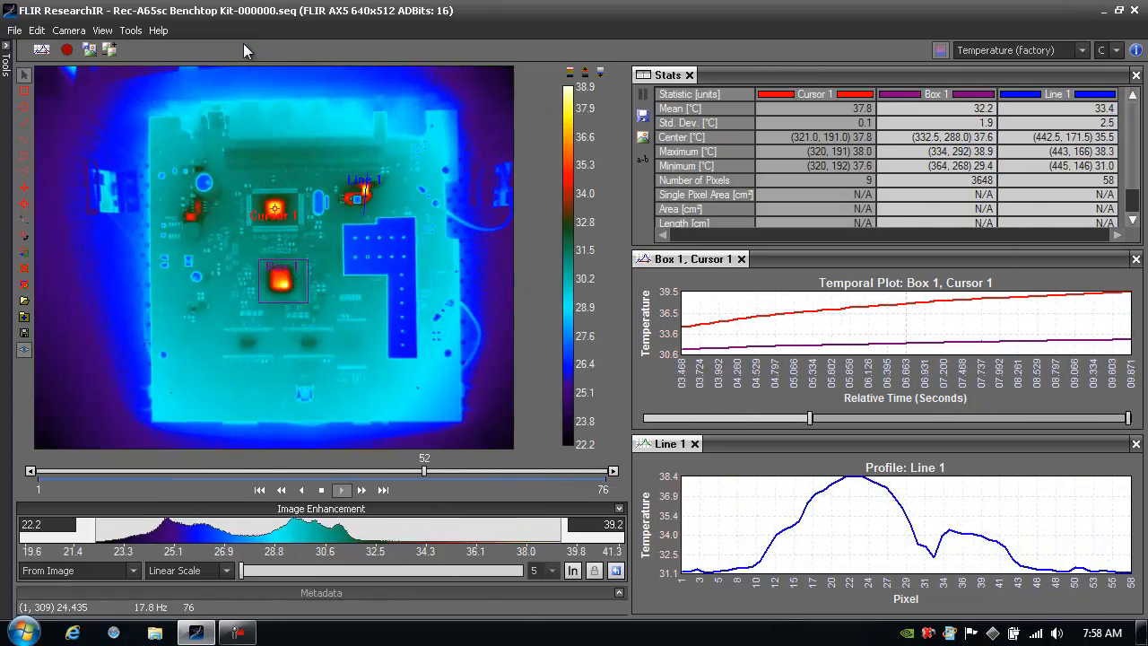
drag(423, 470, 129, 470)
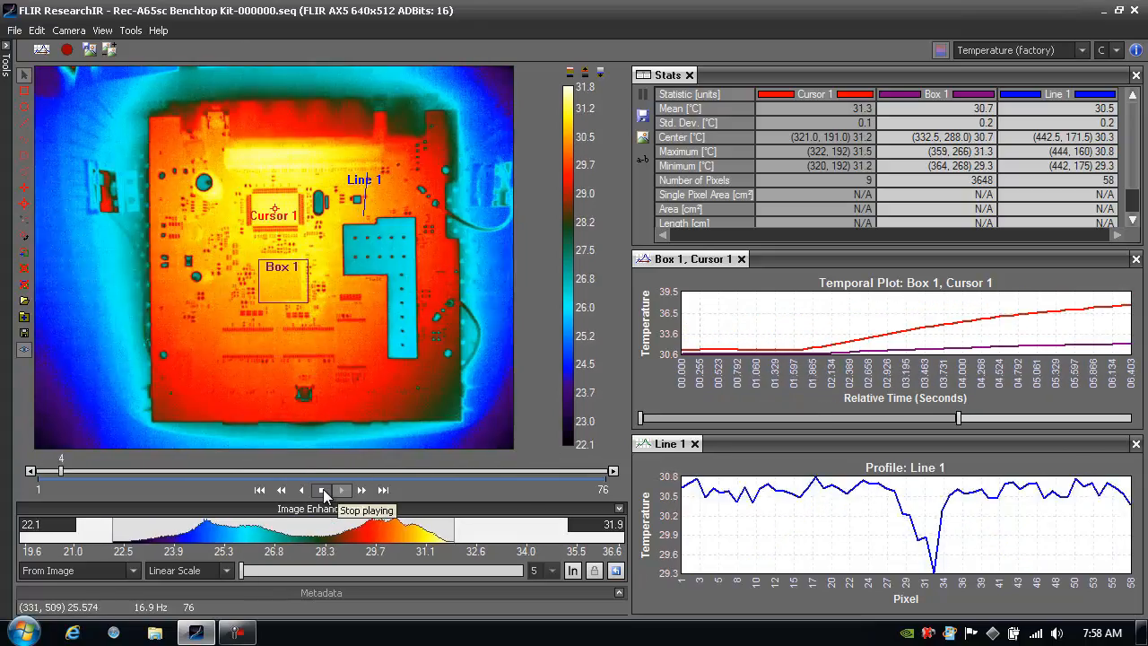
click(321, 490)
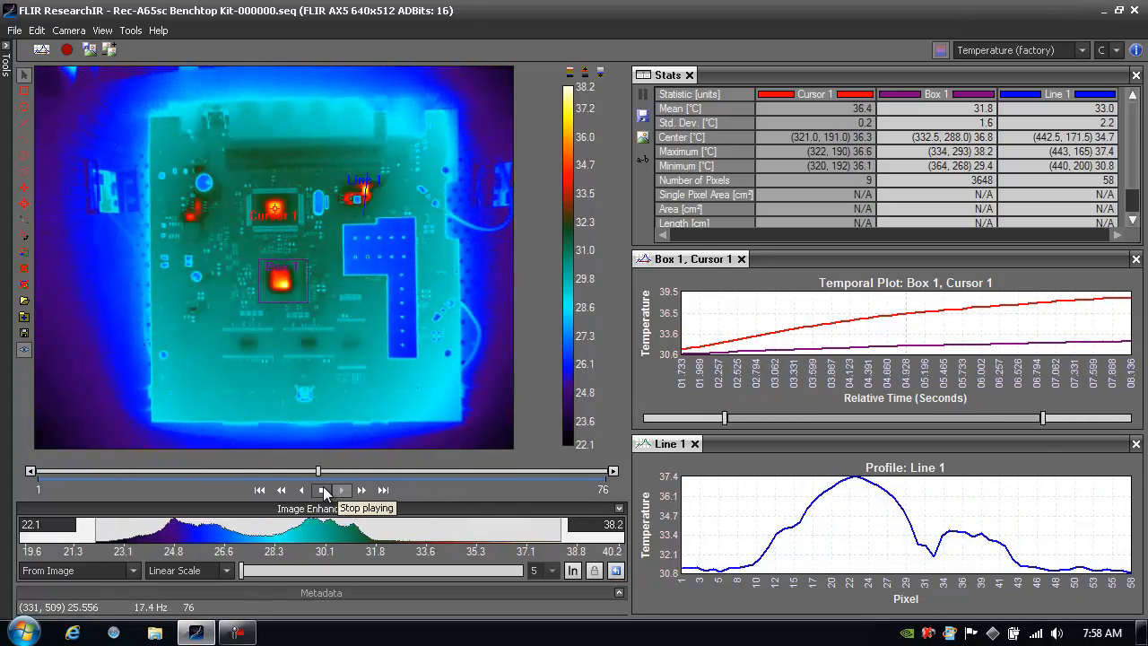
click(321, 490)
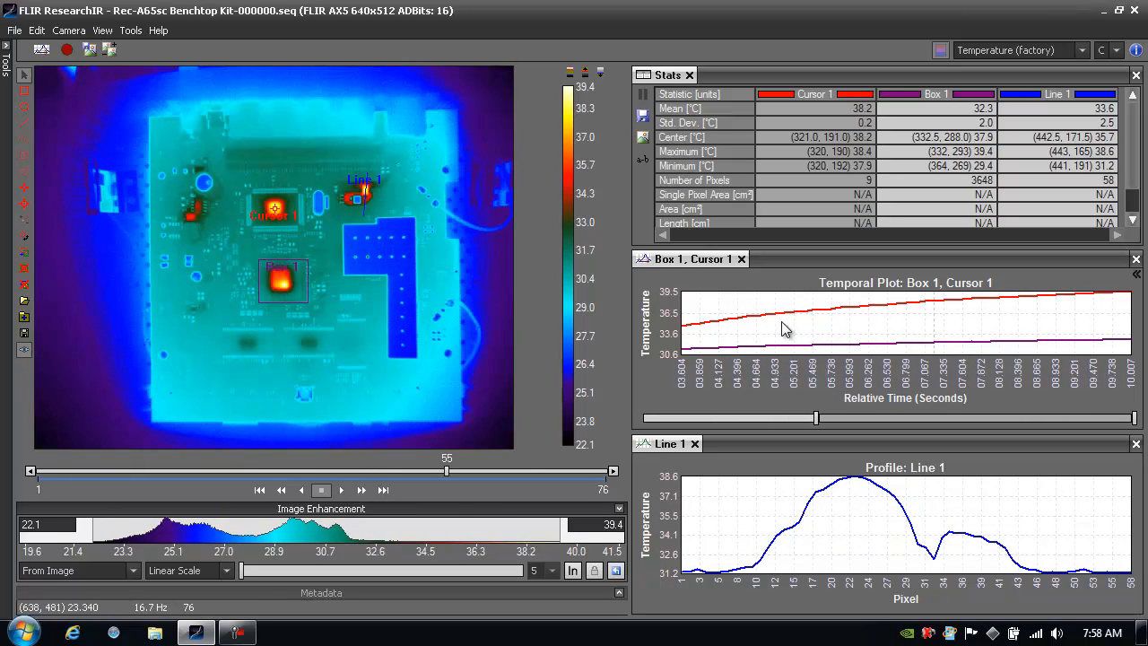
mouse_move(788, 348)
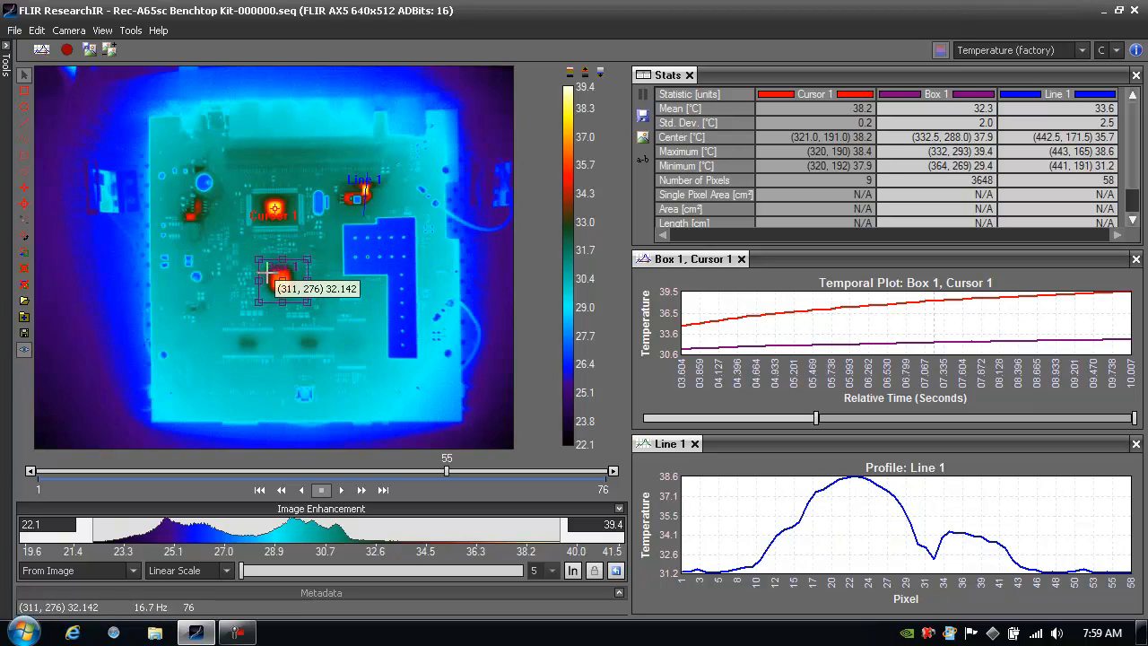
right_click(279, 273)
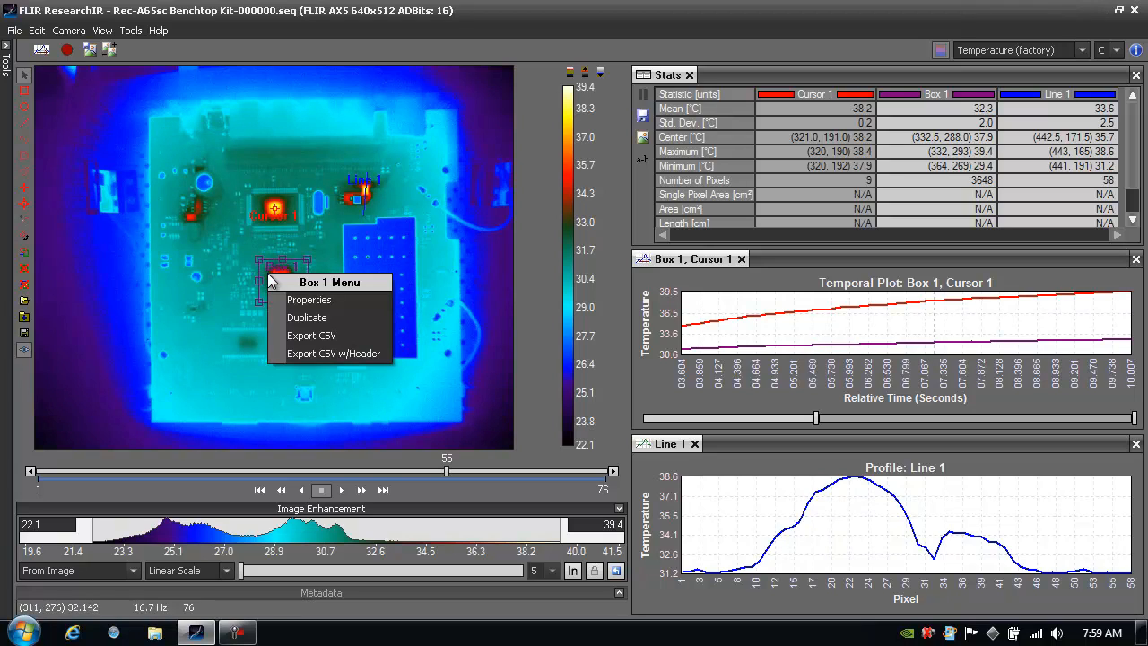
mouse_move(312, 335)
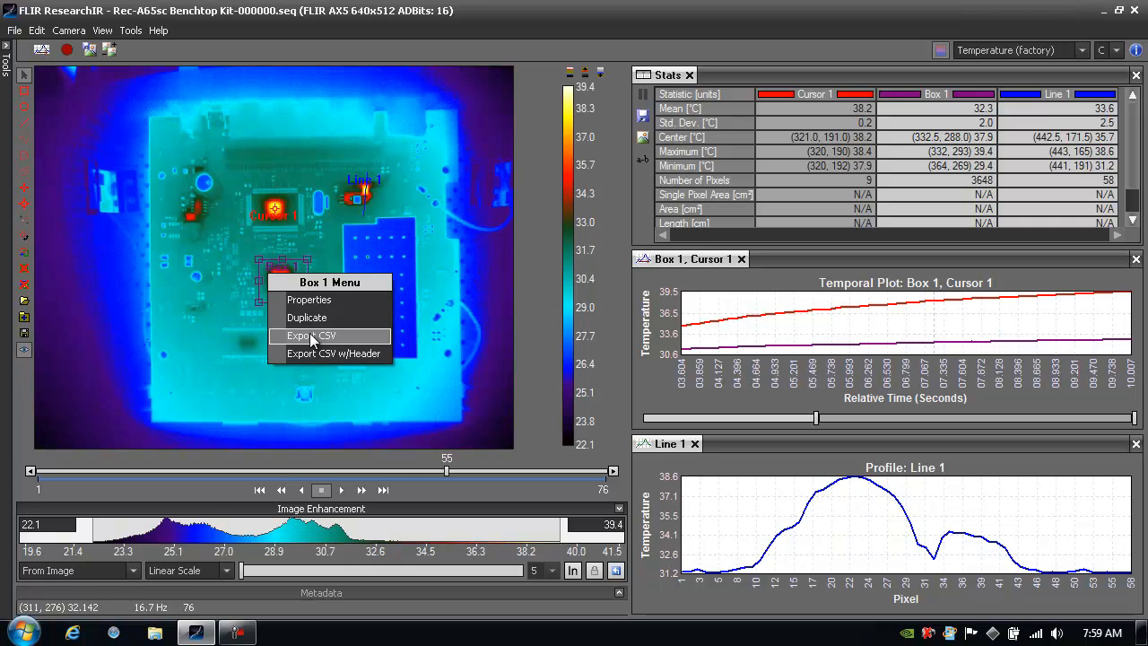
mouse_move(843, 337)
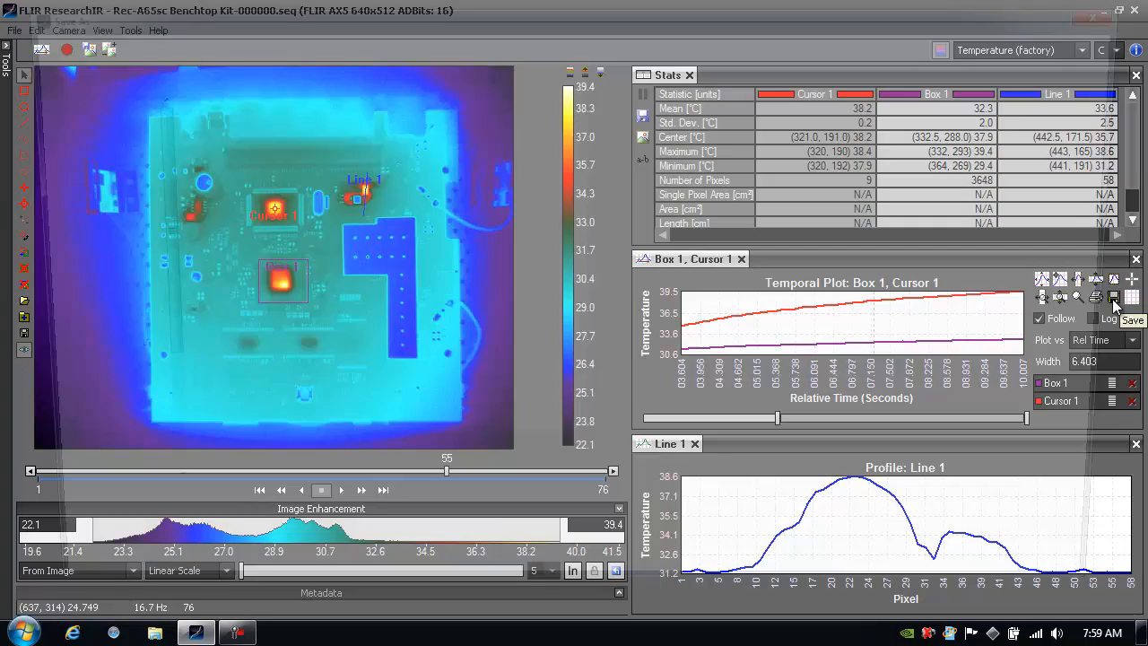
click(1111, 298)
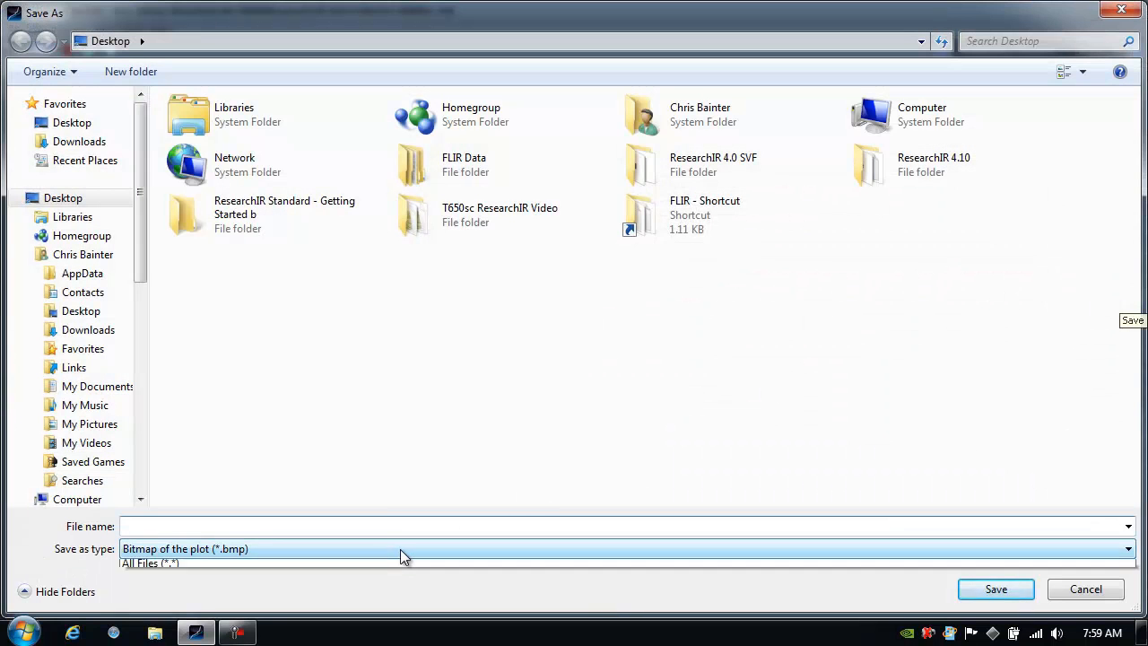
click(1126, 549)
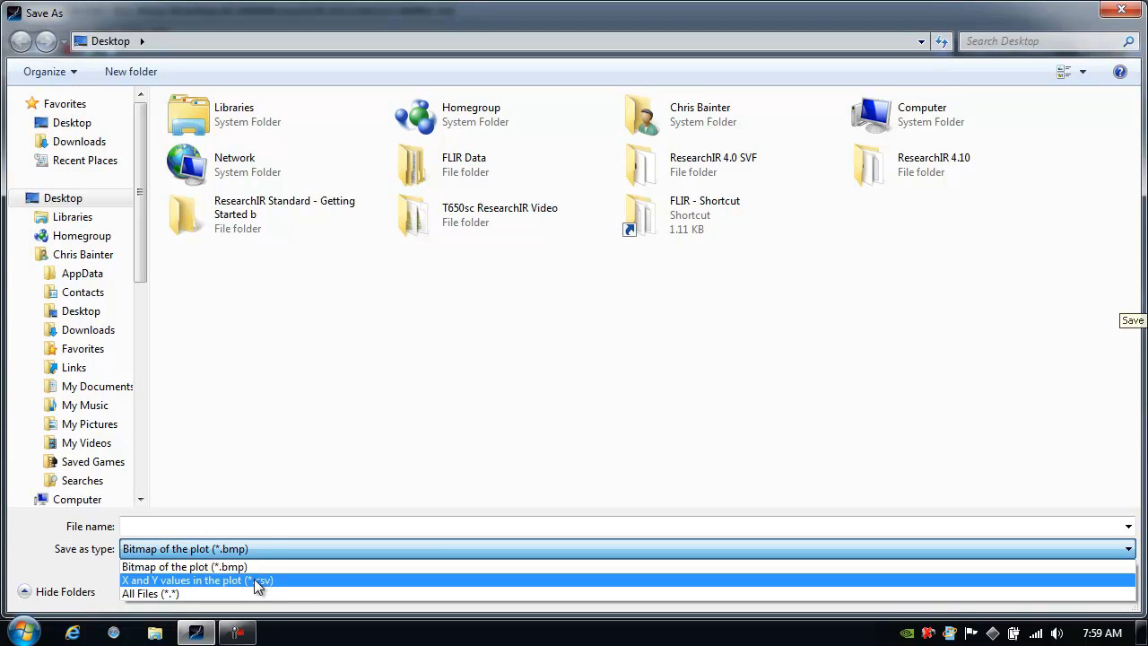
click(197, 582)
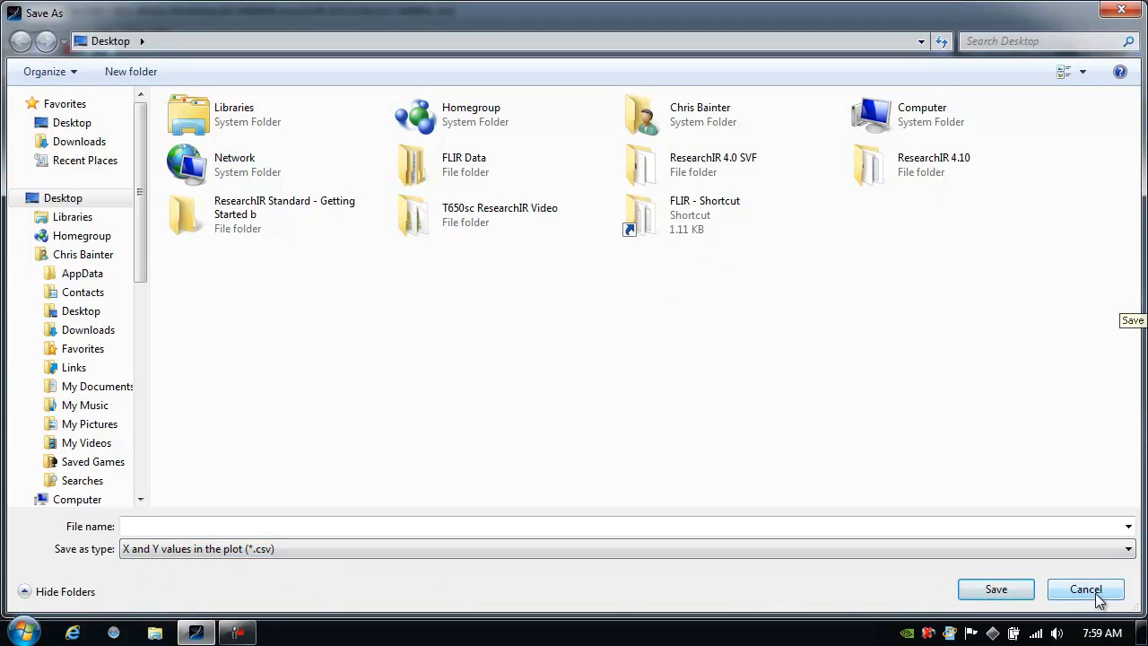
click(1085, 589)
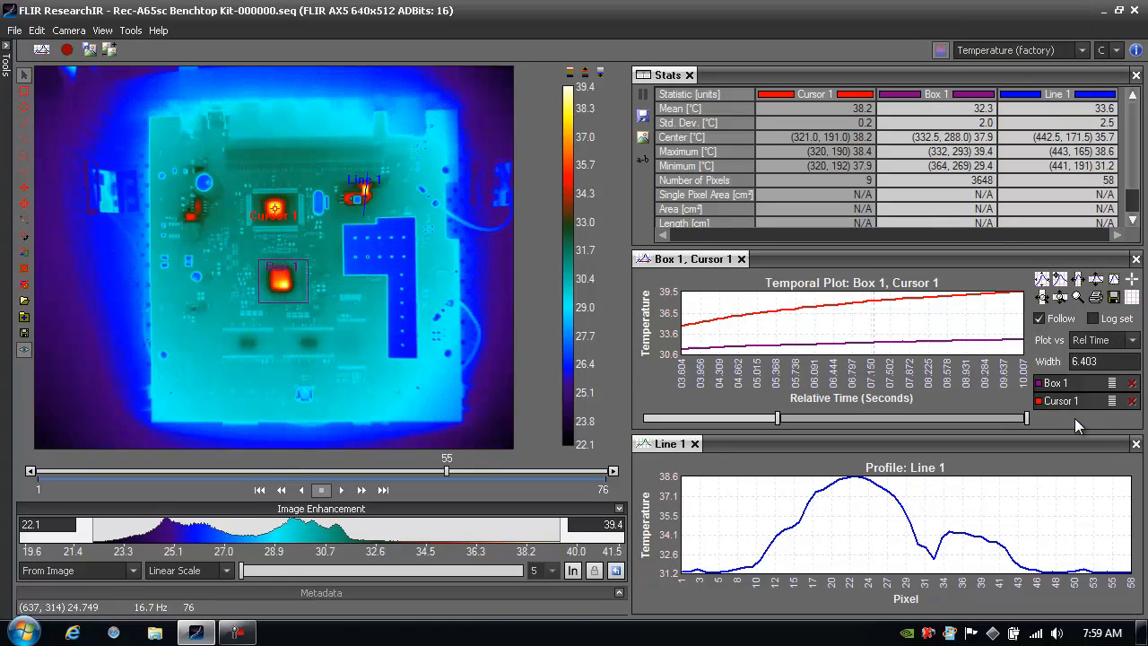
mouse_move(1094, 321)
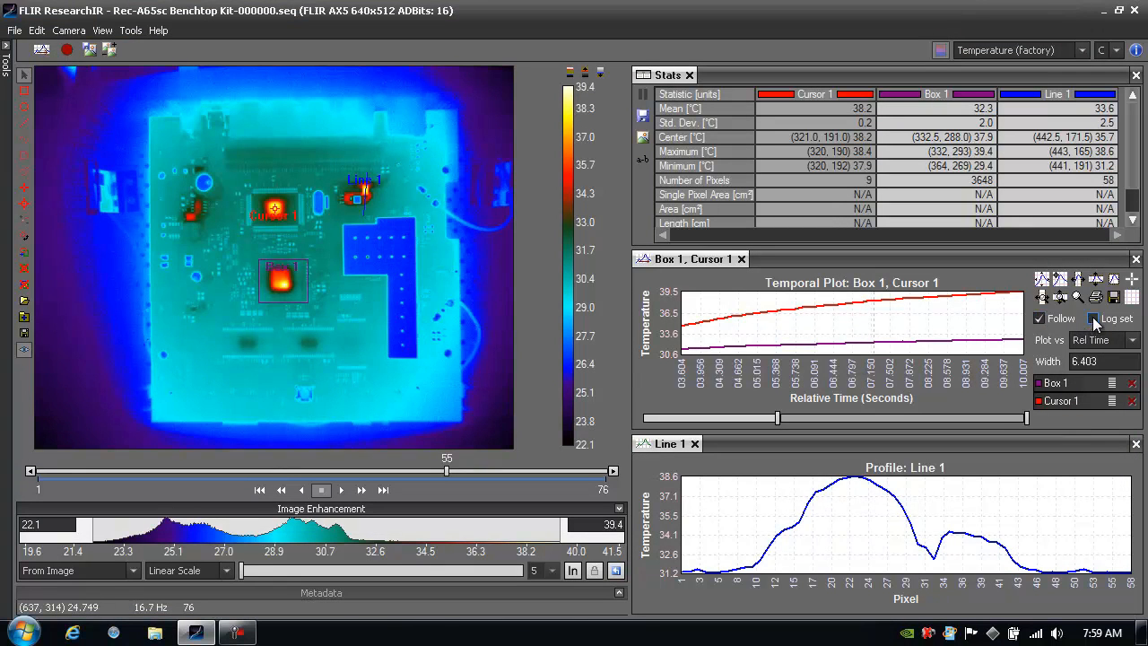
mouse_move(1094, 320)
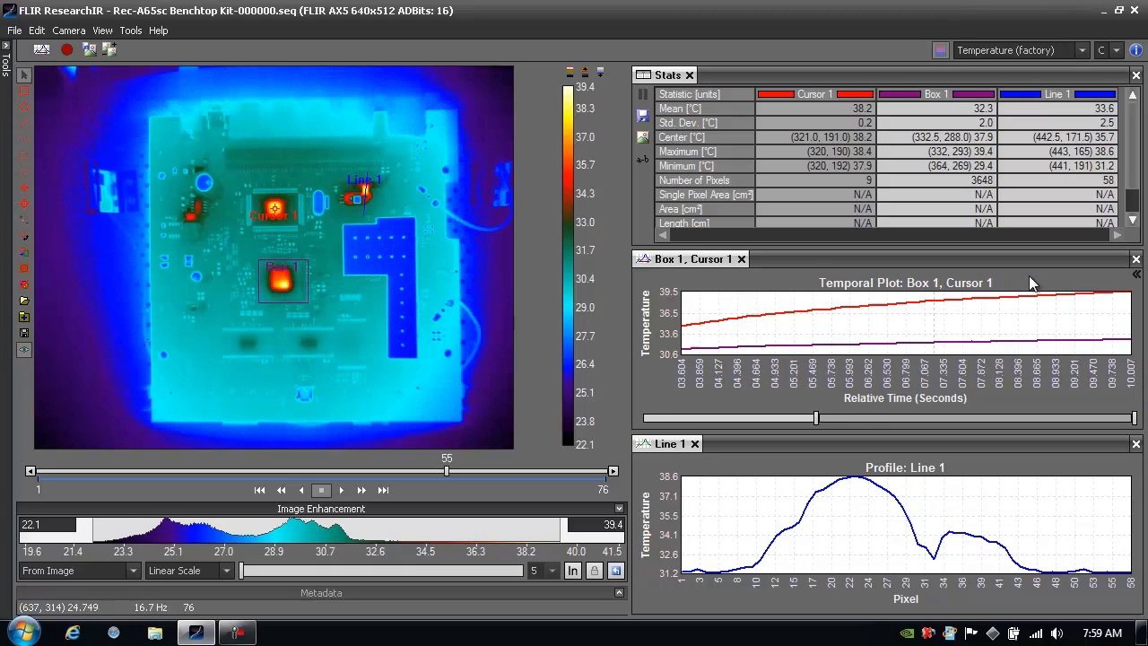
mouse_move(14, 29)
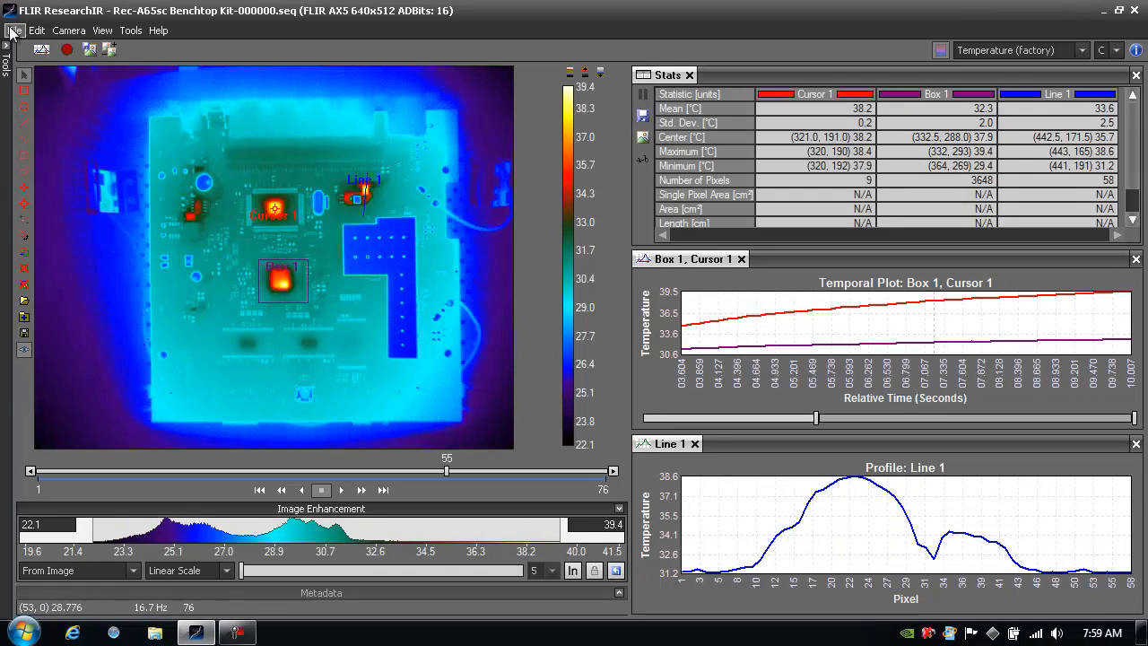
click(14, 28)
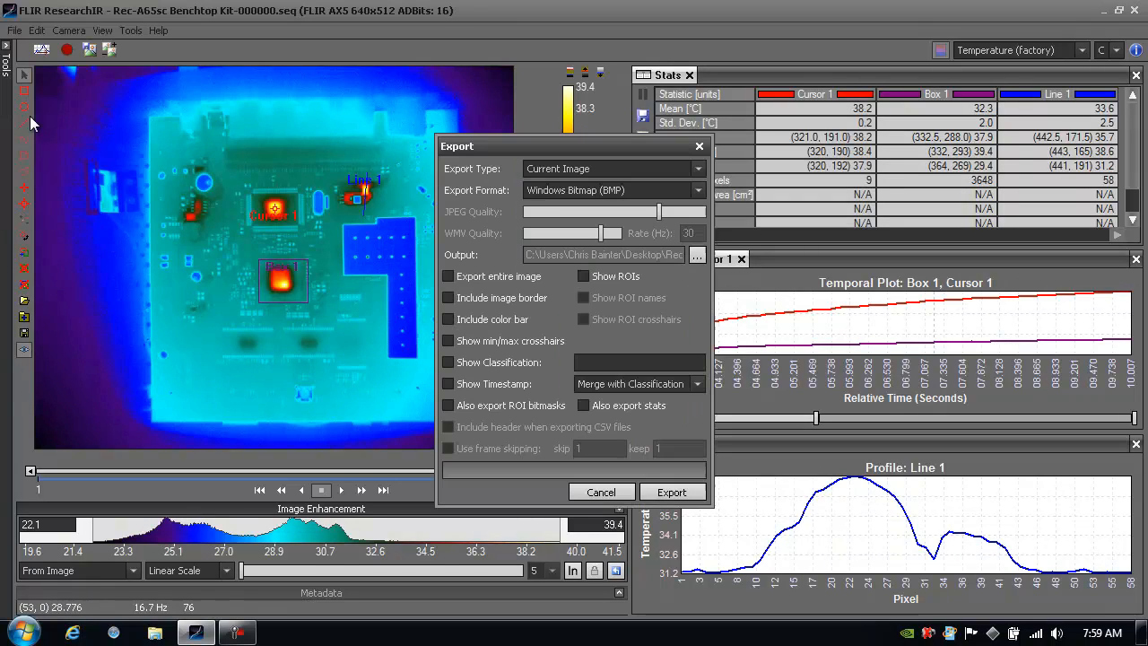
mouse_move(348, 222)
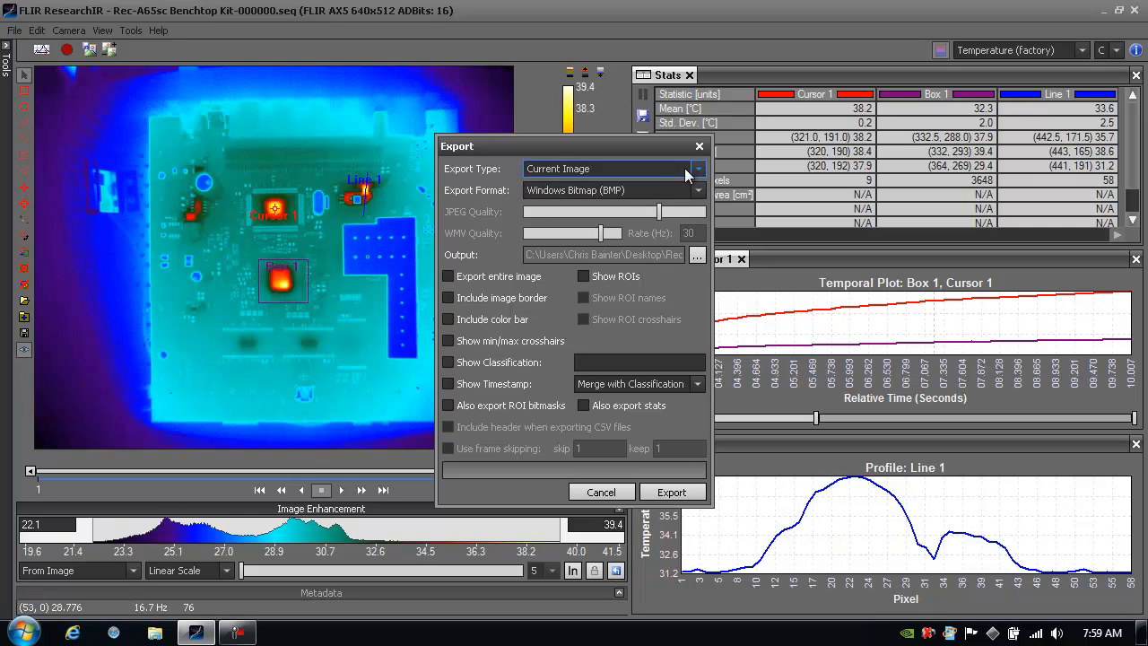
click(698, 169)
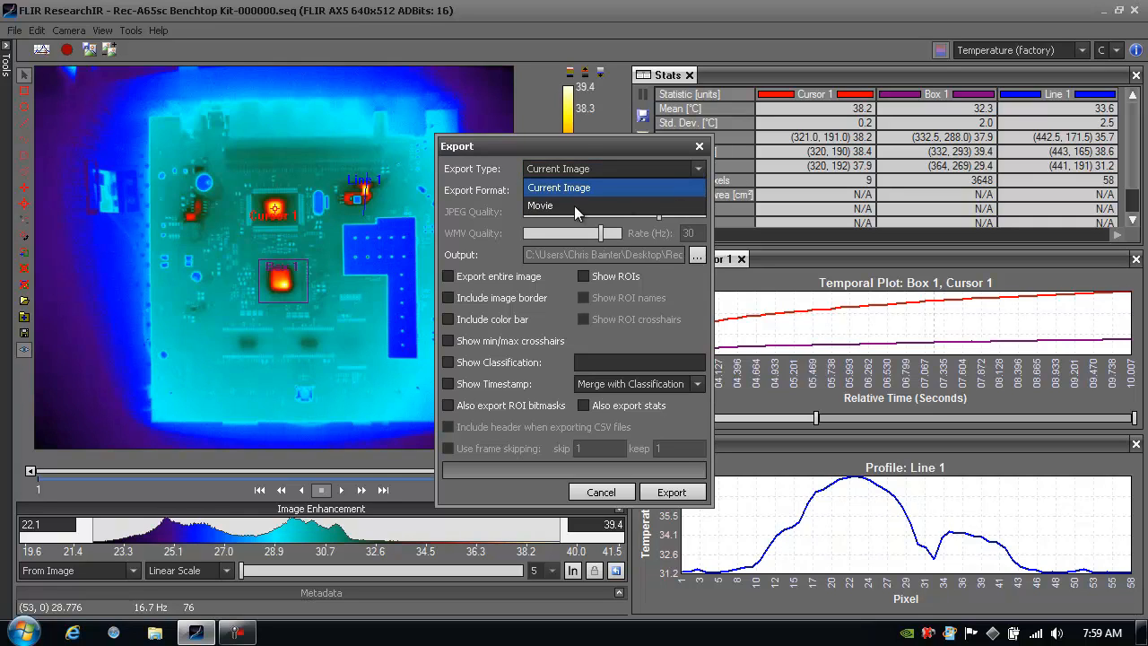
click(540, 204)
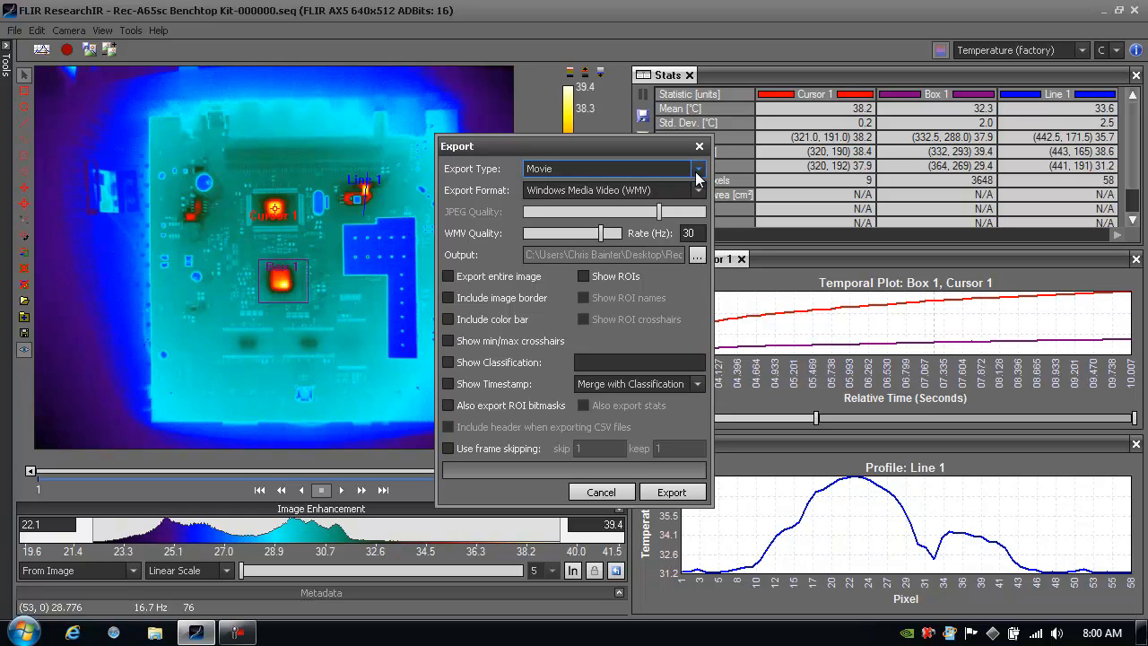
click(700, 168)
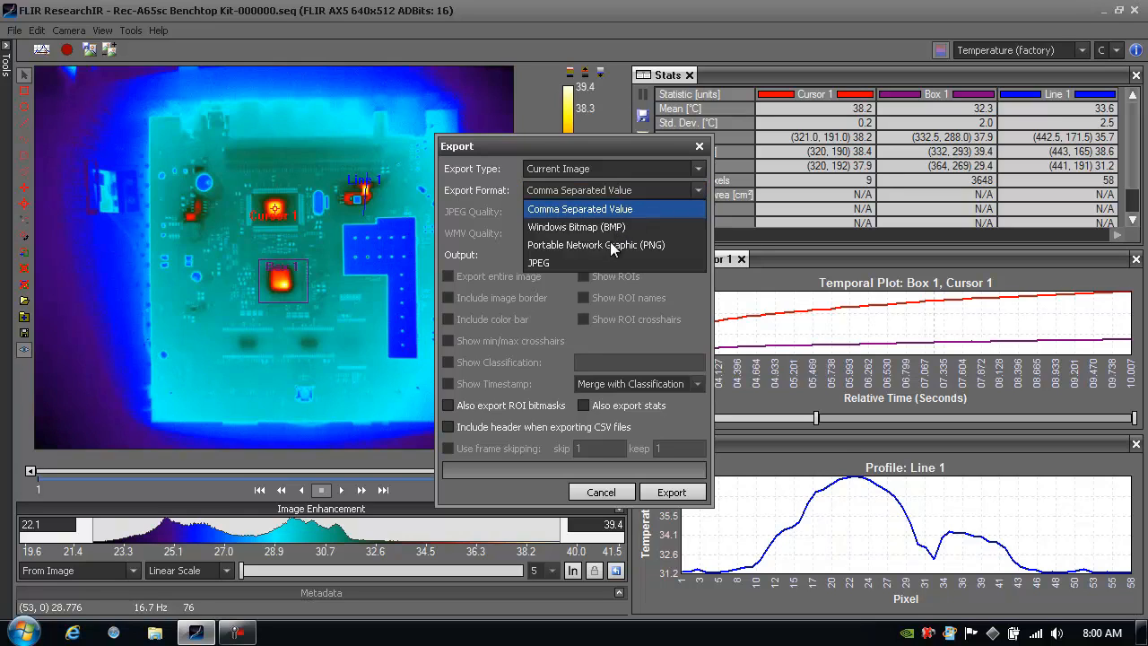
mouse_move(535, 262)
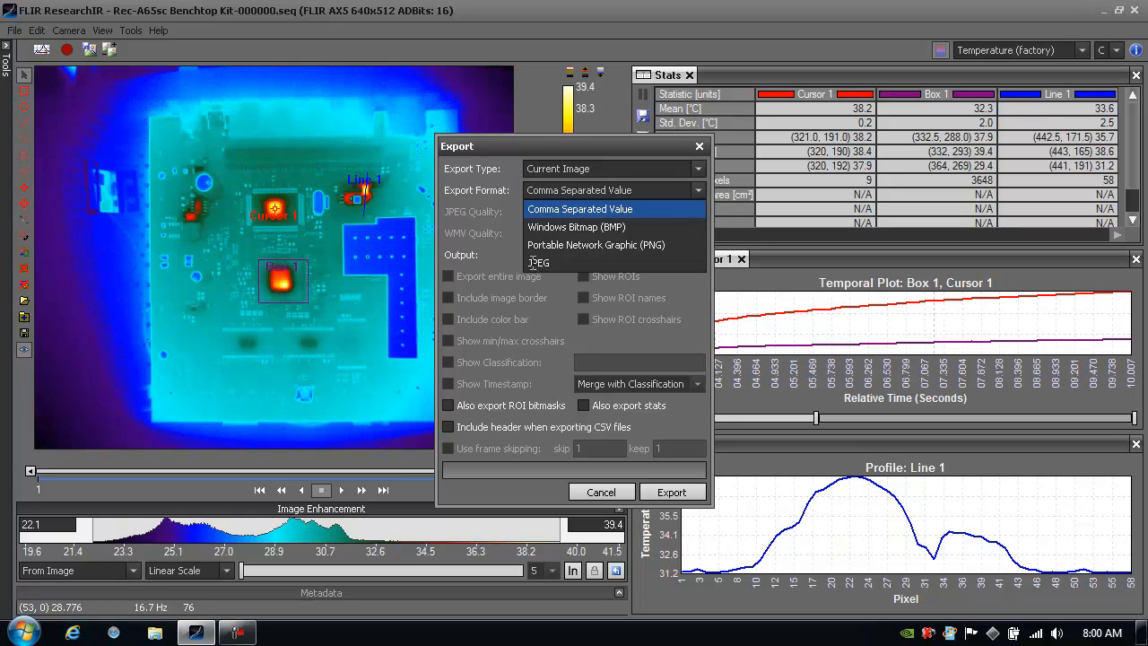
click(538, 262)
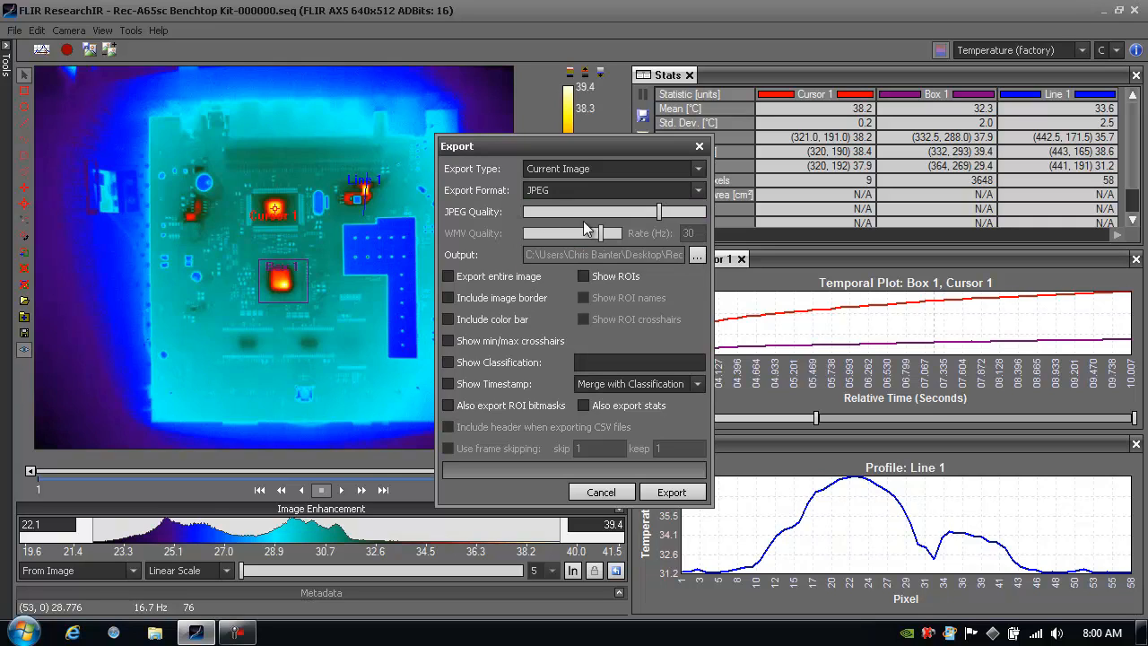
mouse_move(685, 237)
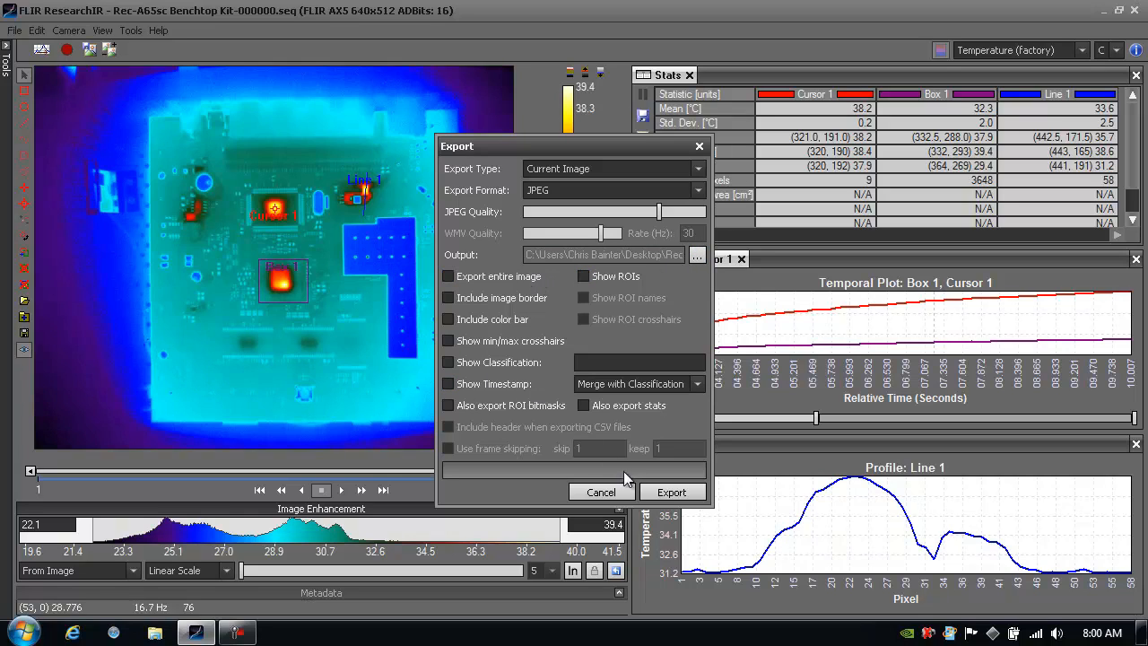
click(599, 492)
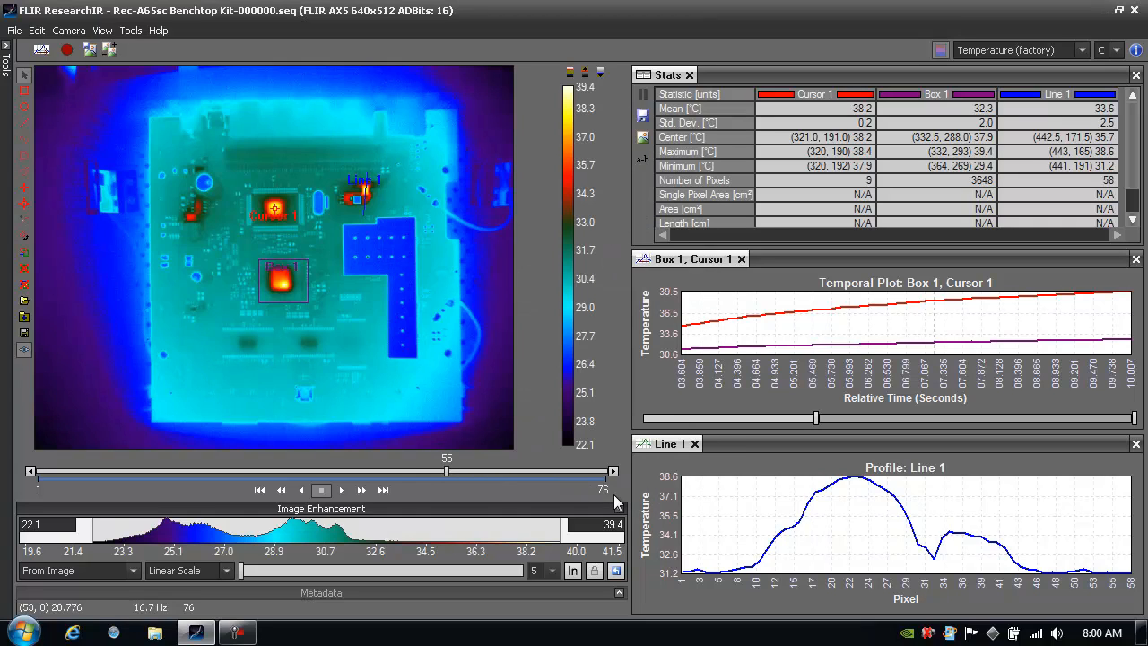
mouse_move(323, 235)
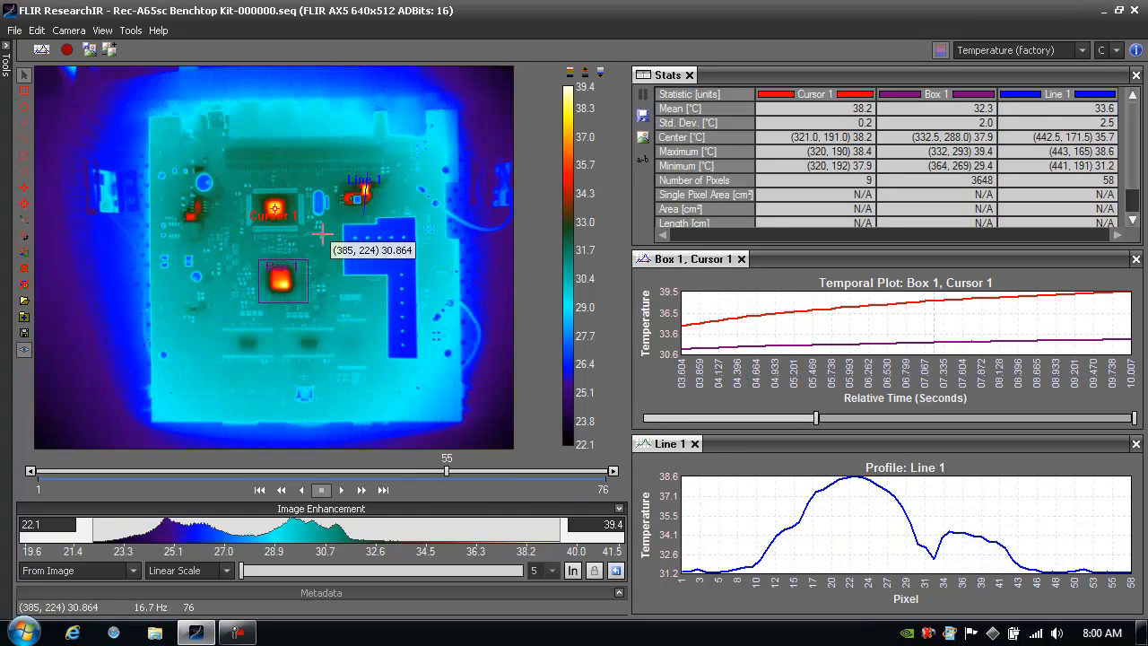